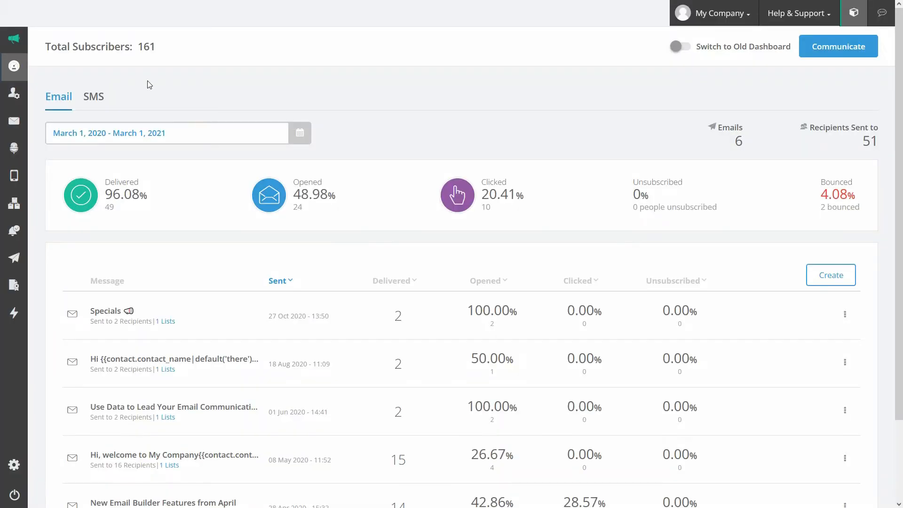
Review the SMS and email campaign statistics, leaving the date range unchanged.
click(93, 96)
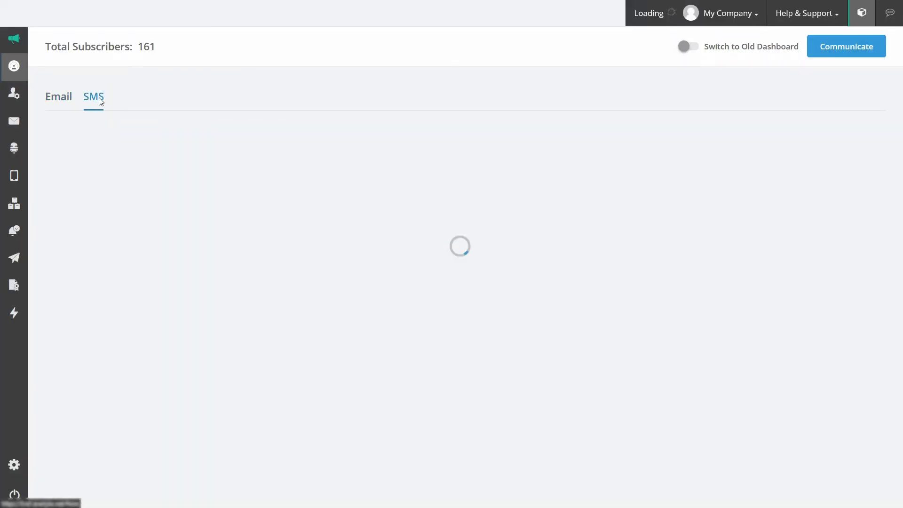
click(59, 96)
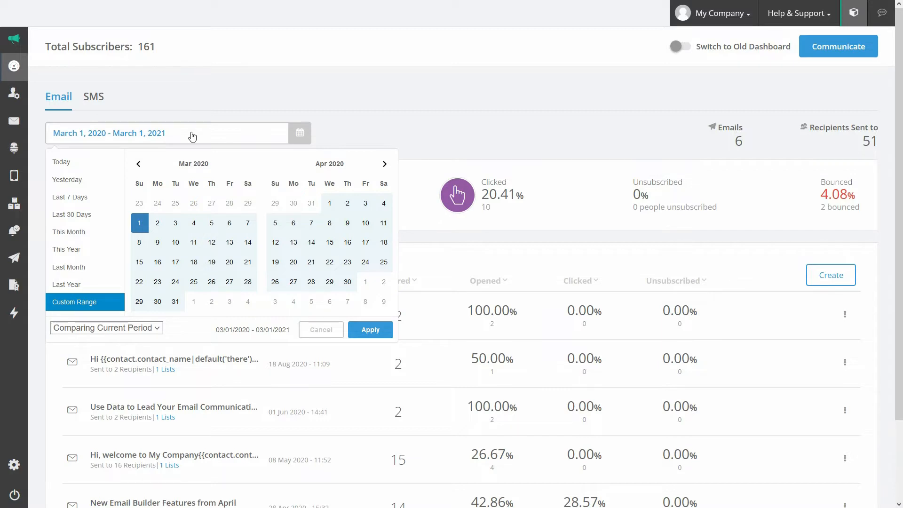
click(370, 330)
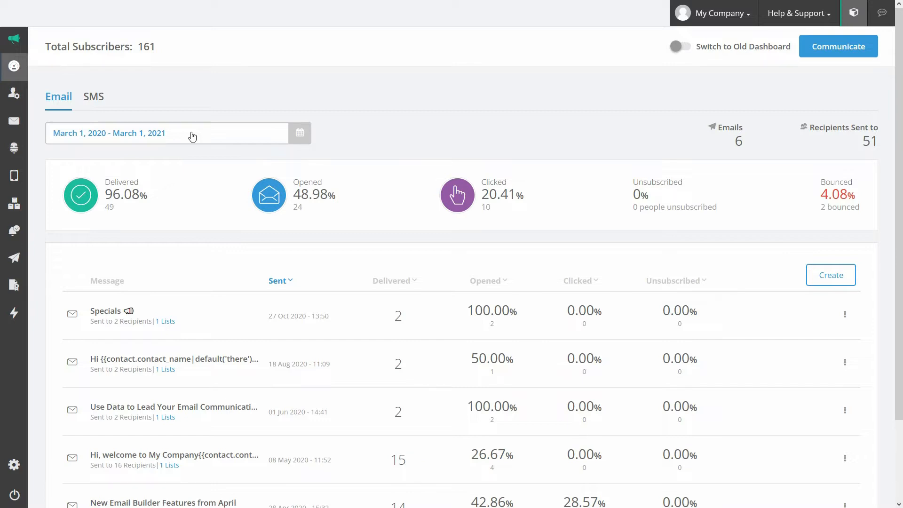
Under Users & Access Rights, grant Allow all for contacts and reporting permissions.
click(717, 12)
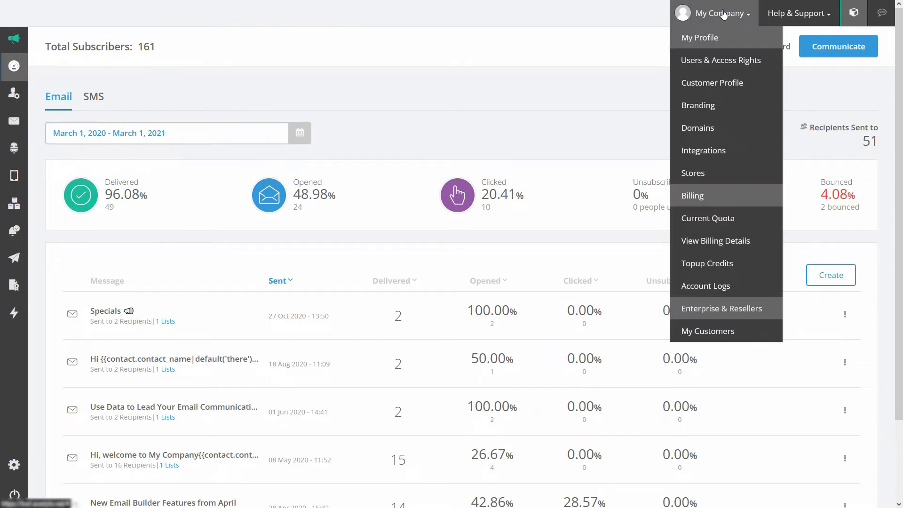
mouse_move(721, 60)
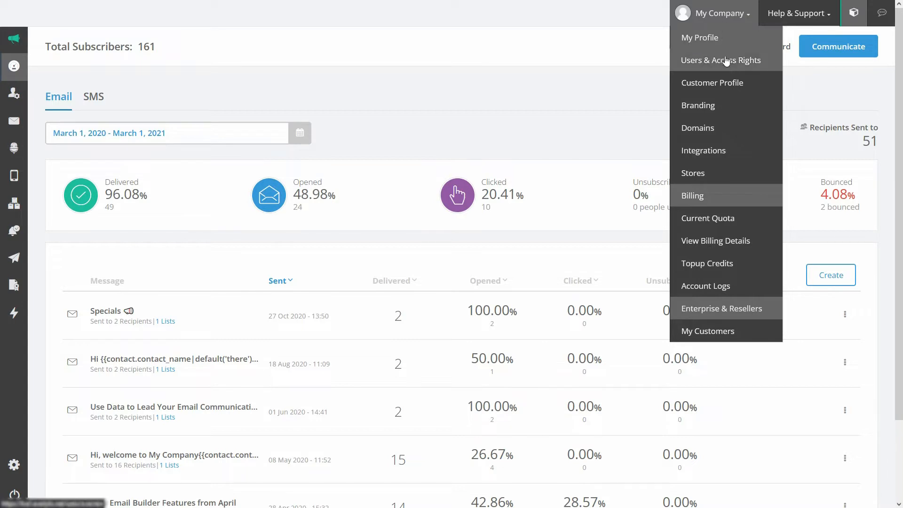
click(720, 60)
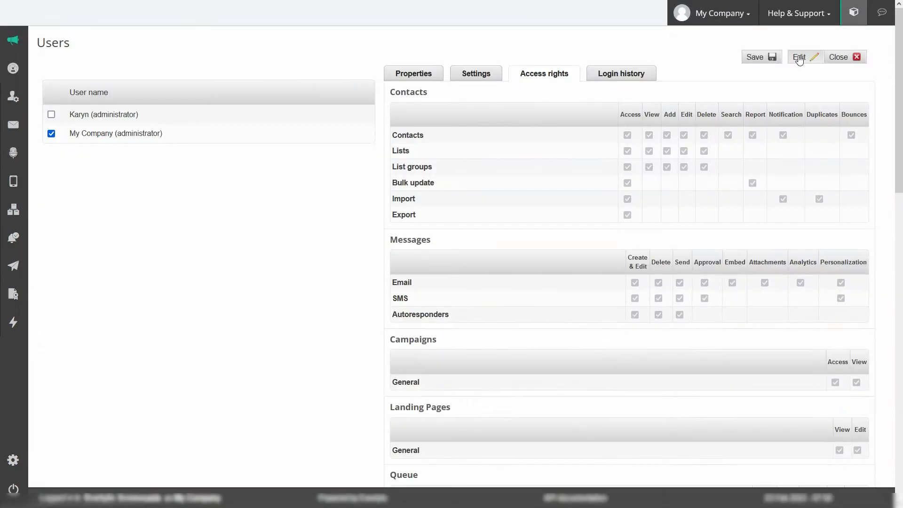
click(799, 58)
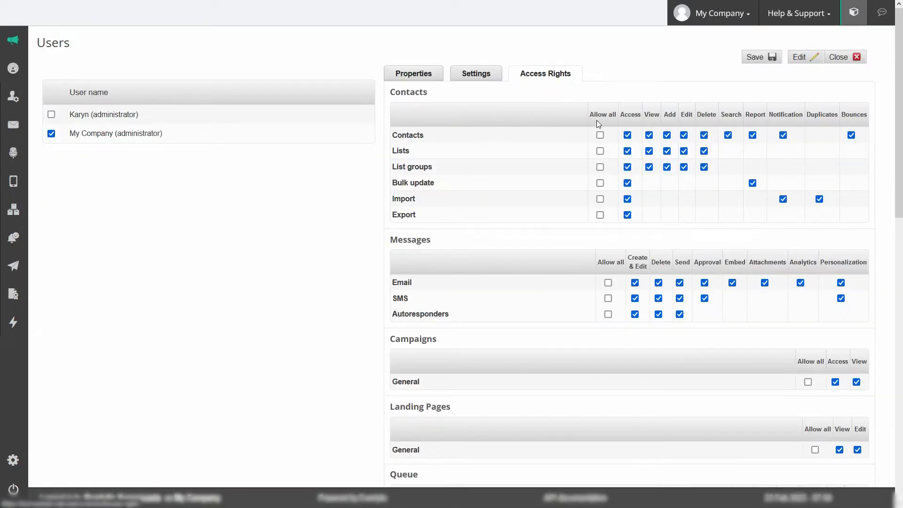
click(599, 135)
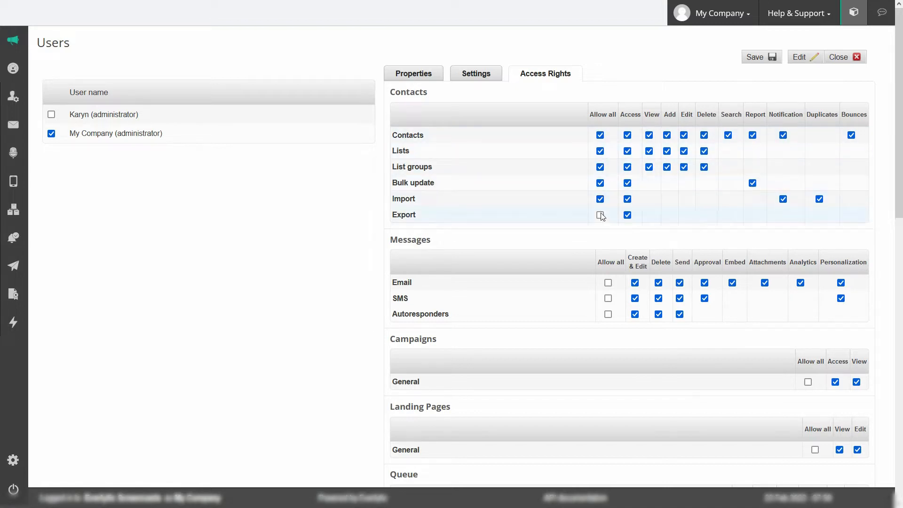
scroll(down, 3)
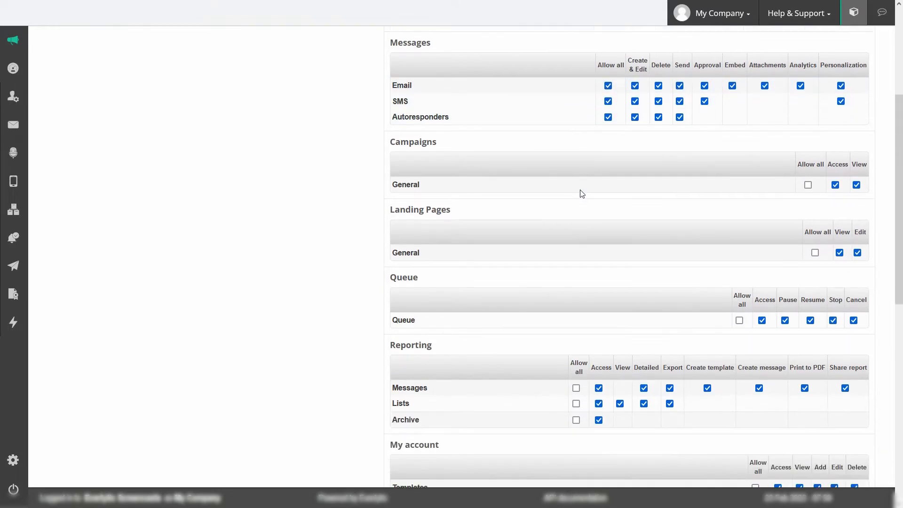
scroll(down, 3)
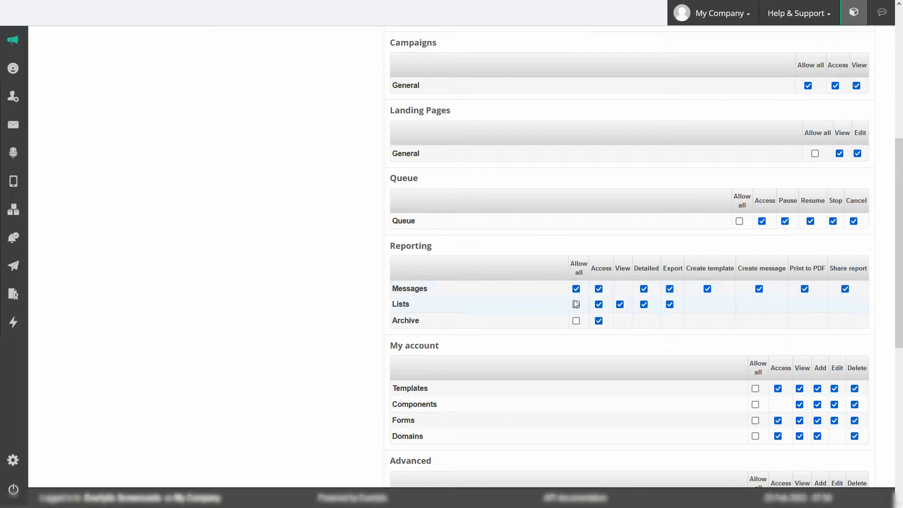
click(576, 303)
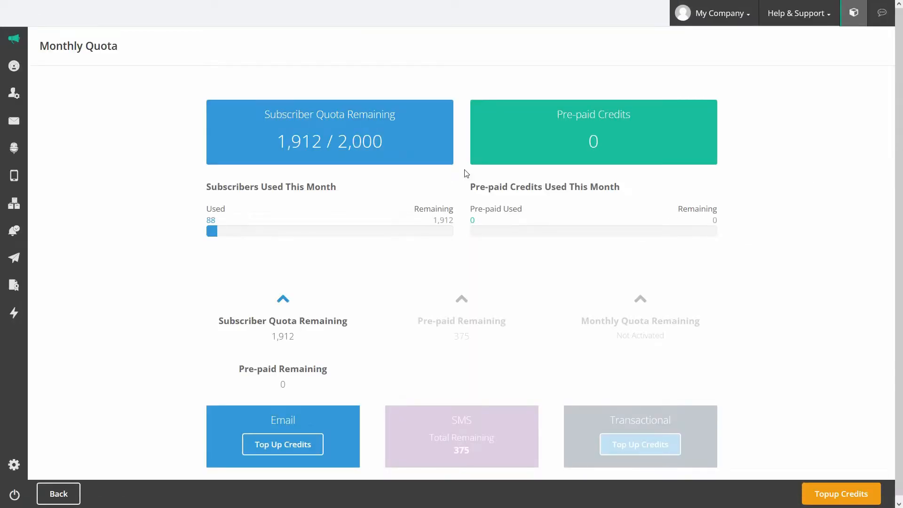
Review Account Logs for 1-23 February 2022 and view the contact Import History.
click(718, 12)
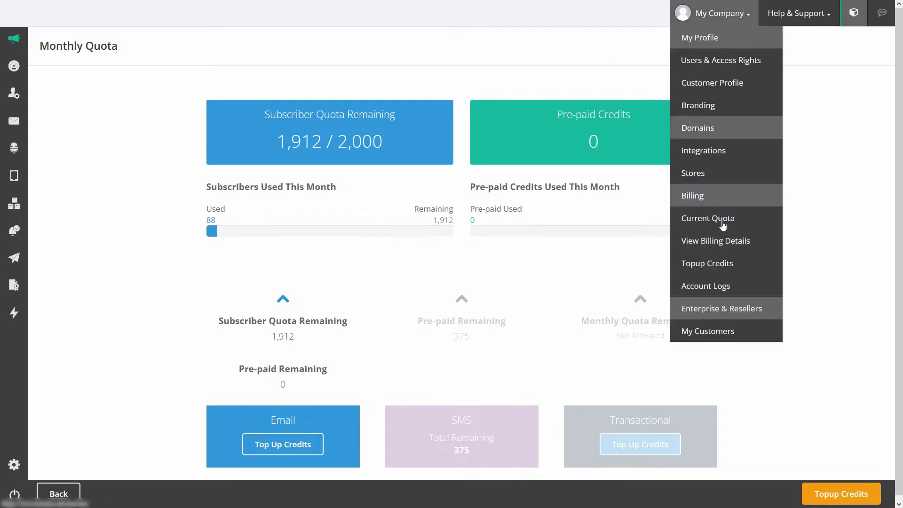
click(706, 286)
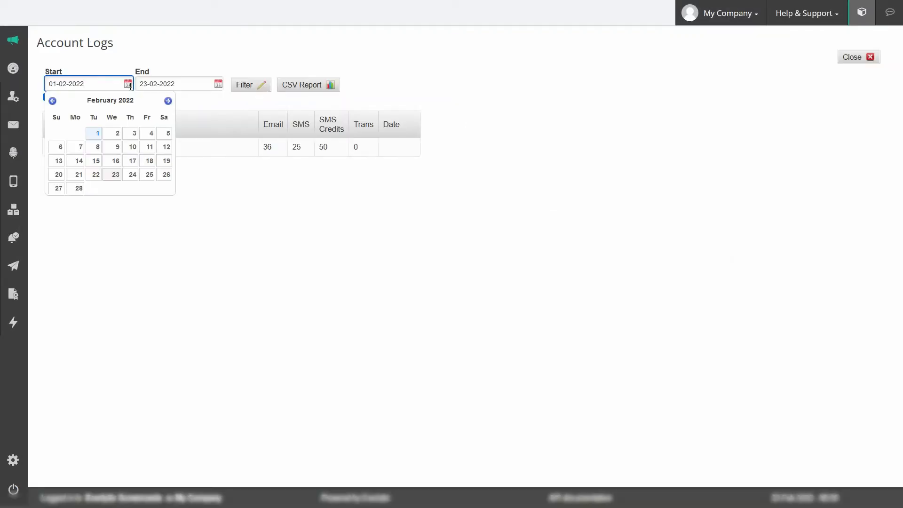
click(178, 84)
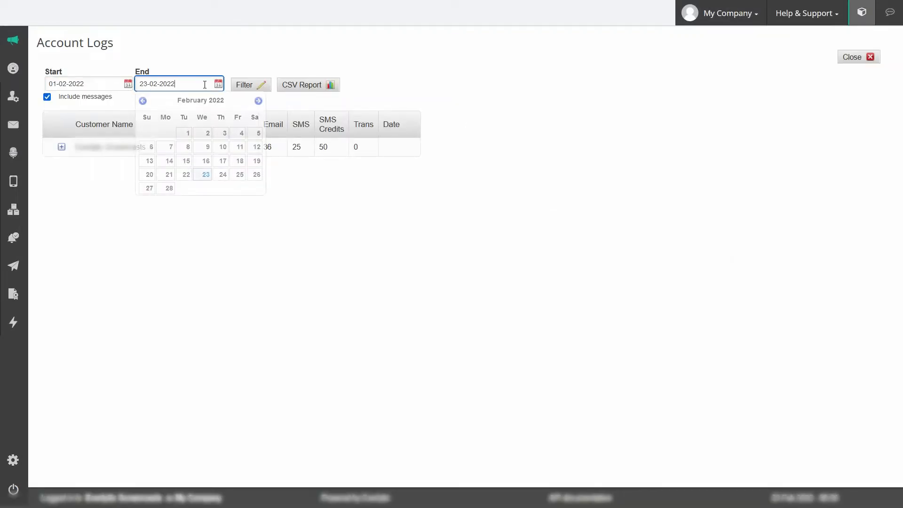
click(12, 94)
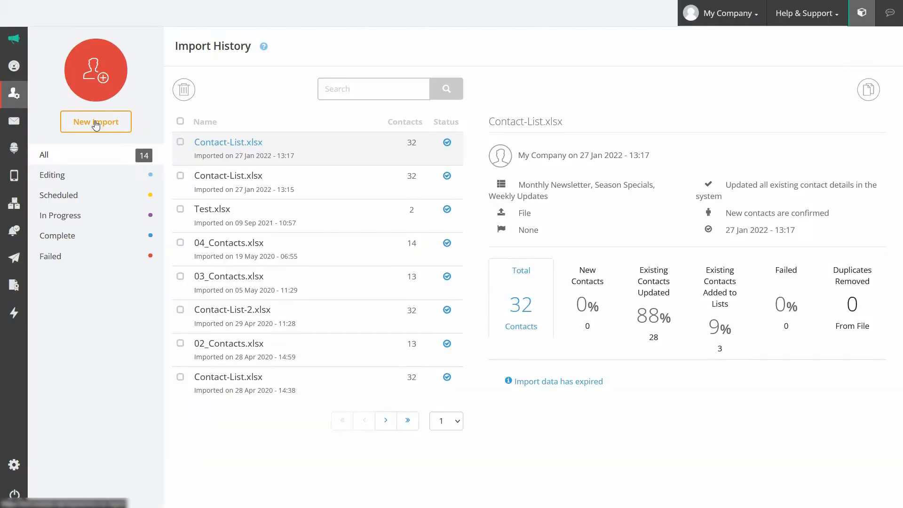
Select the 5-contact list for export with name, email, mobile and status fields.
click(96, 122)
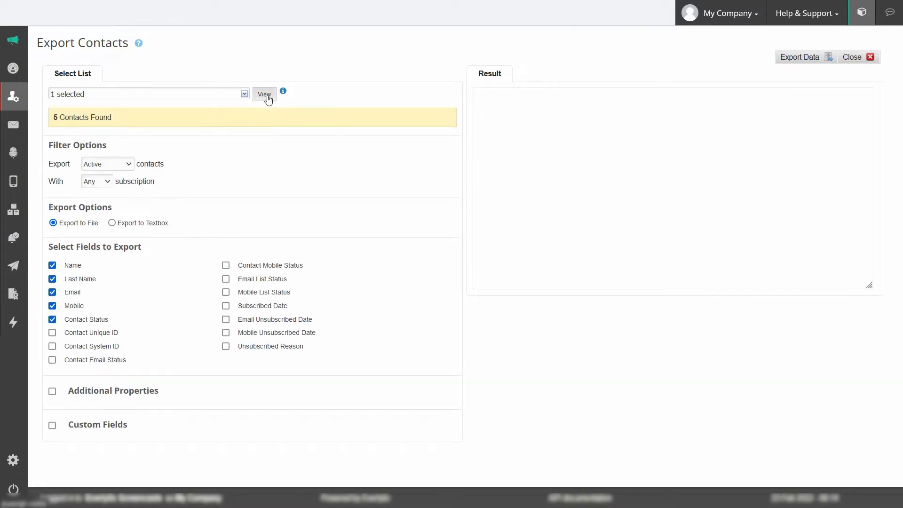
click(14, 96)
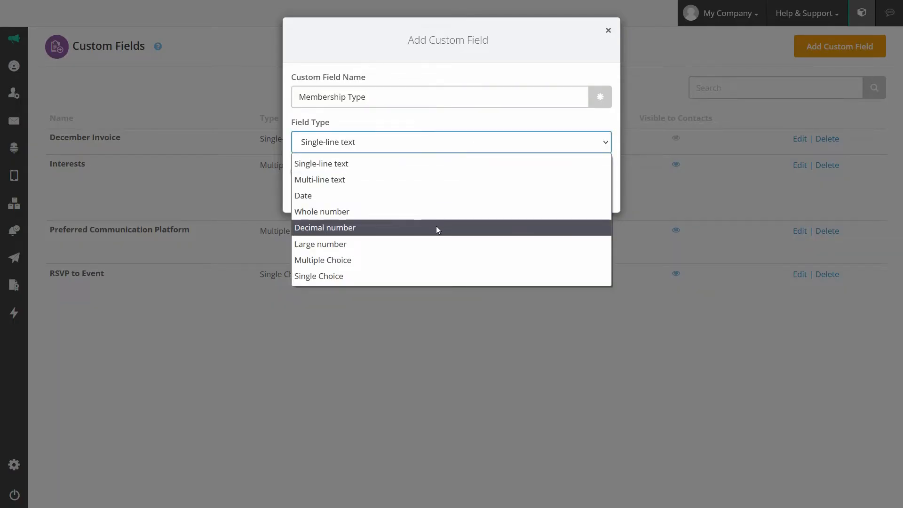
Make Membership Type single-choice with a Silver option and map the import column to it.
click(319, 276)
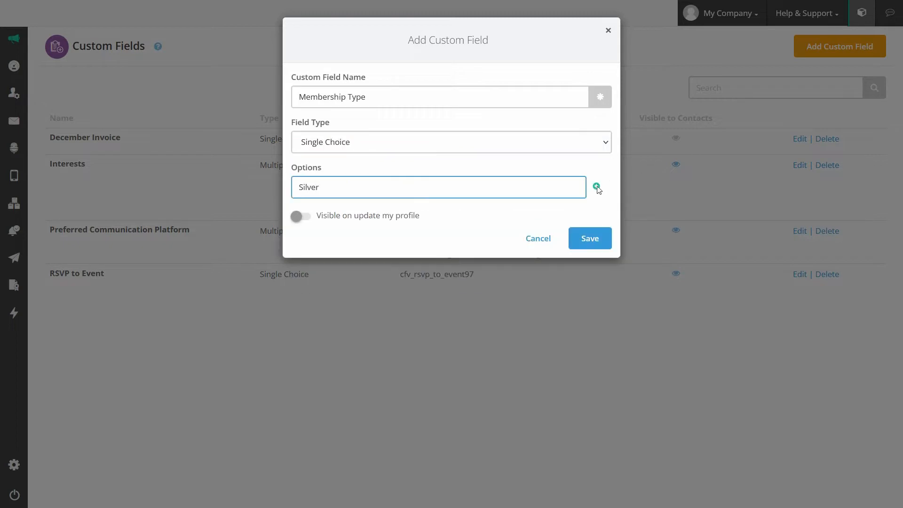
click(597, 186)
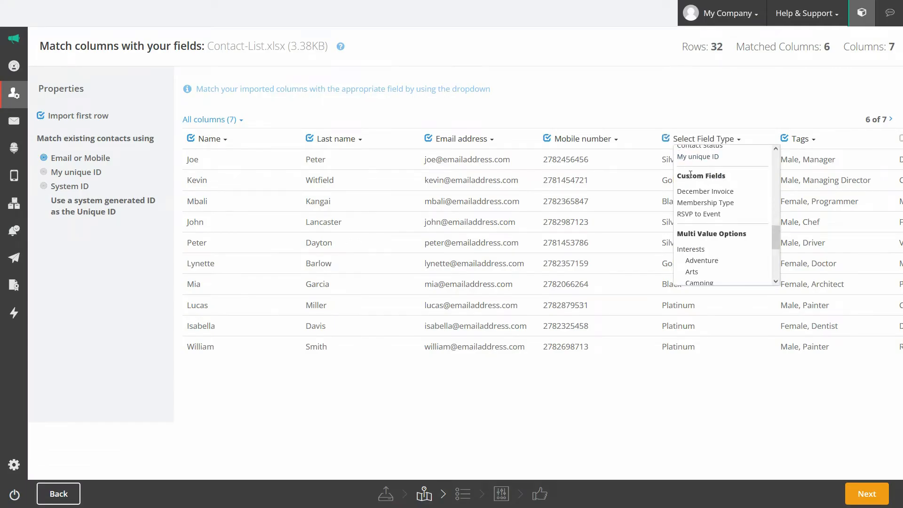
click(705, 202)
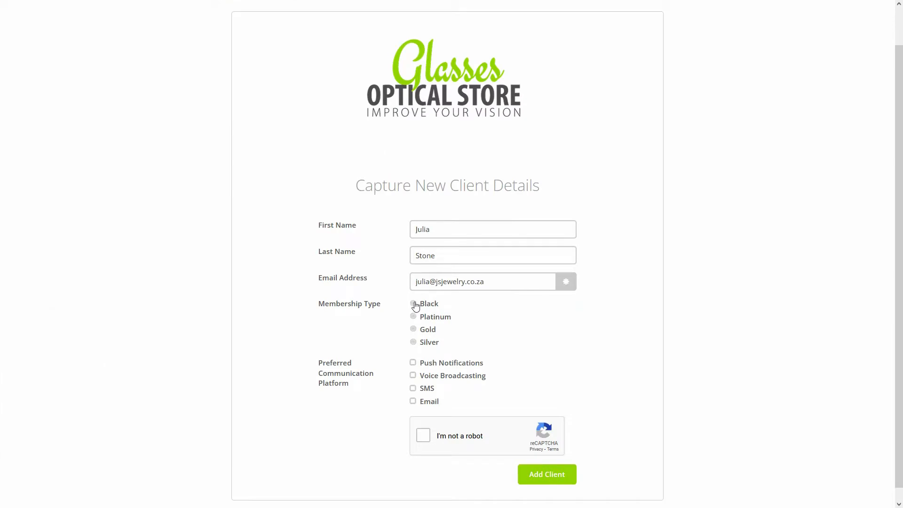
Preview the form choosing Black membership, then search fields to add in the builder.
click(413, 304)
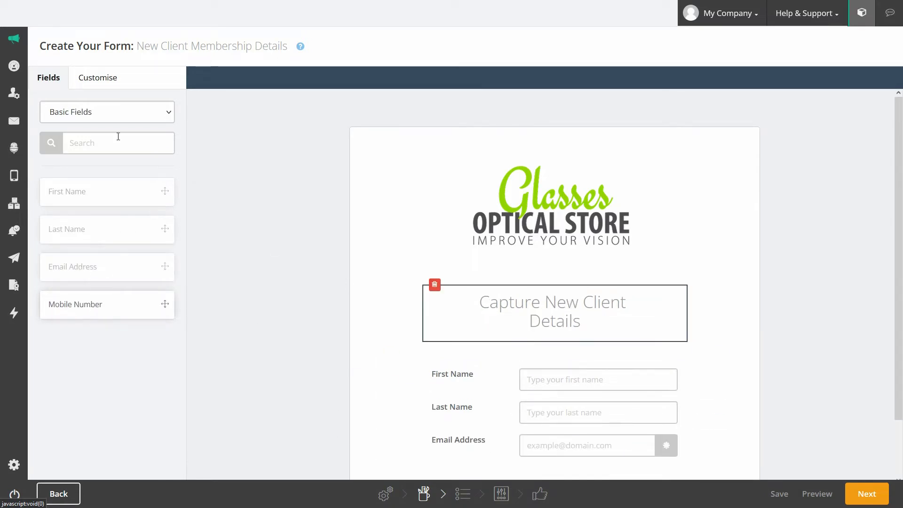
click(106, 112)
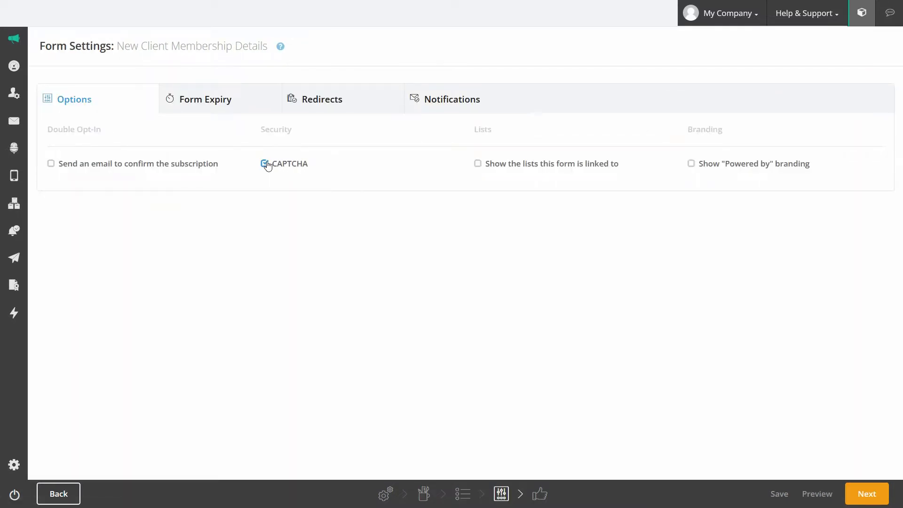
Check Form Expiry and Redirects, then enable notification emails on submission.
click(263, 164)
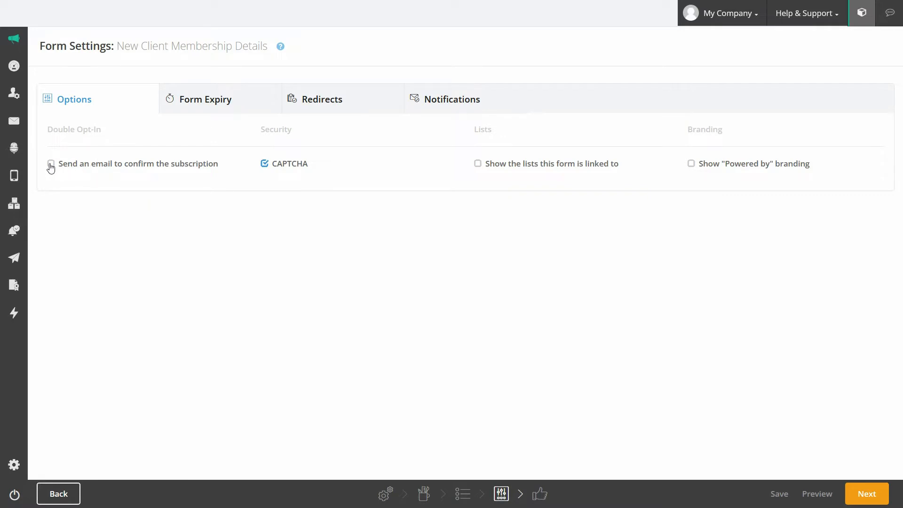
mouse_move(348, 160)
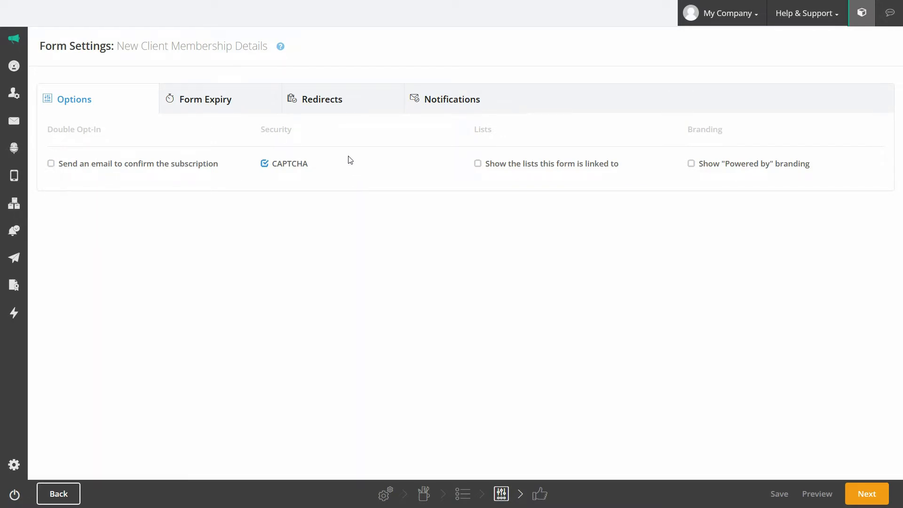
click(205, 98)
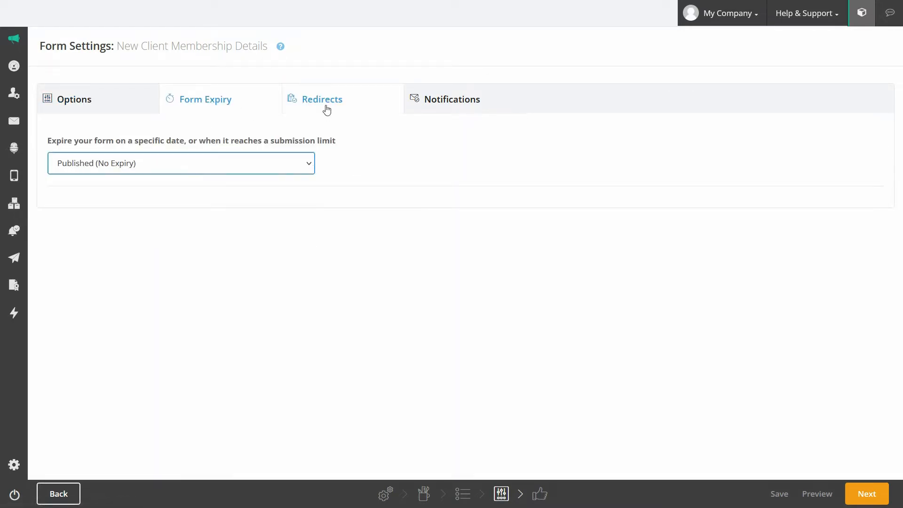
click(322, 99)
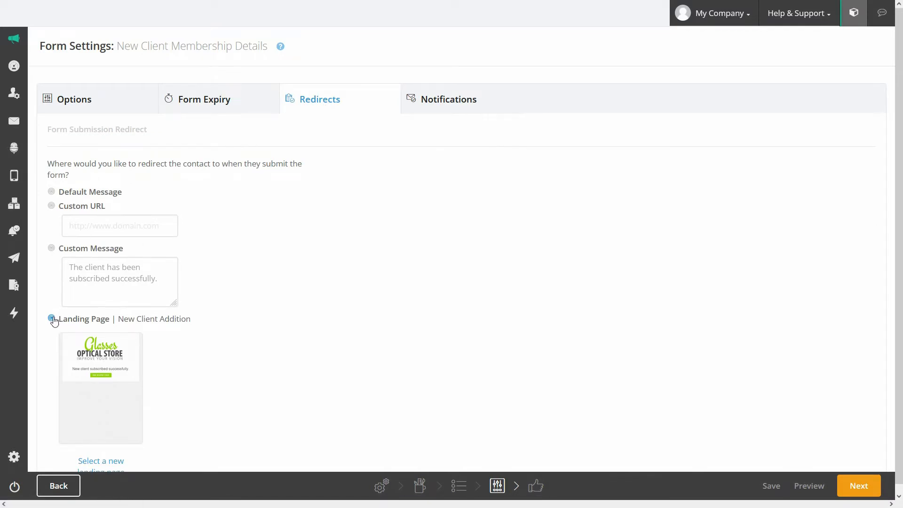
click(449, 98)
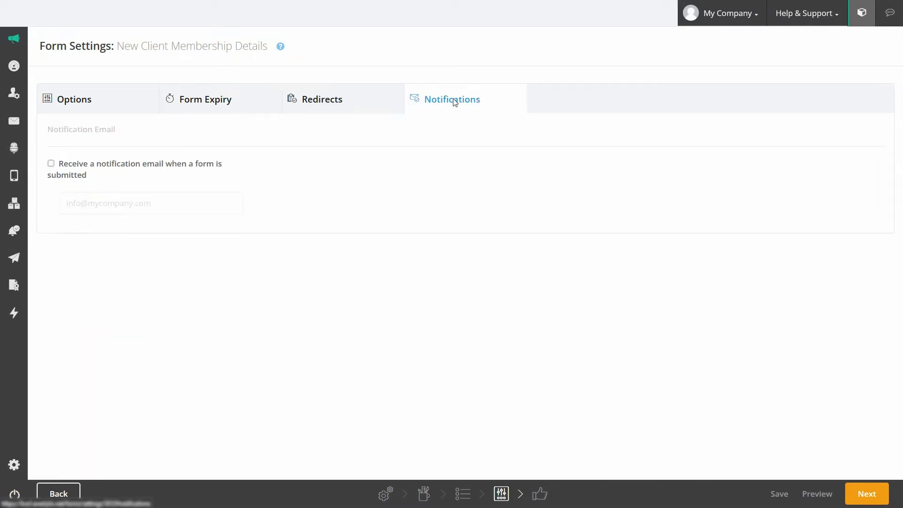
click(50, 163)
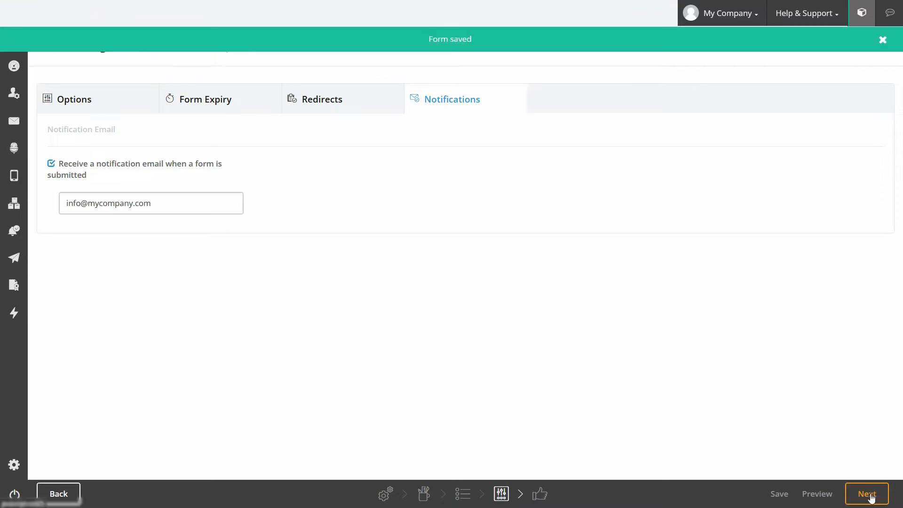
Save the settings, publish the form and view its iFrame embed code.
click(867, 494)
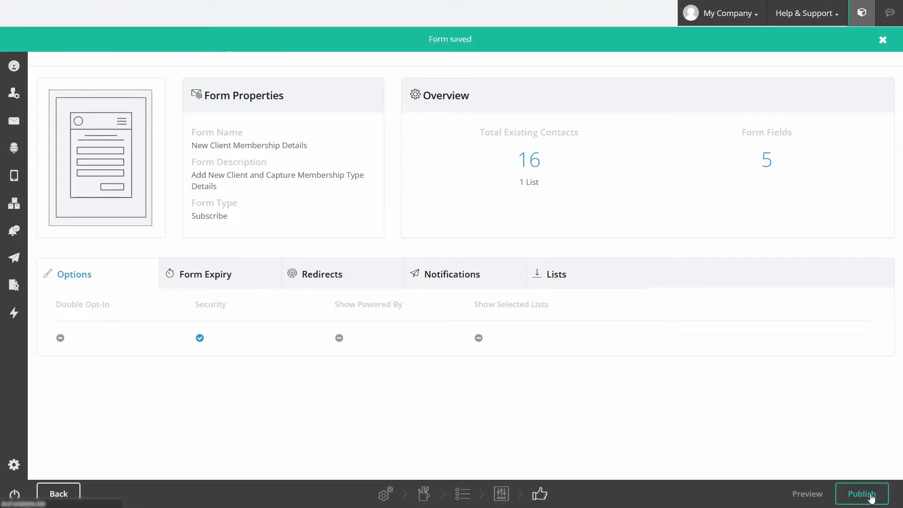
click(862, 494)
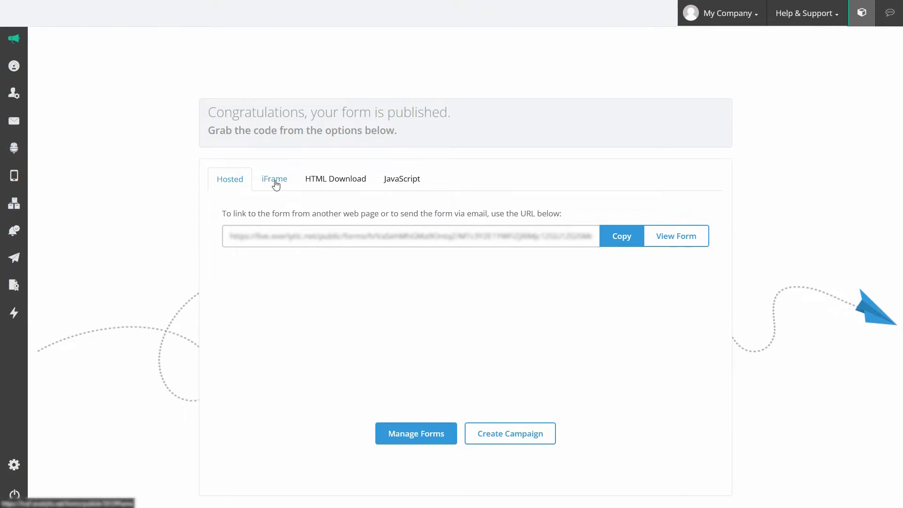
click(331, 178)
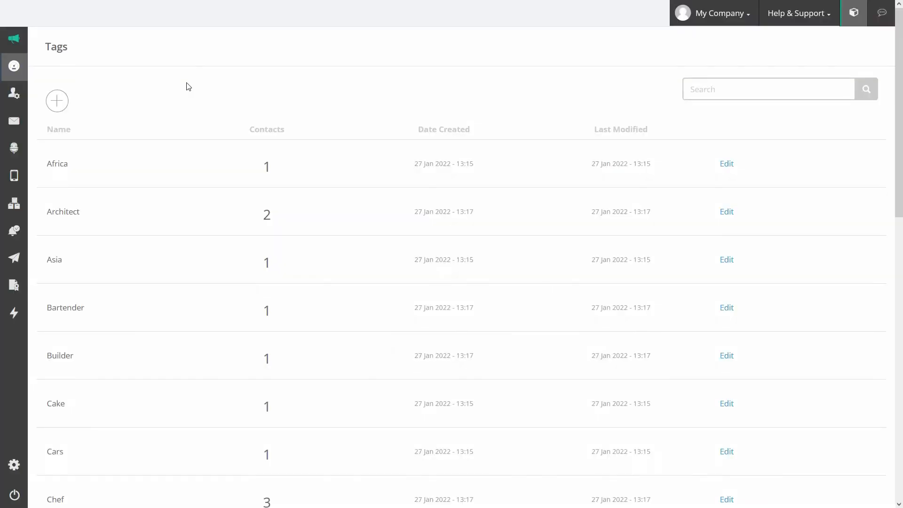
Search tags for 'Doc' and 'Fema' and add Doctor and Female to the filter.
click(728, 162)
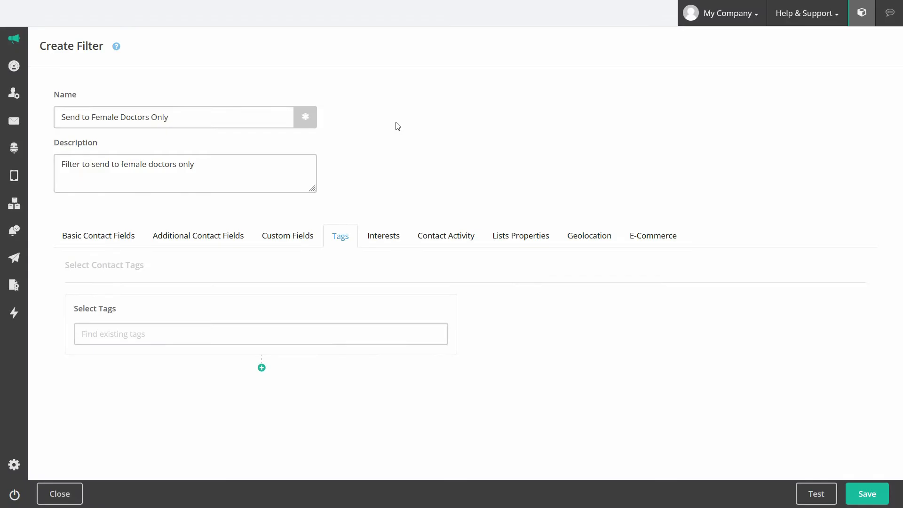
text(Doc)
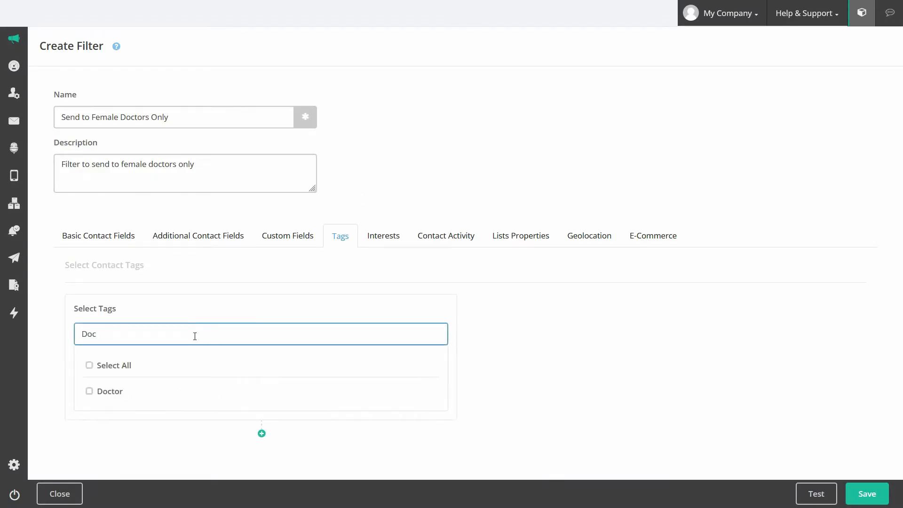
click(89, 391)
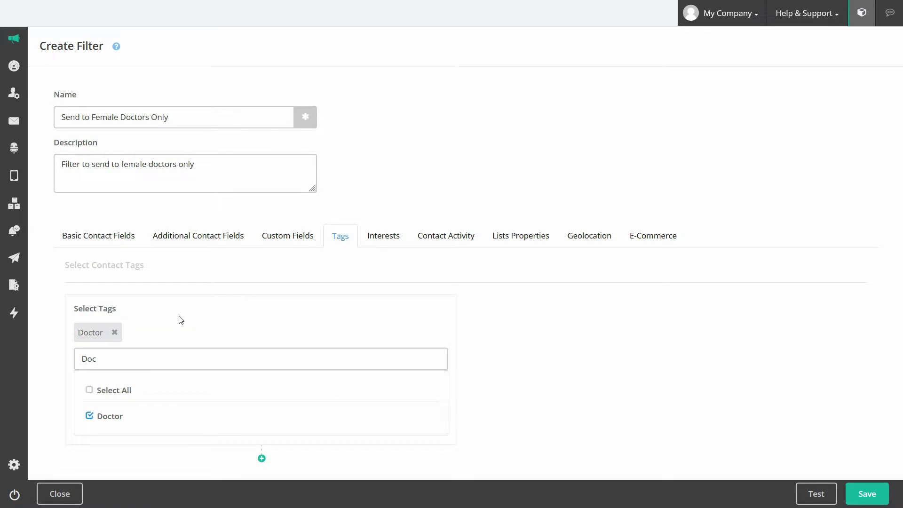
text(Fema)
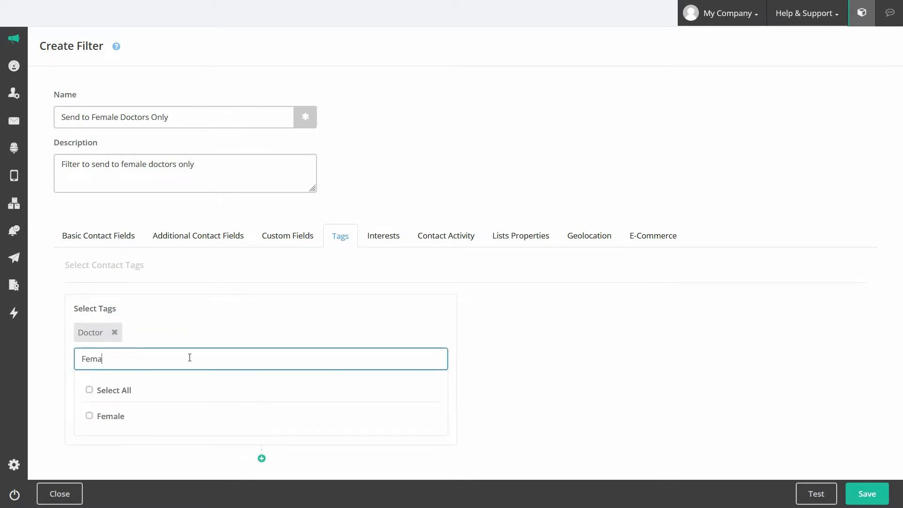
click(111, 416)
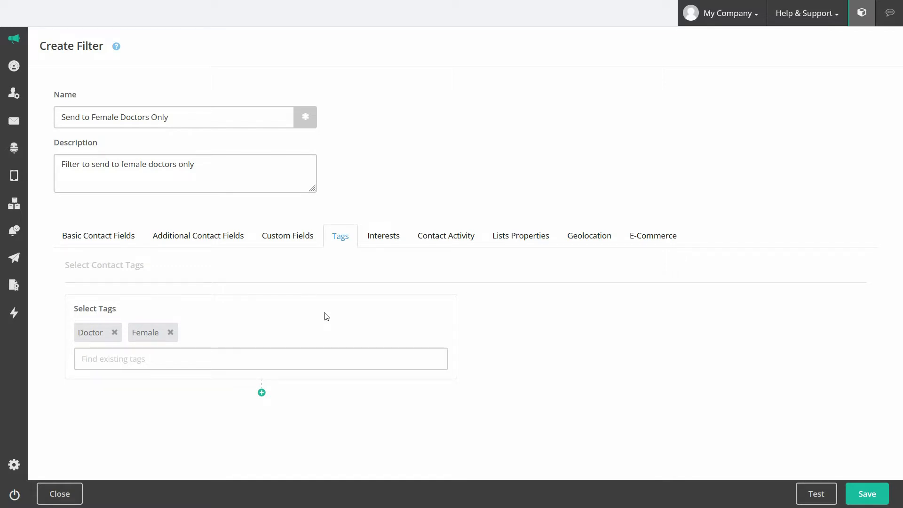
click(382, 235)
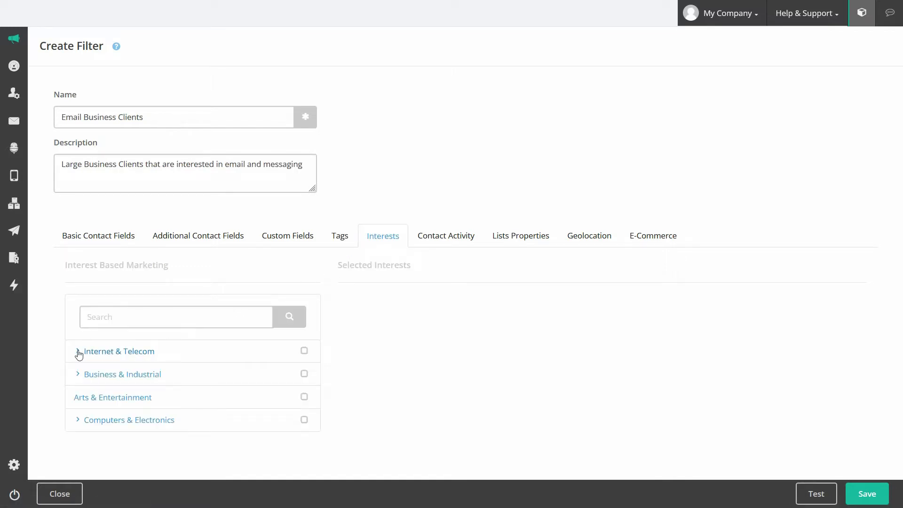
Expand Internet & Telecom and tick Email & Messaging as a filter interest.
click(304, 351)
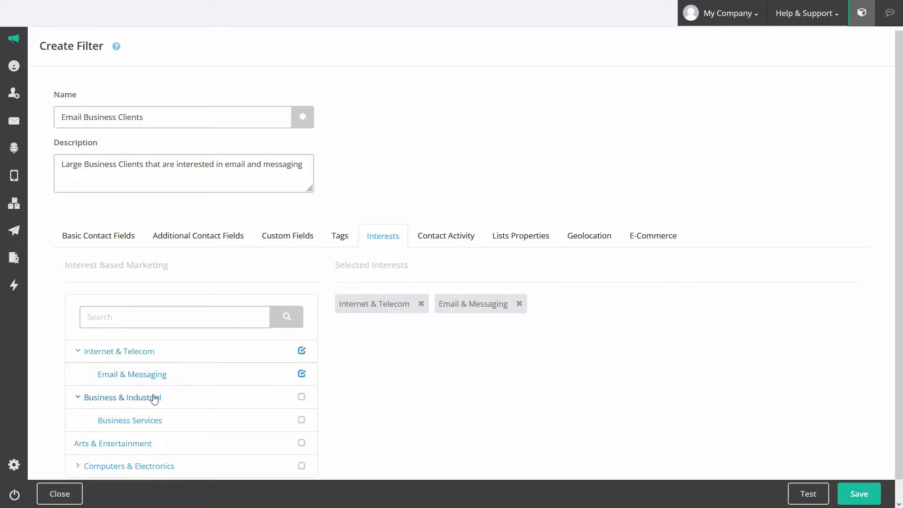
click(301, 396)
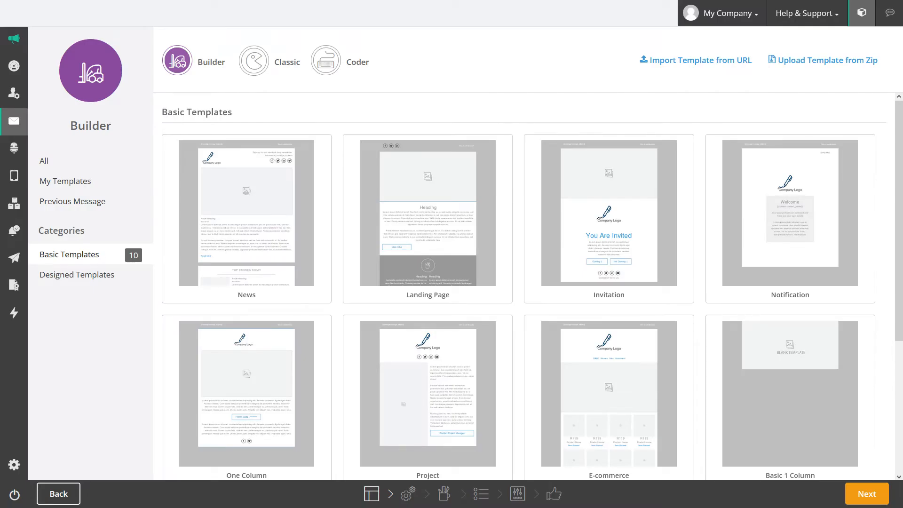
mouse_move(177, 60)
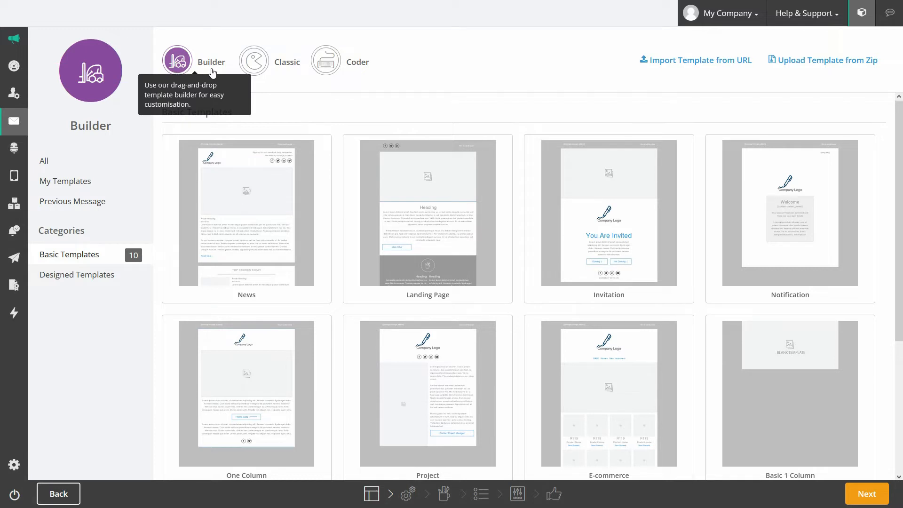
mouse_move(253, 60)
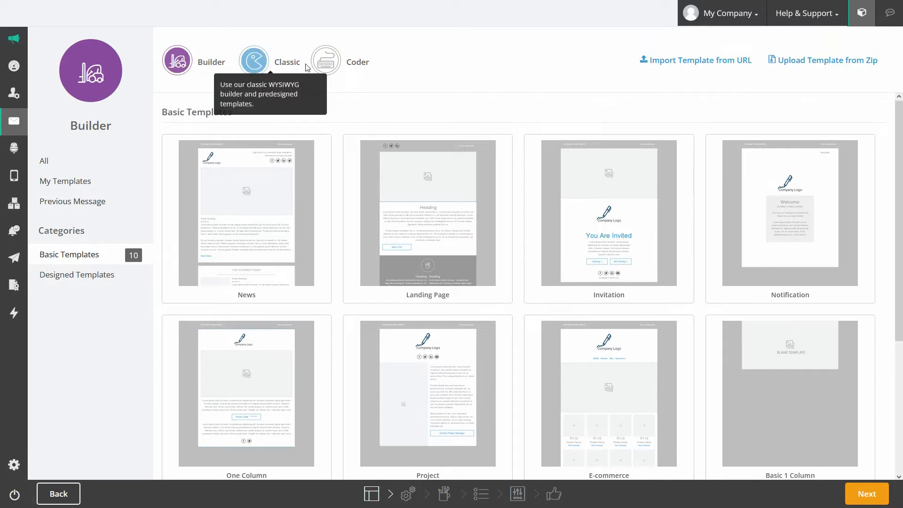
mouse_move(696, 61)
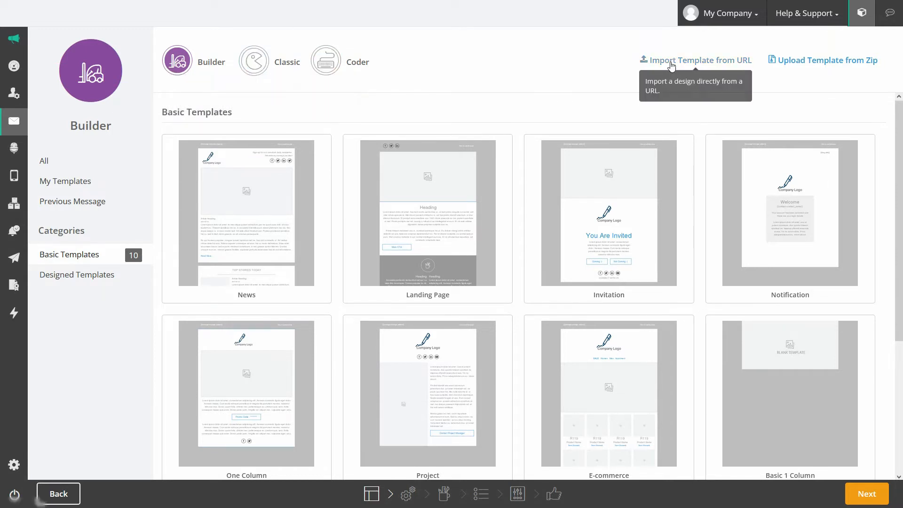
mouse_move(826, 60)
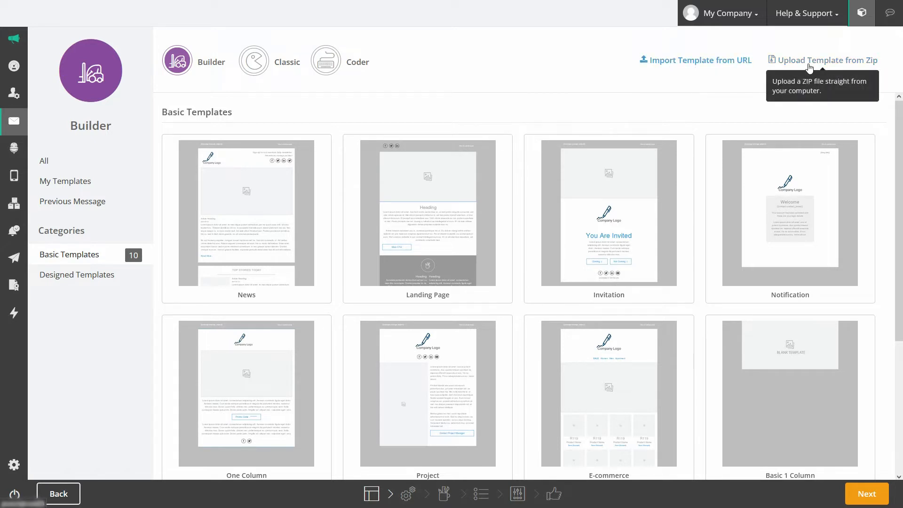
mouse_move(81, 321)
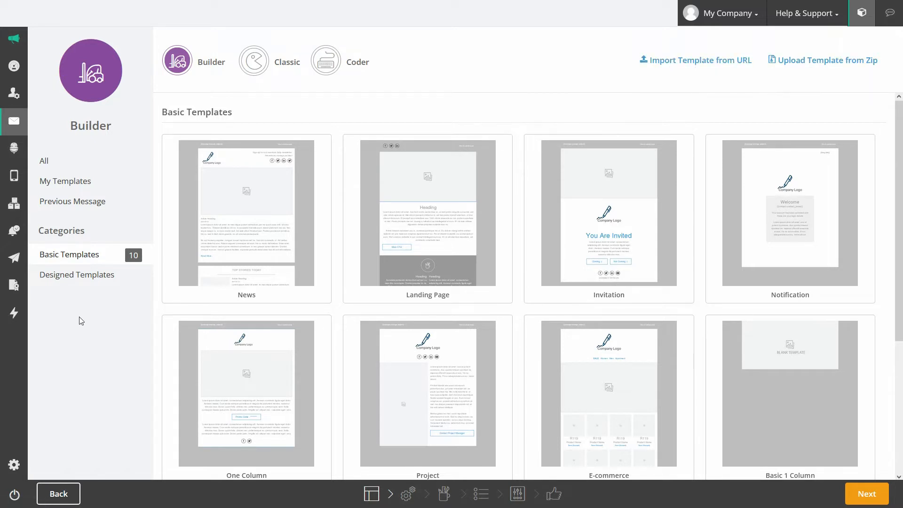
Scroll the Basic Templates and start the new email from a chosen template.
scroll(down, 3)
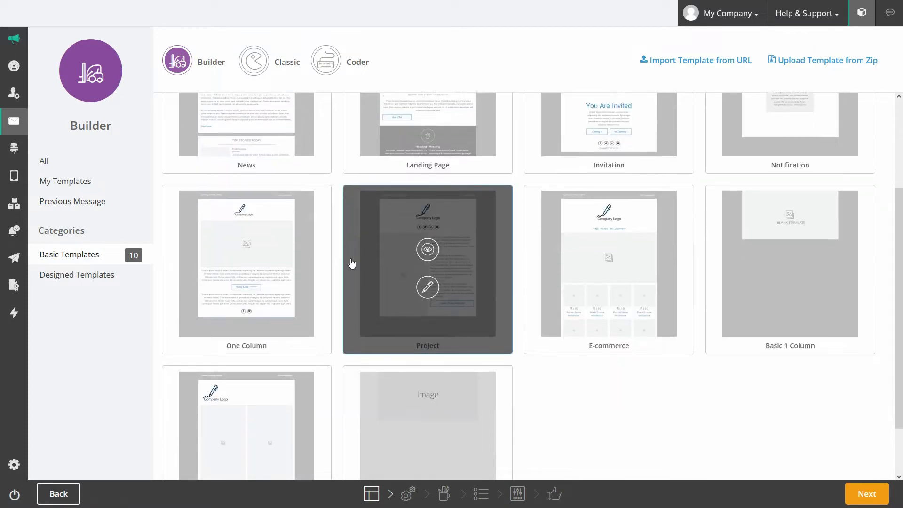
click(76, 275)
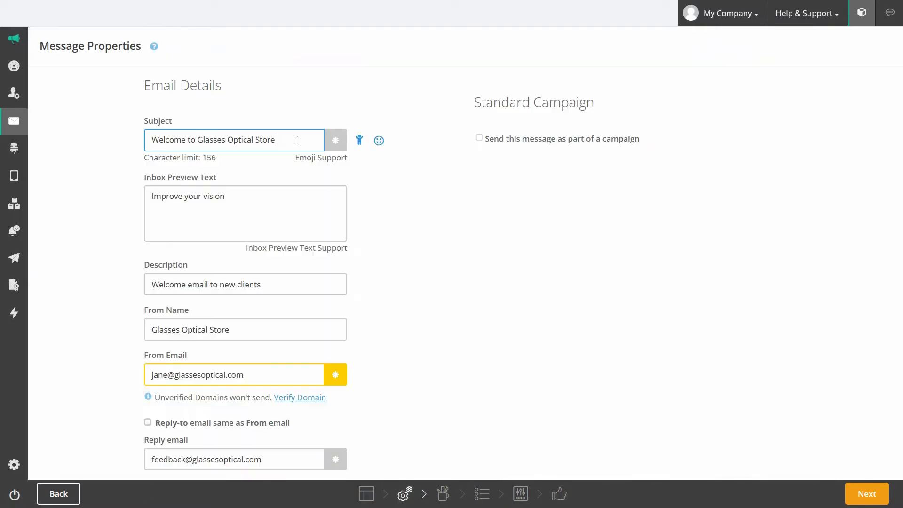
Insert the contact name tag in the subject and assign the Client Communications campaign.
click(335, 140)
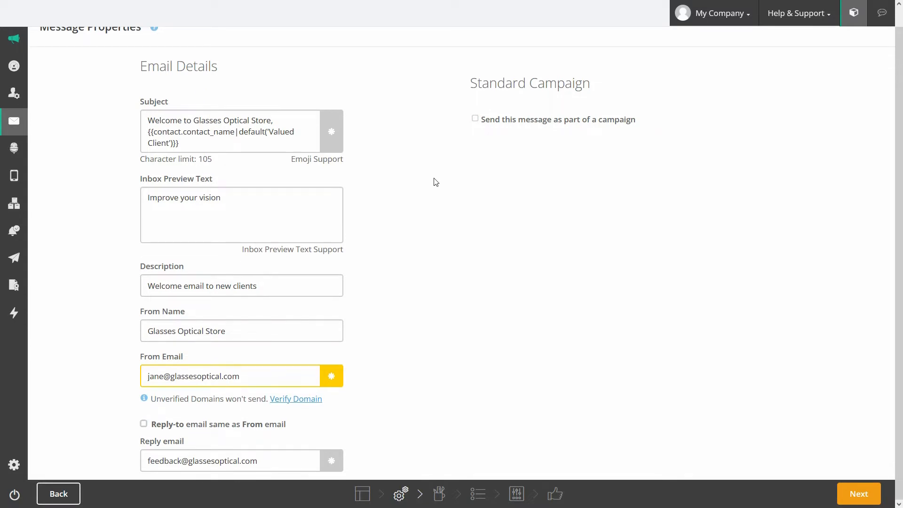
click(474, 120)
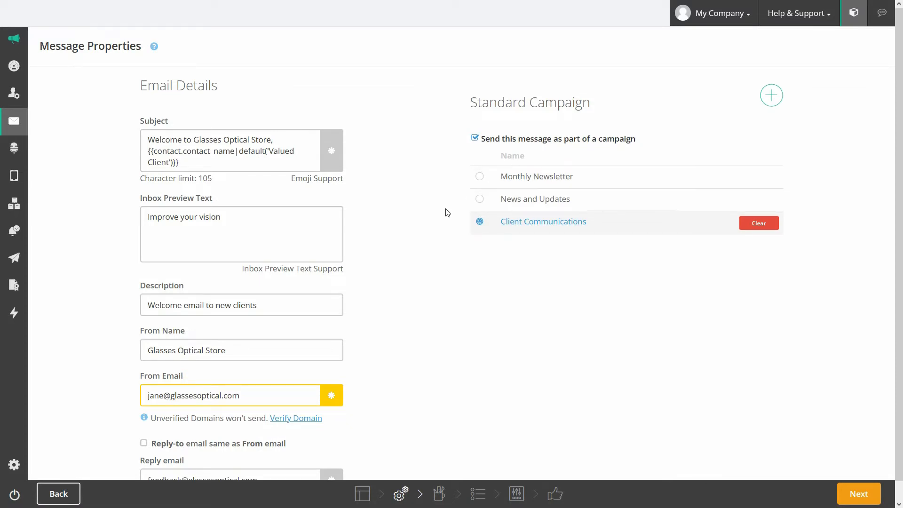
click(858, 494)
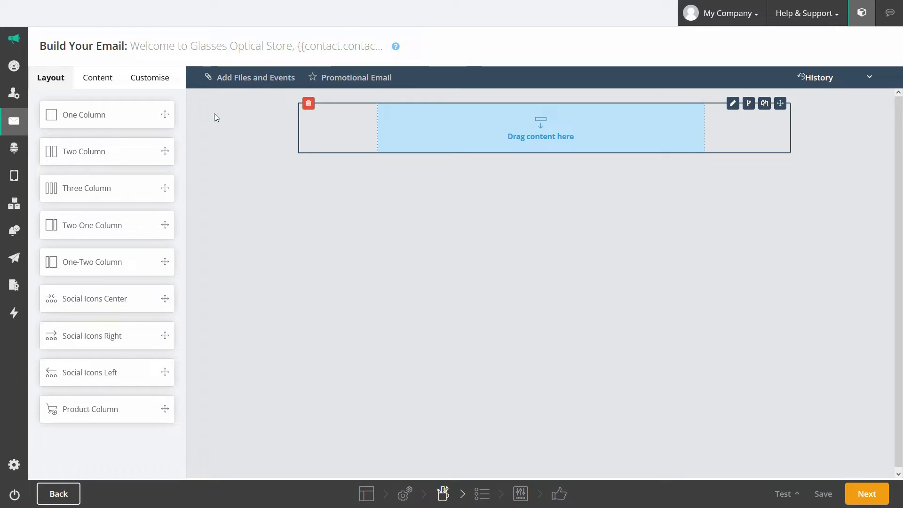
Add content blocks to the welcome email body beneath the 30% OFF banner.
click(96, 77)
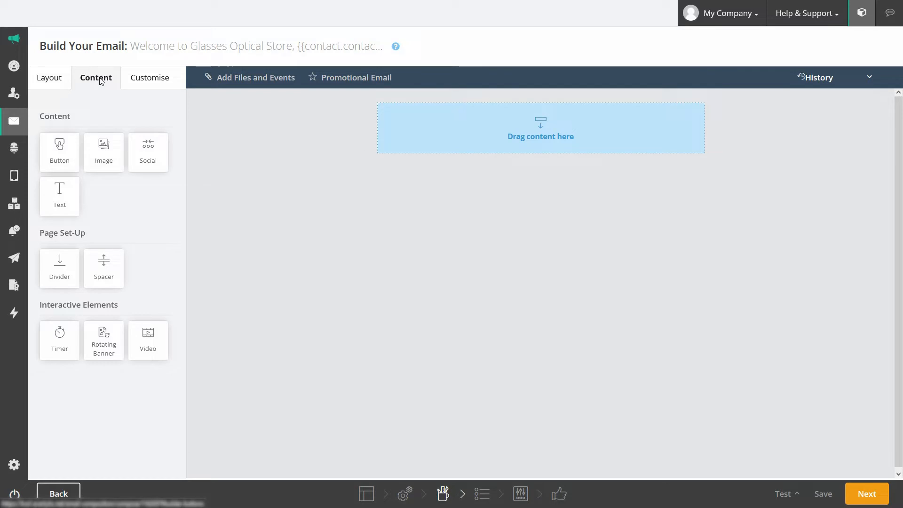
click(51, 78)
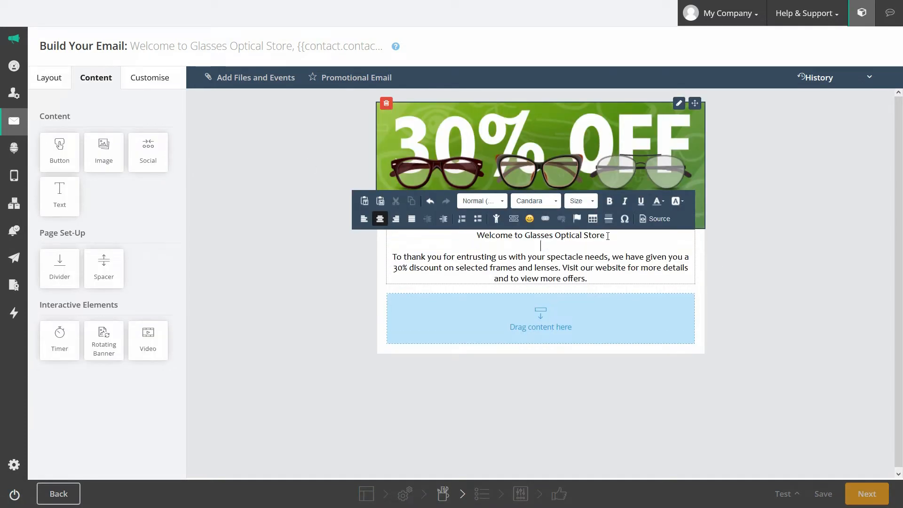
click(496, 218)
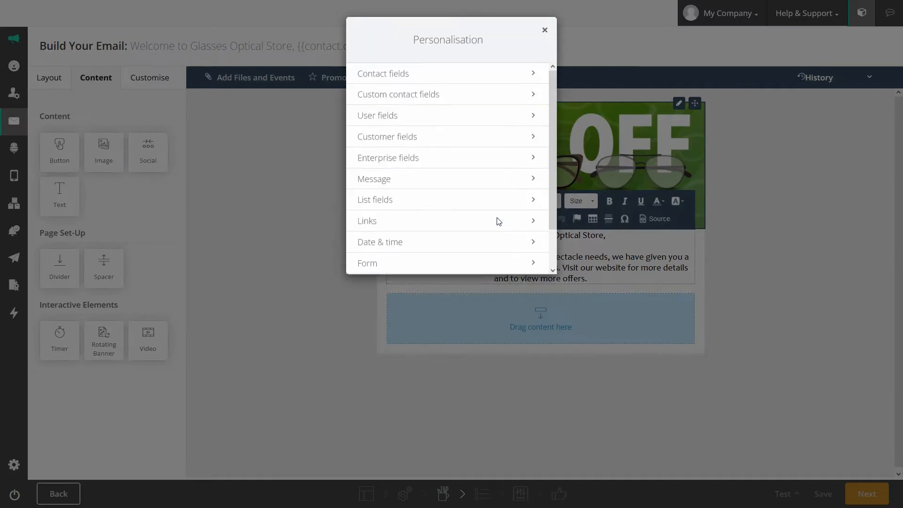
Greet each contact by First name with fallback 'there' via Personalisation.
click(383, 74)
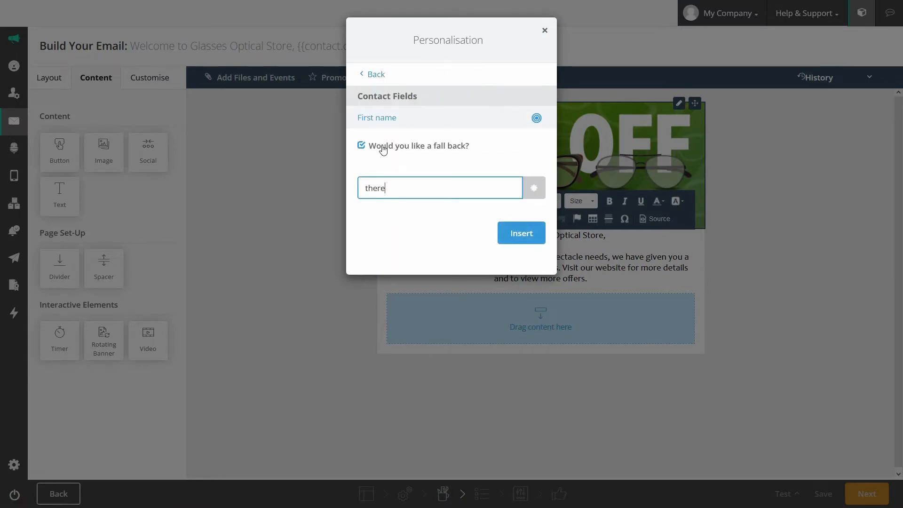
click(521, 232)
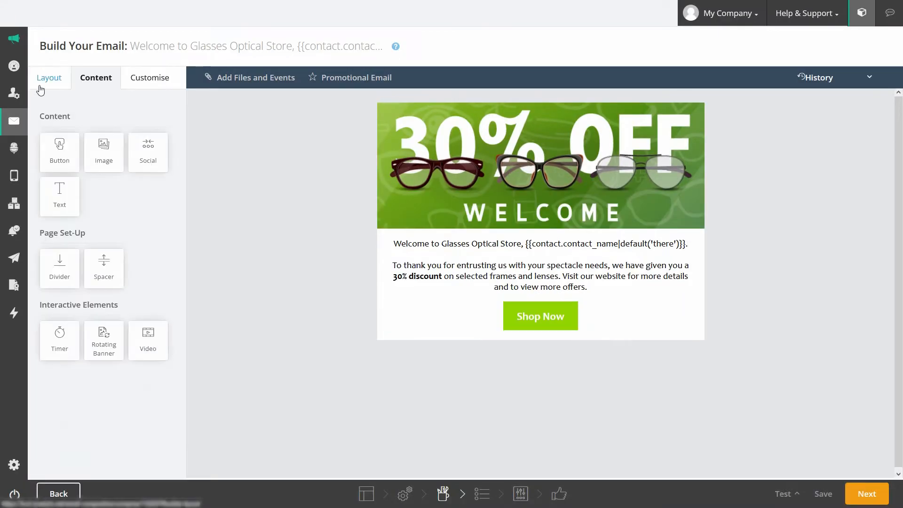
click(51, 77)
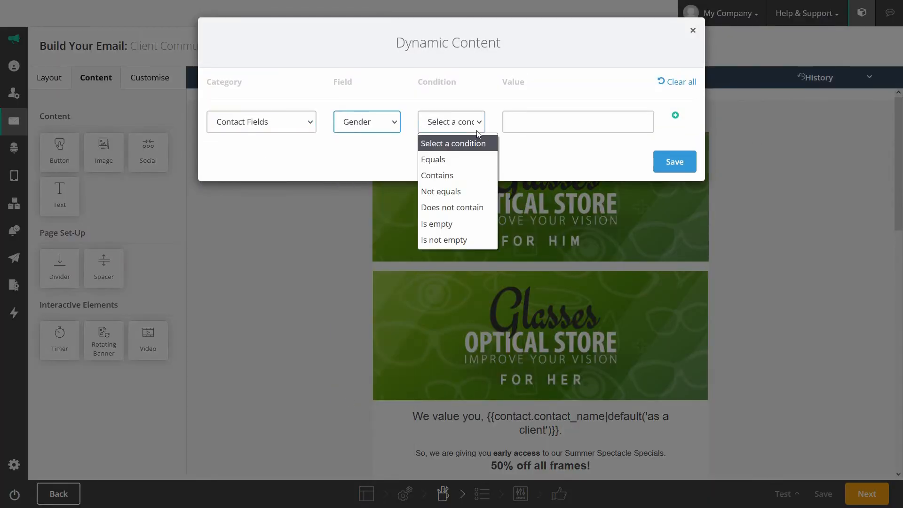
Show the FOR HIM banner only when Gender equals Male.
click(433, 160)
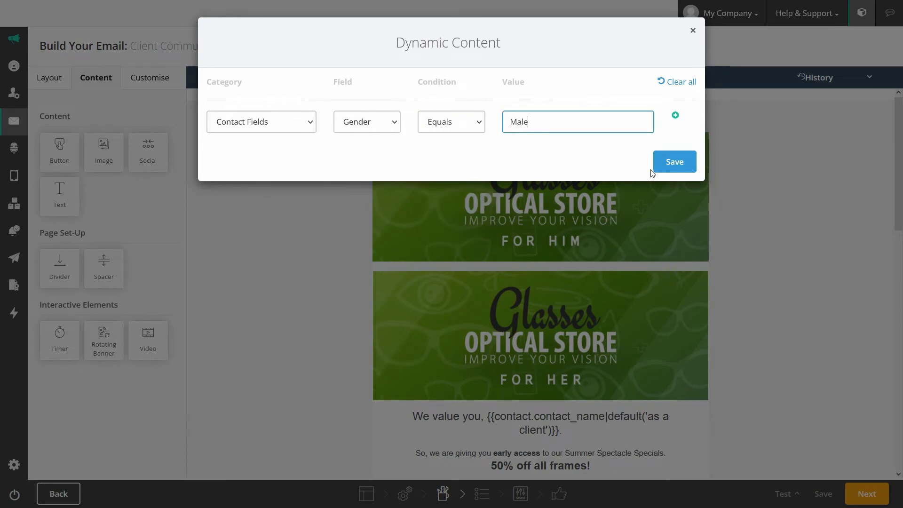
click(676, 81)
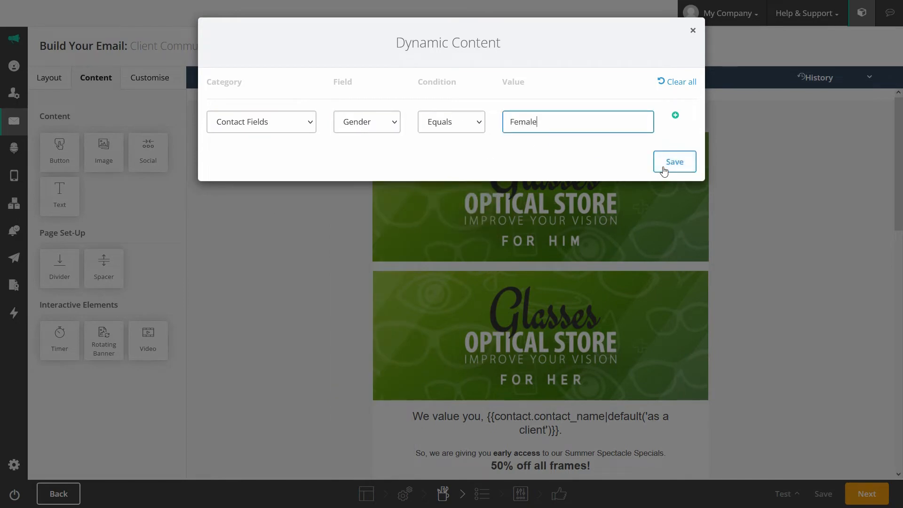
Show the FOR HER banner only when Gender equals Female.
click(674, 161)
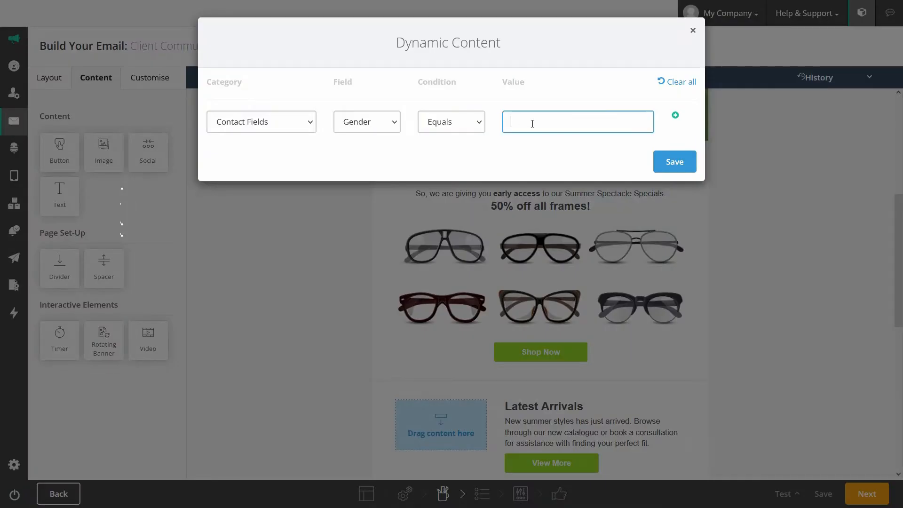
text(Femal)
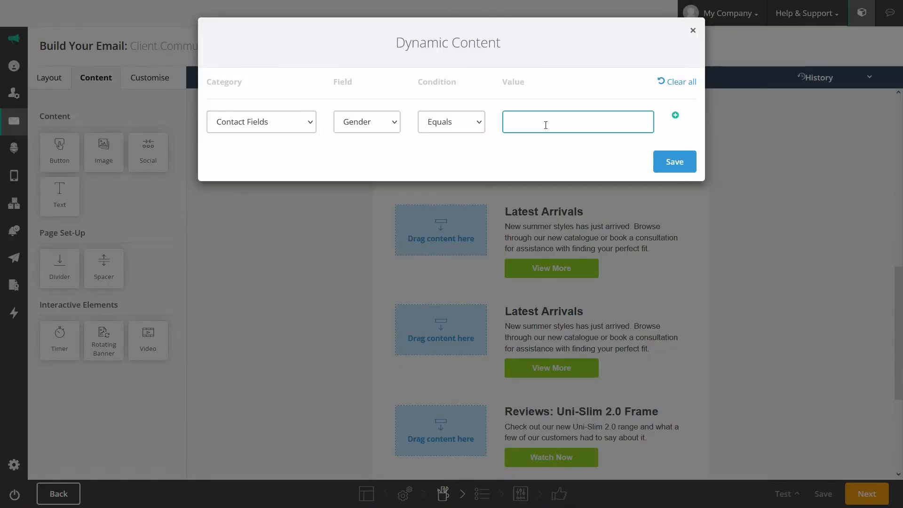
click(674, 161)
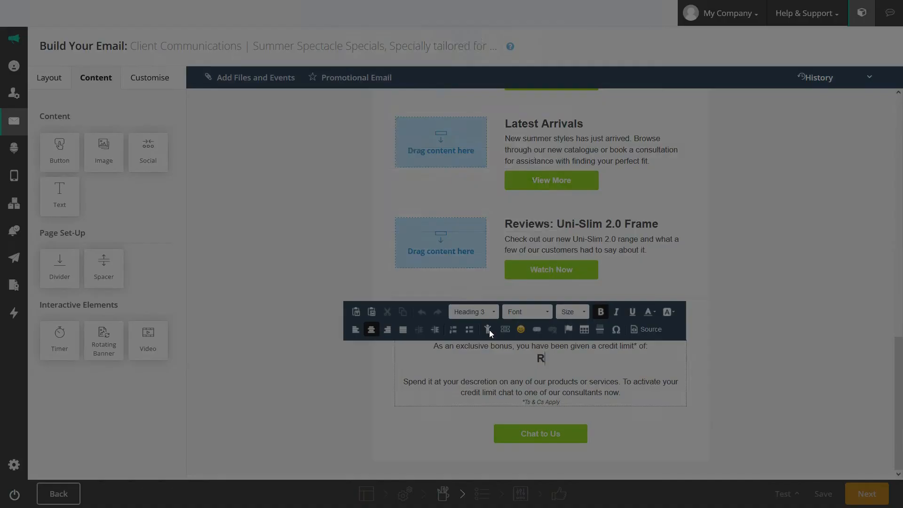
Insert the Credit limit custom field with a fallback value into the credit bonus text.
click(487, 330)
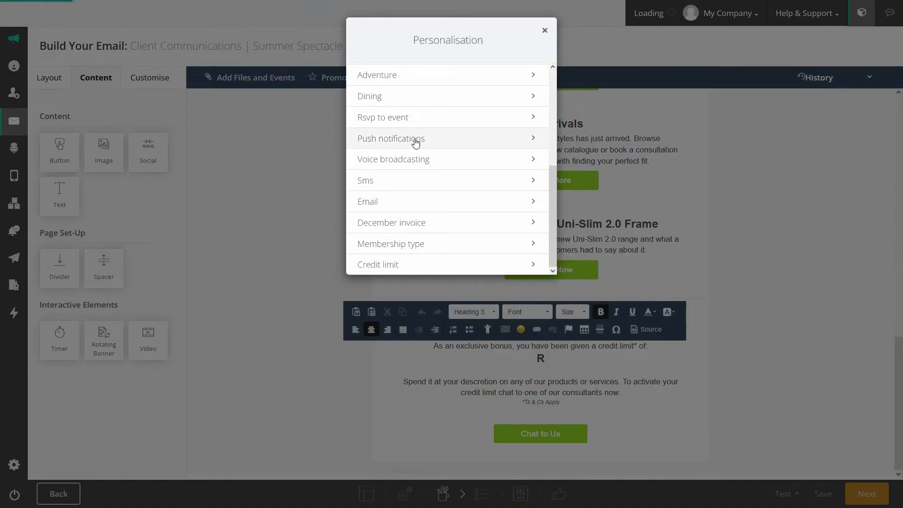
click(378, 264)
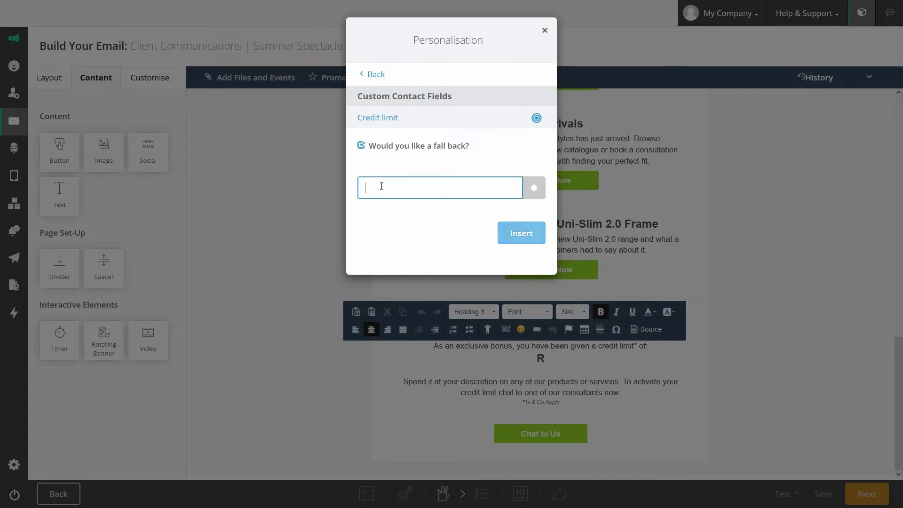
click(520, 232)
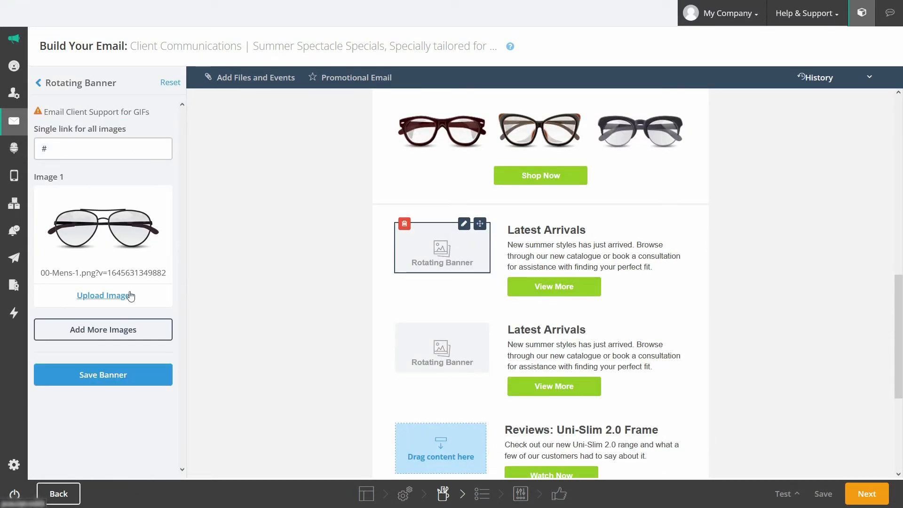
Save a two-image rotating glasses banner in Latest Arrivals and place a video in the Reviews block.
click(102, 330)
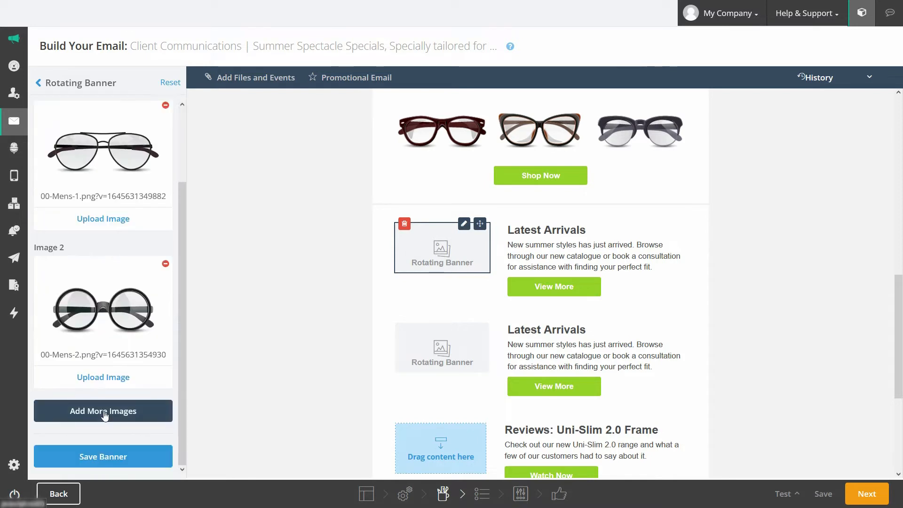
click(102, 456)
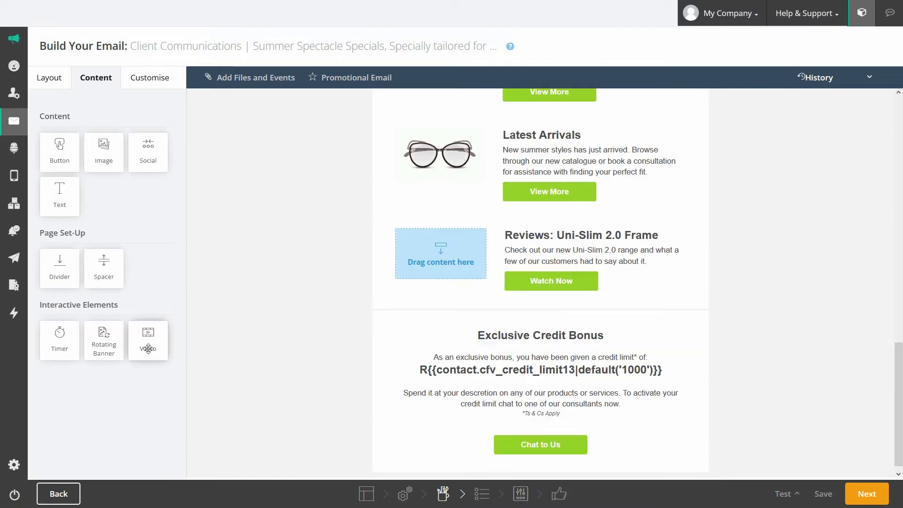
drag(147, 340, 440, 253)
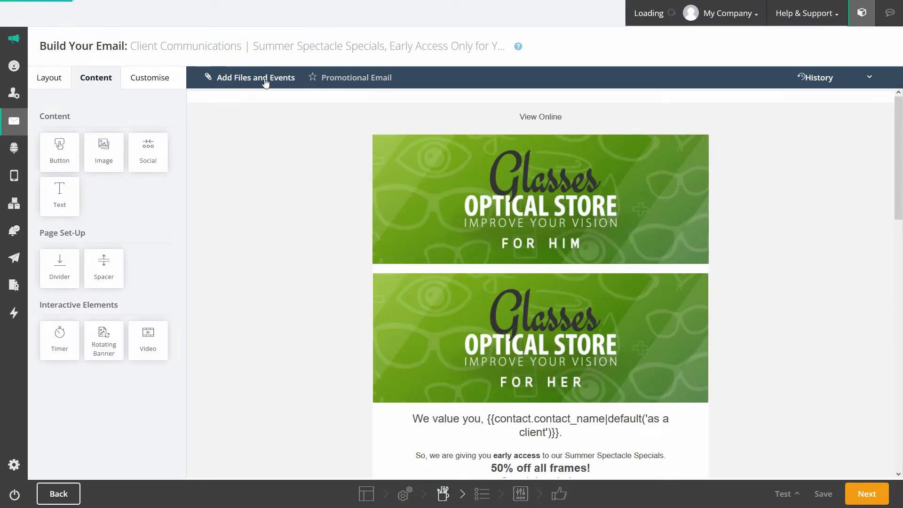
Browse the Add Files and Events attachments, including a calendar event, and the inbox preview.
click(255, 78)
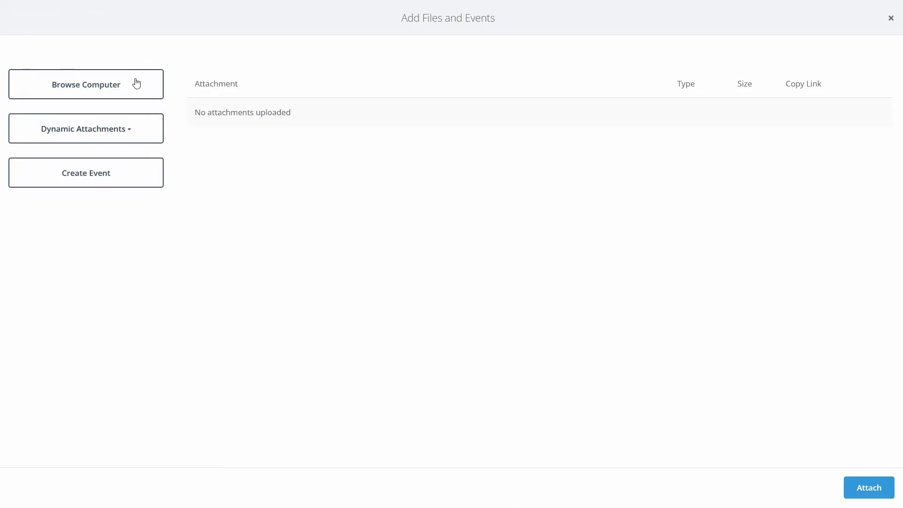
click(86, 84)
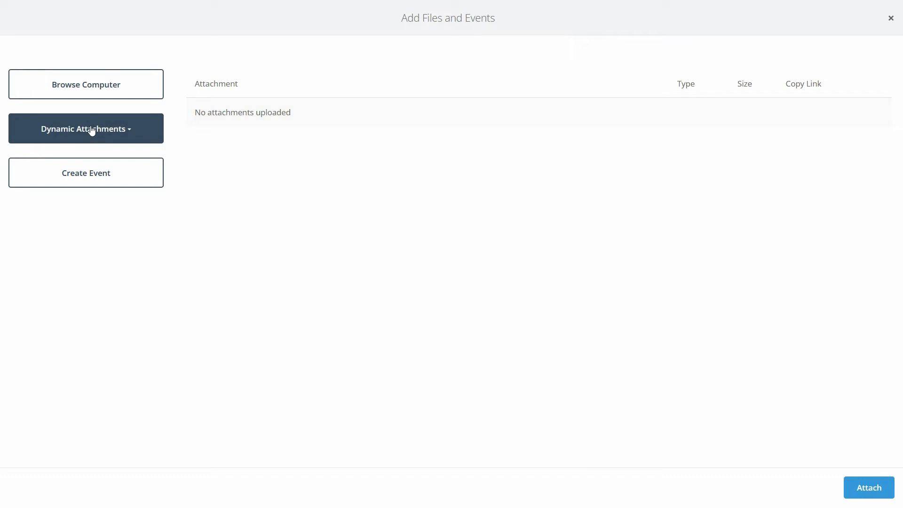
click(85, 128)
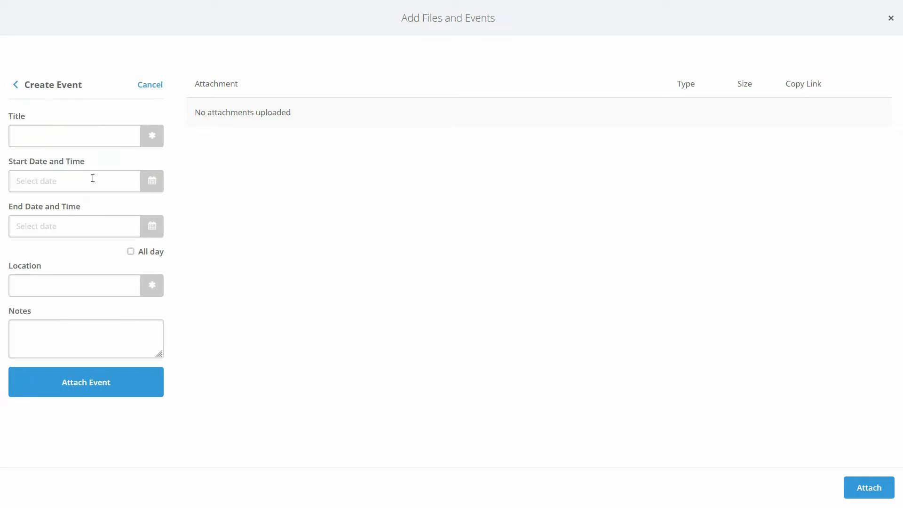
click(86, 382)
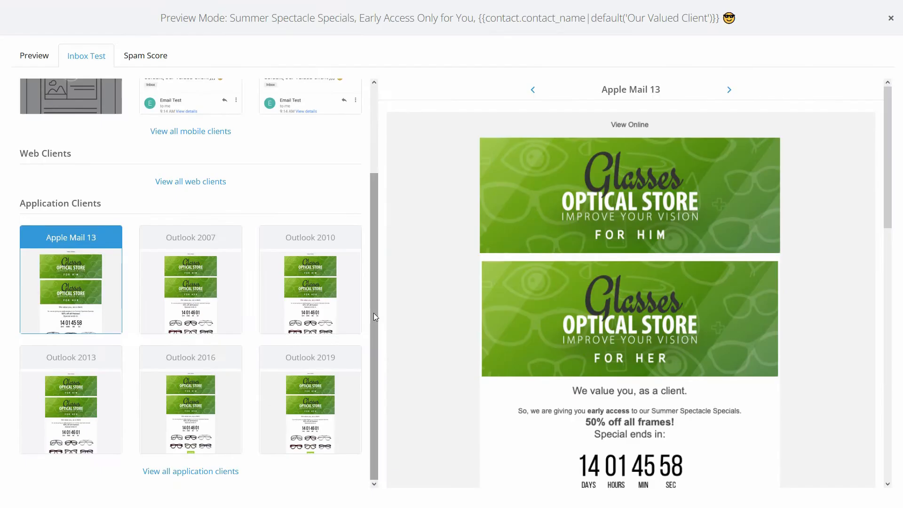
click(145, 56)
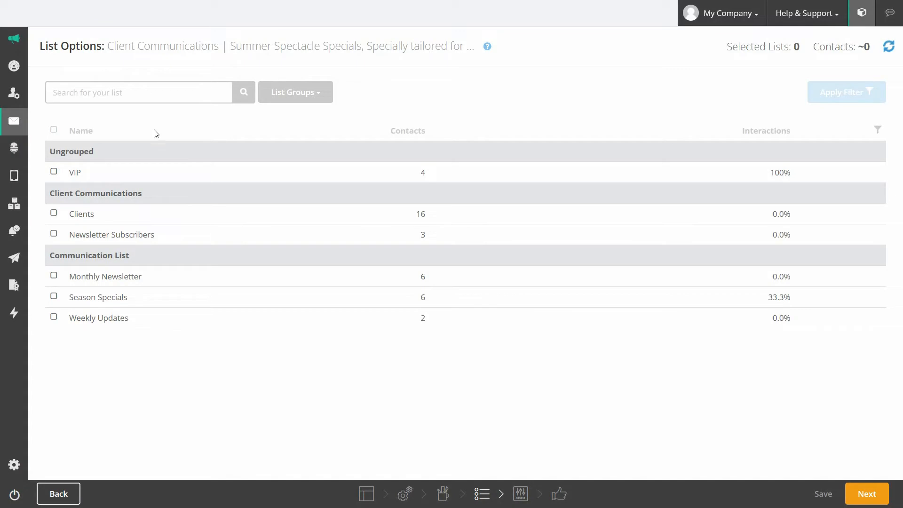
Select the VIP list as recipients and continue to the delivery options.
click(54, 171)
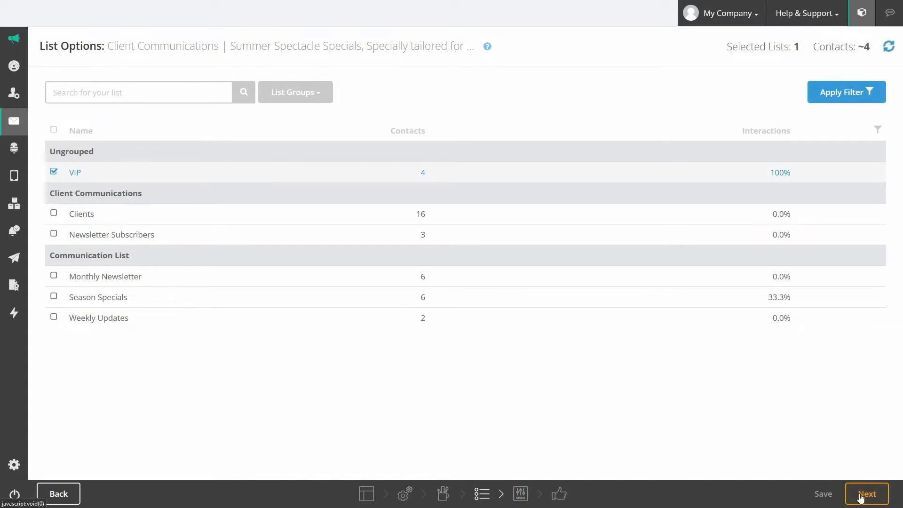
click(867, 494)
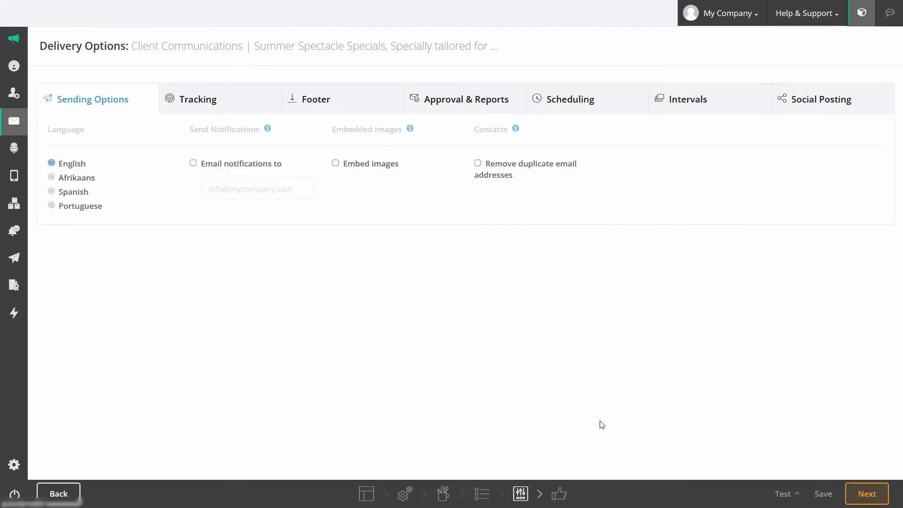
click(196, 99)
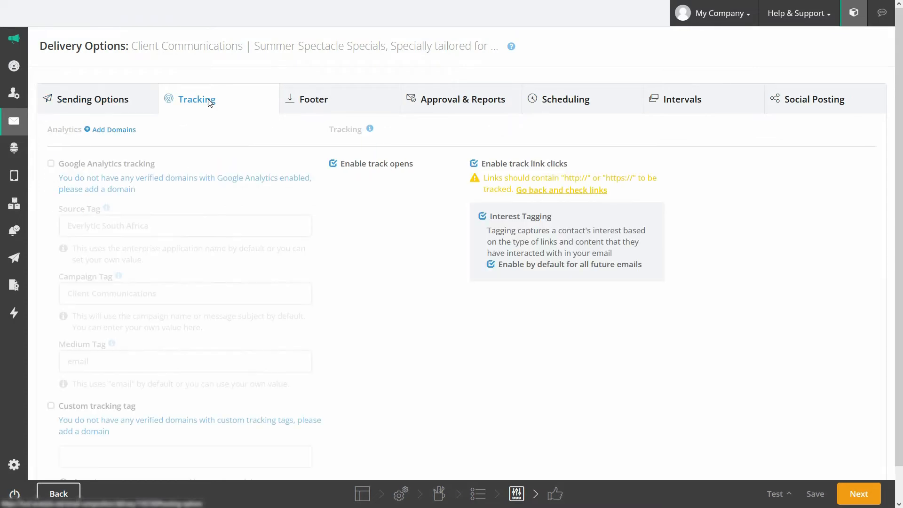
click(314, 99)
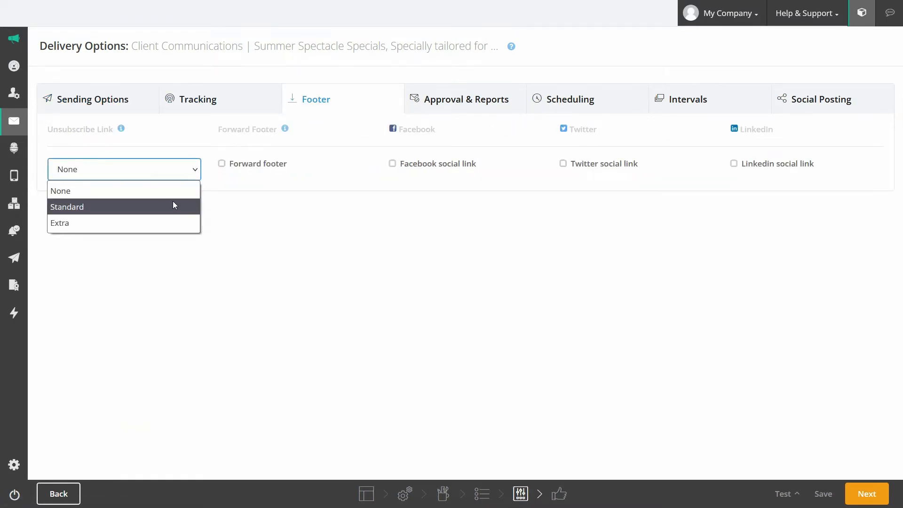
click(465, 99)
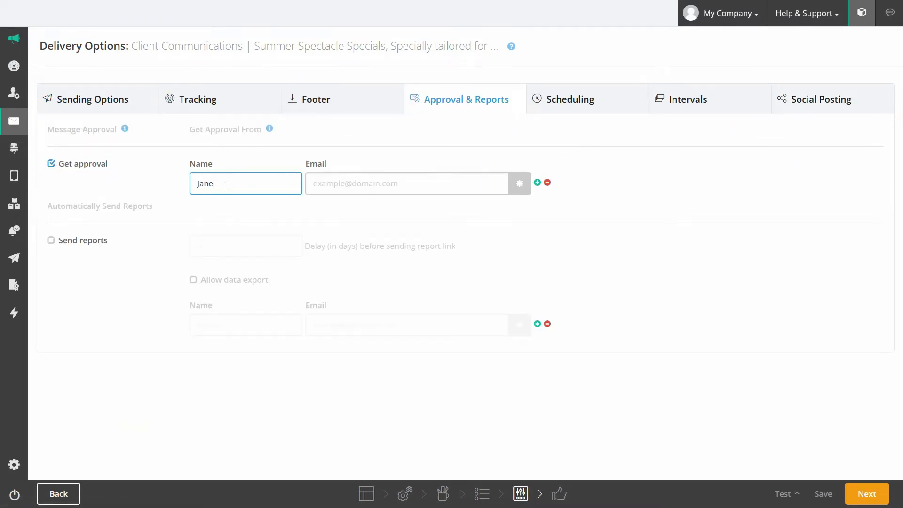
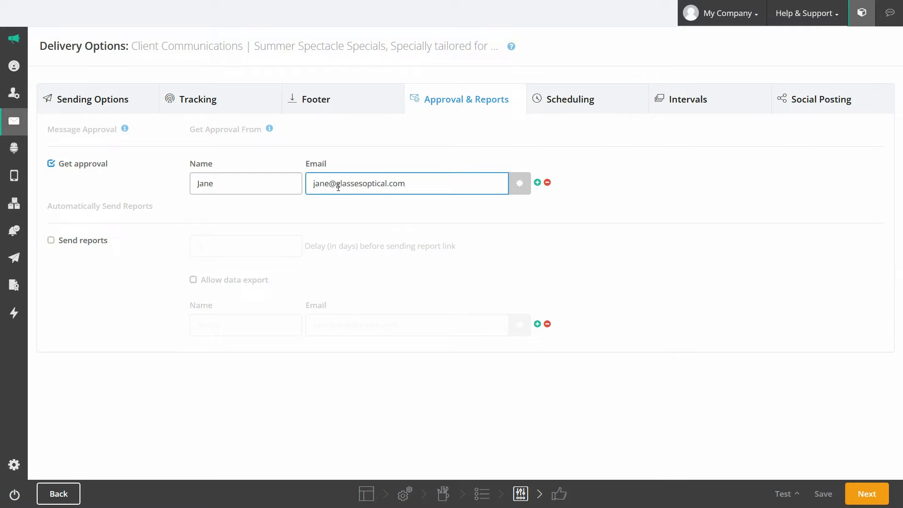
click(51, 240)
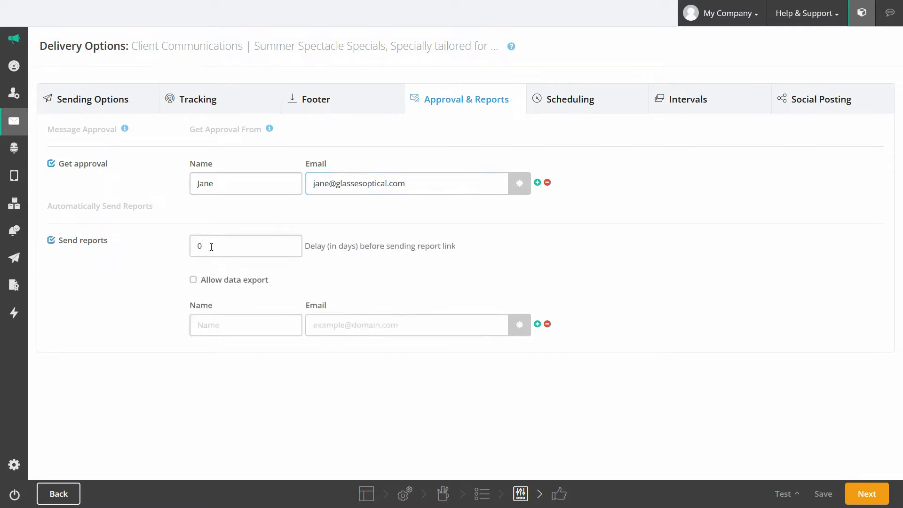
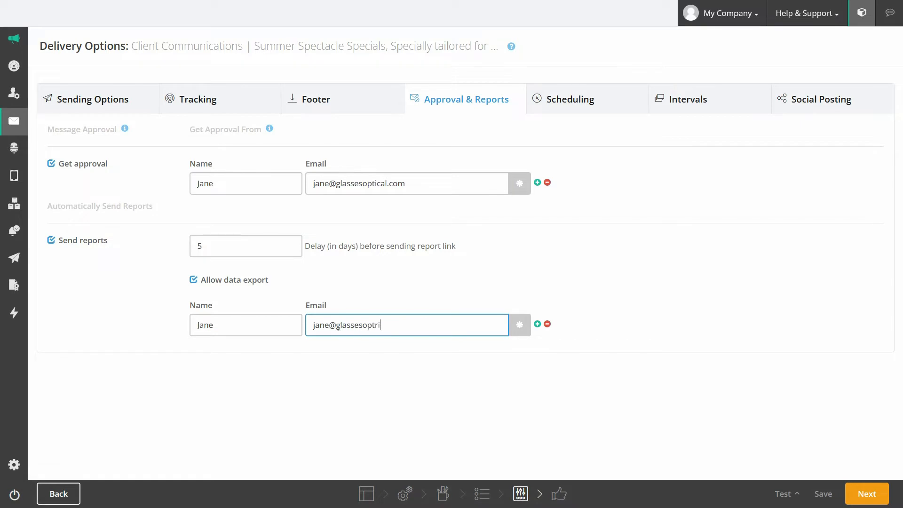
click(570, 98)
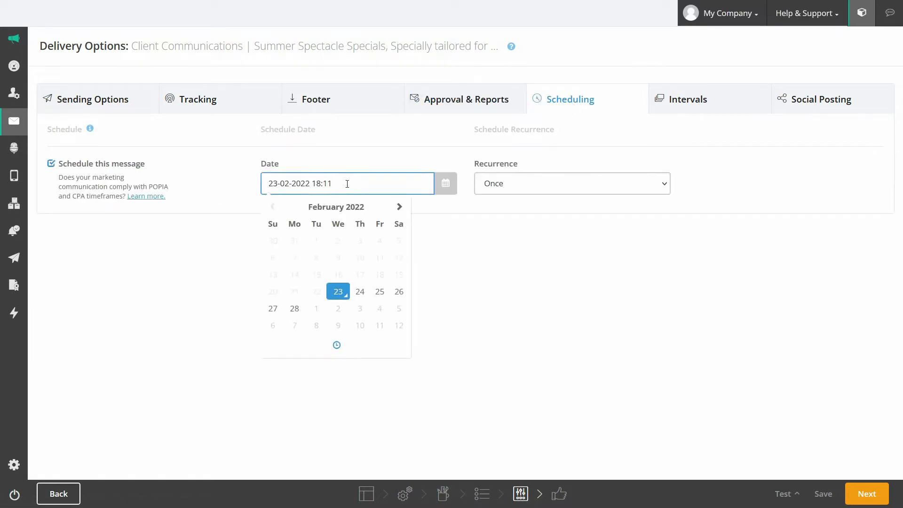
click(570, 184)
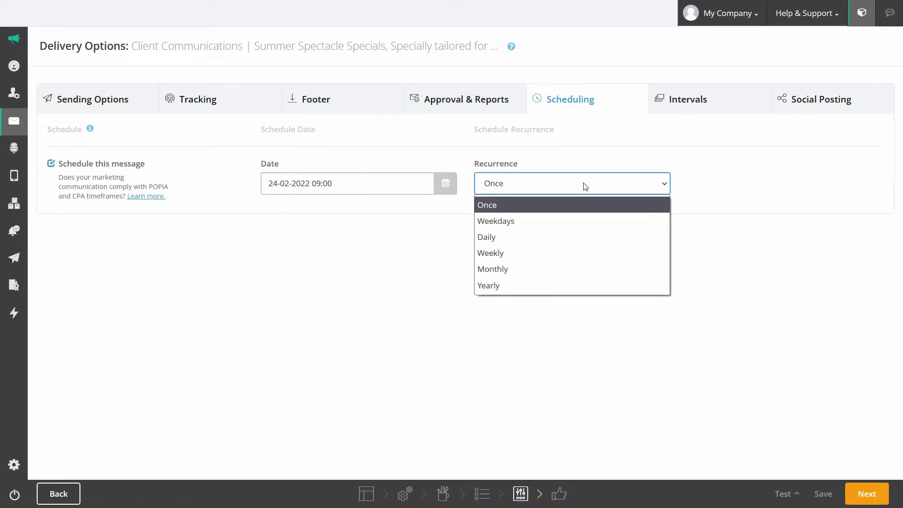
click(686, 99)
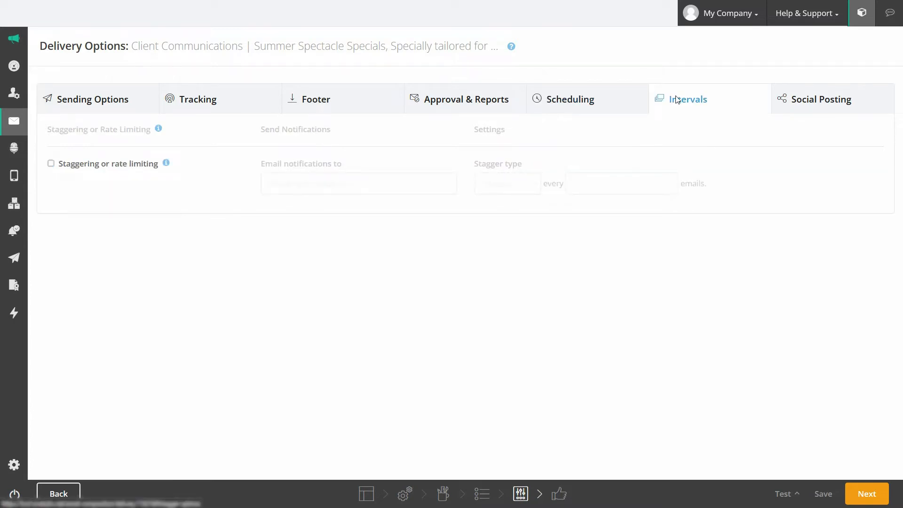
click(51, 163)
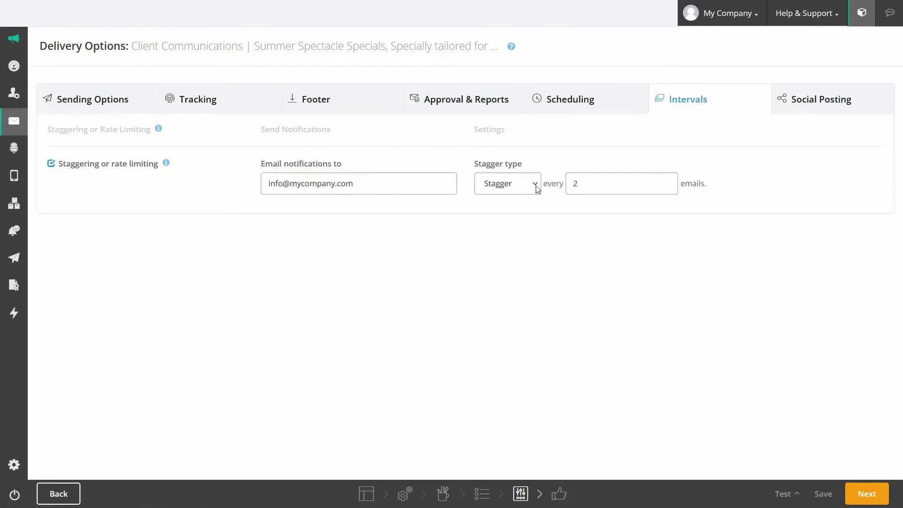
click(621, 184)
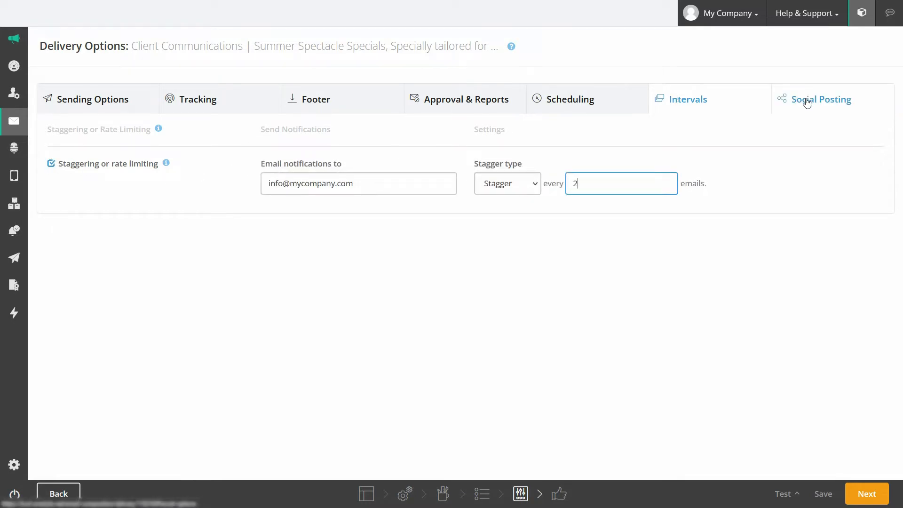
click(821, 99)
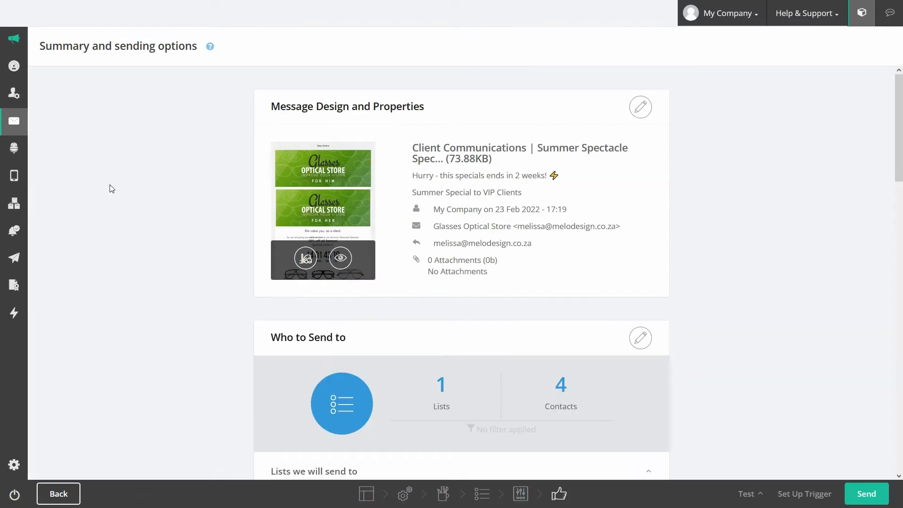
scroll(down, 3)
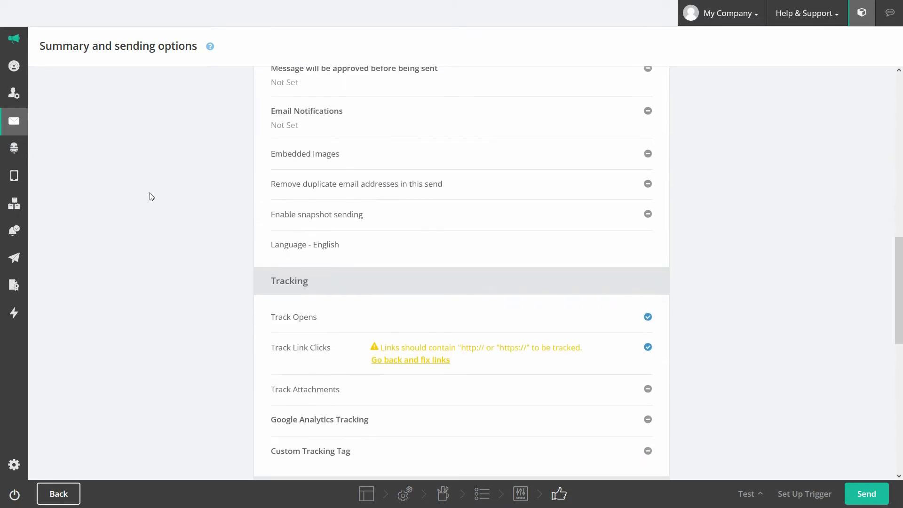
scroll(down, 3)
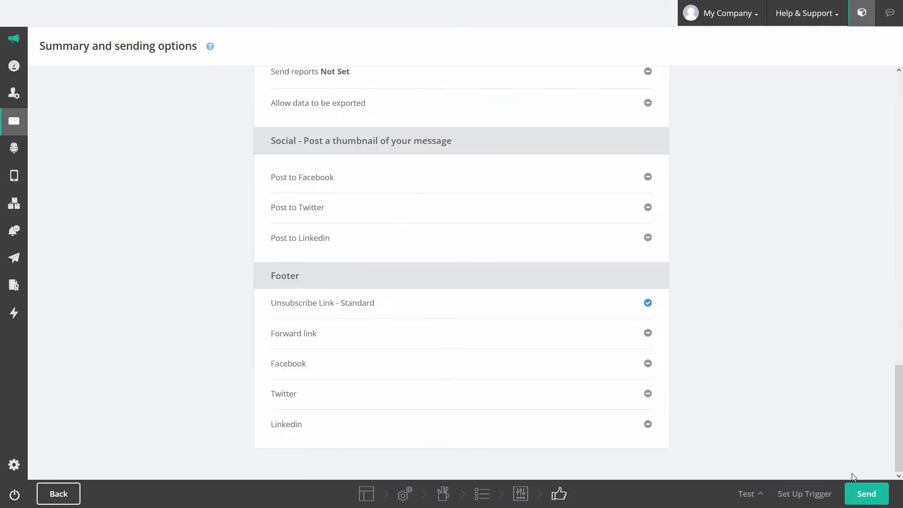
scroll(up, 3)
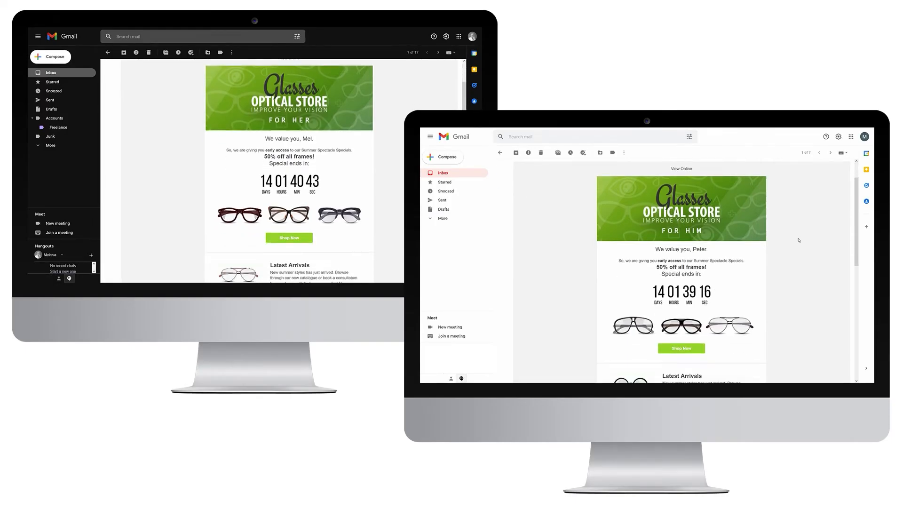
scroll(down, 3)
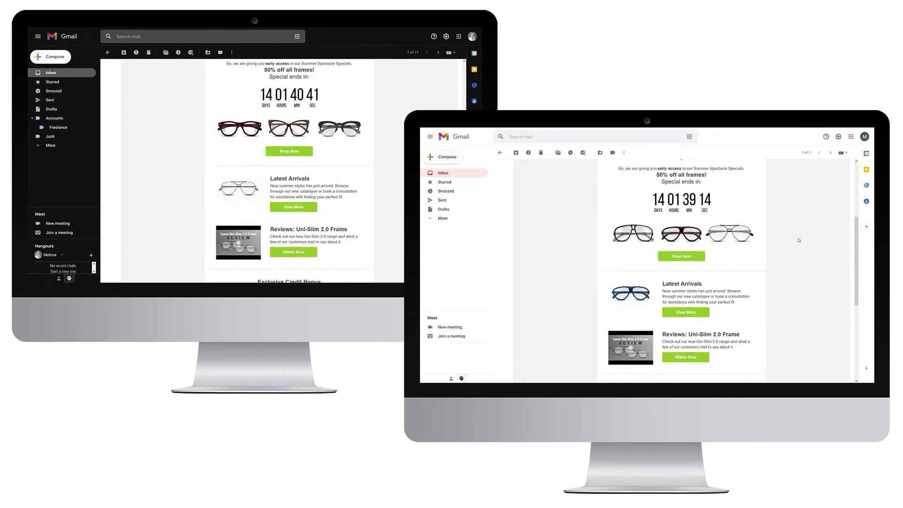
scroll(down, 3)
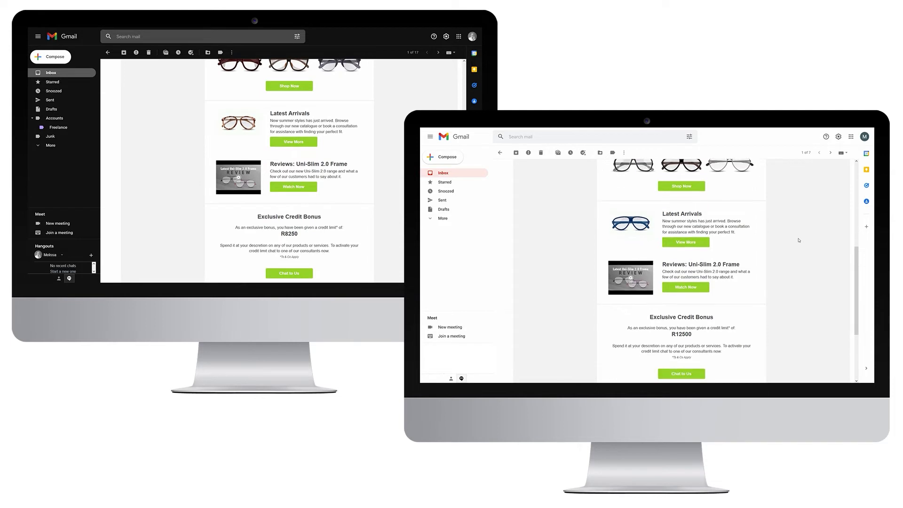
scroll(down, 3)
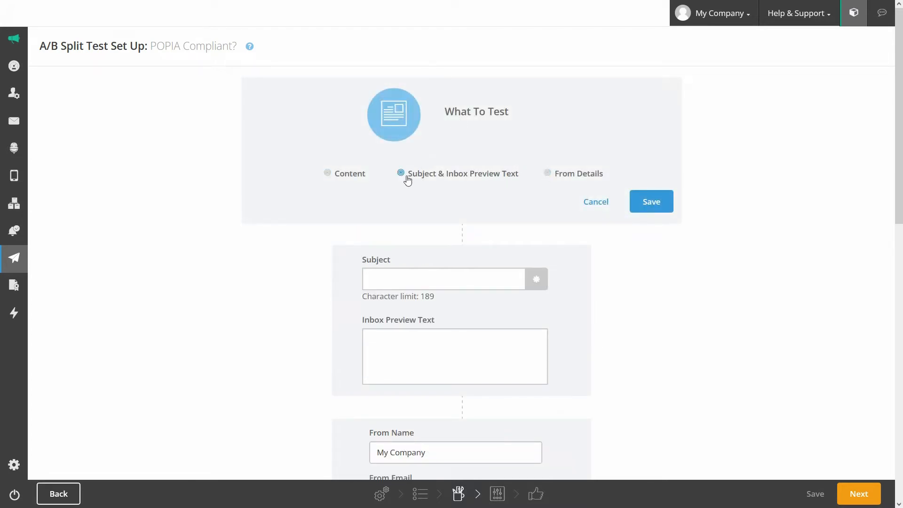
Give variants A and B the subjects 'Get POPIA-Ready Before the Deadline' and 'You have less than a year left'.
click(651, 202)
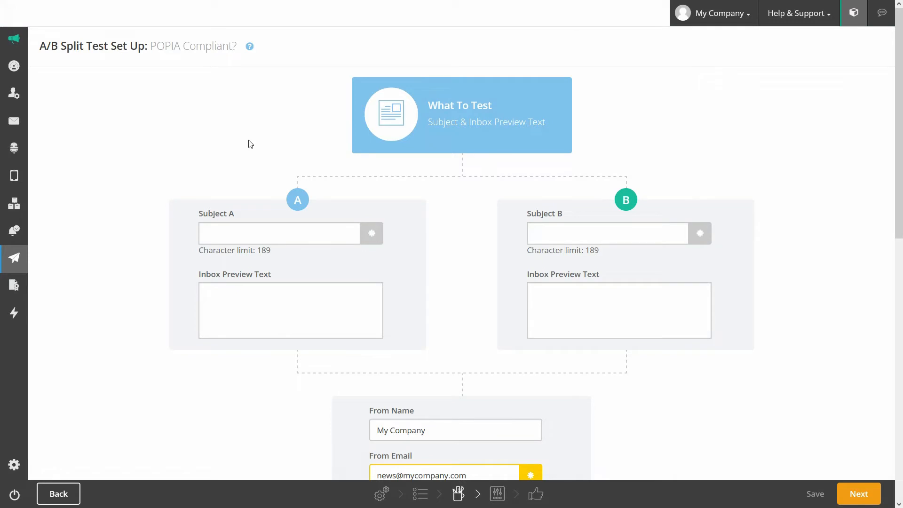
click(279, 232)
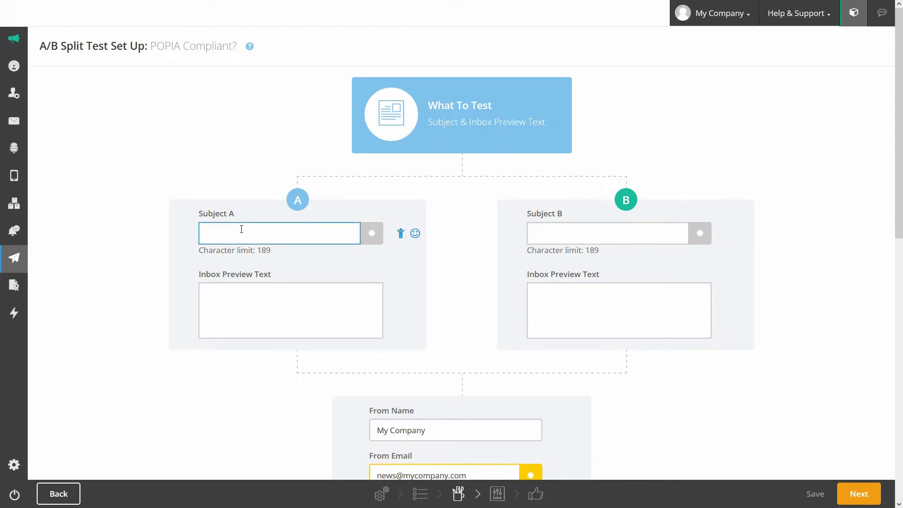
click(607, 233)
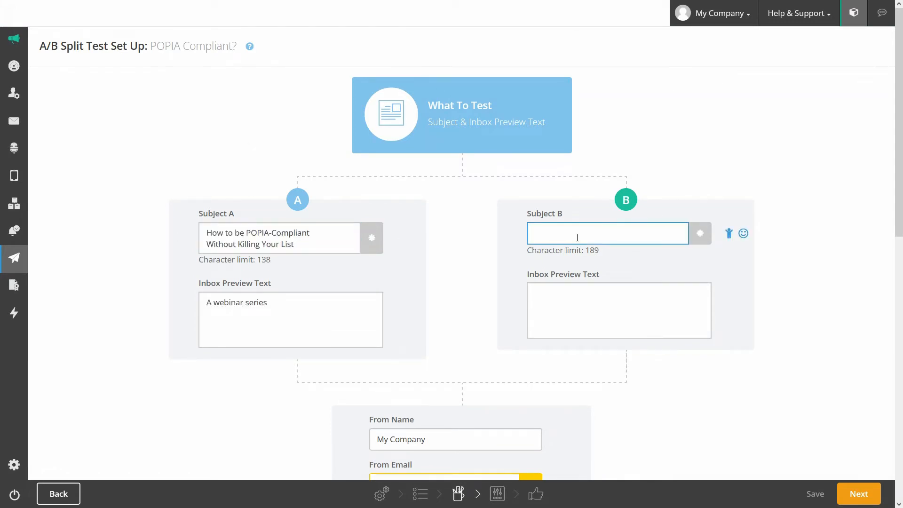
text(Get POPIA-Ready Before the Deadline)
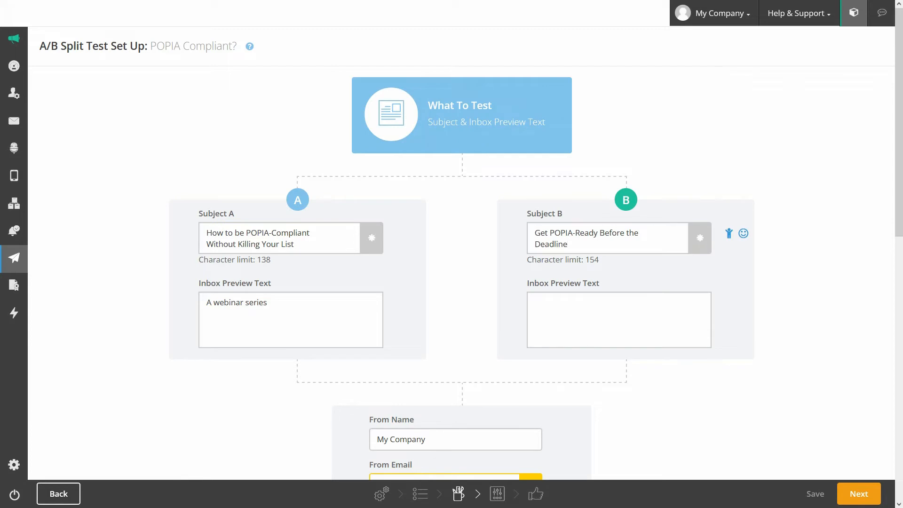
text(You have less than a year left)
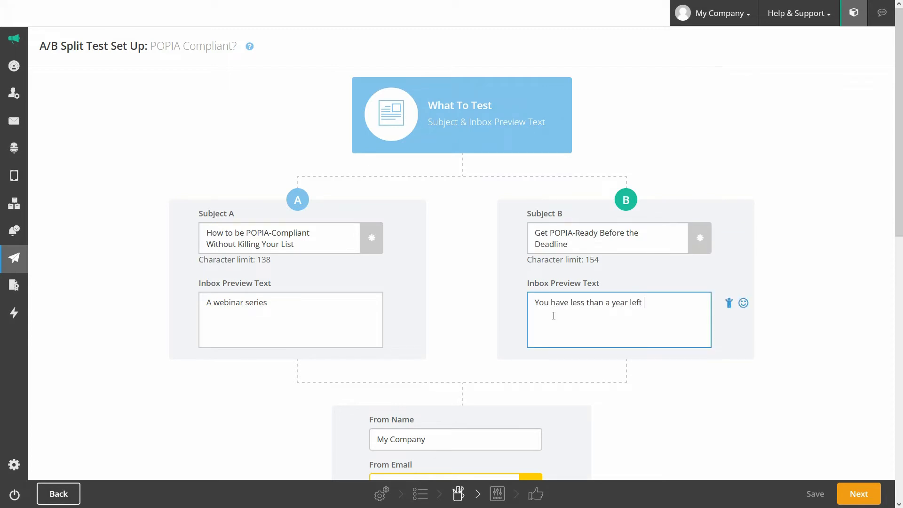
scroll(down, 3)
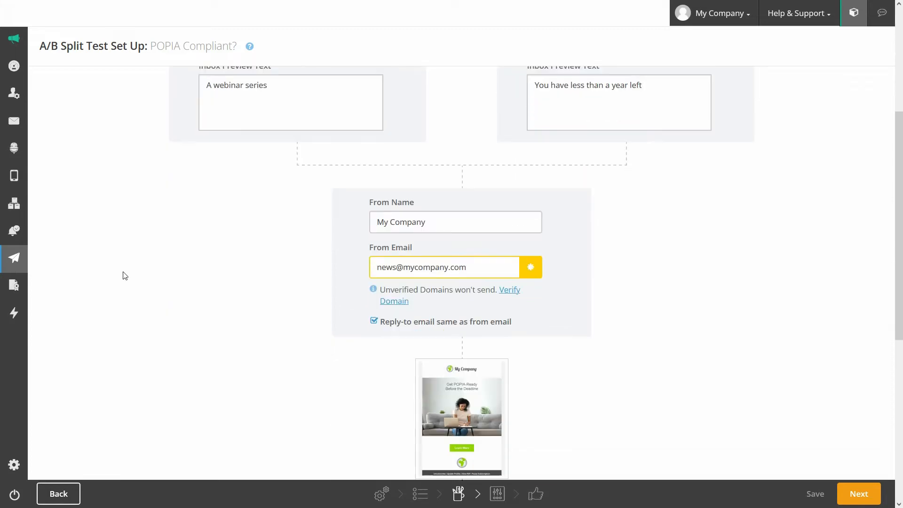
scroll(down, 3)
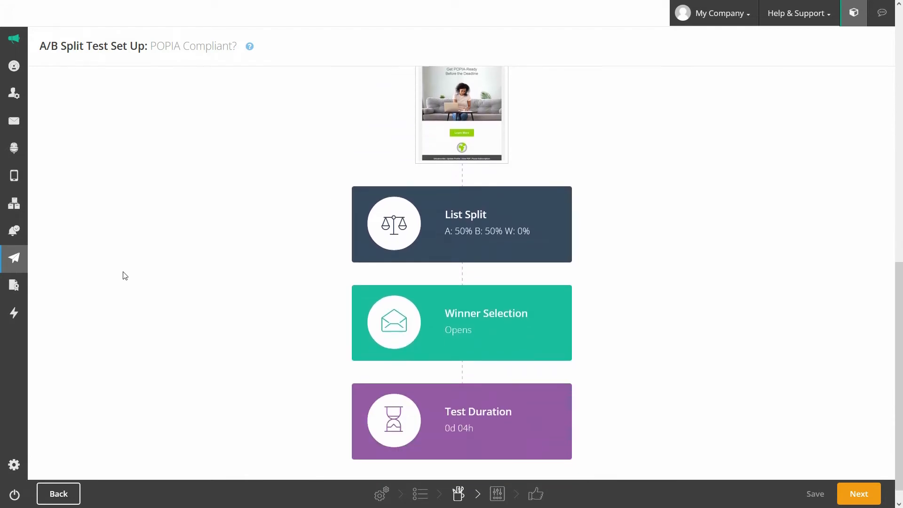
scroll(down, 3)
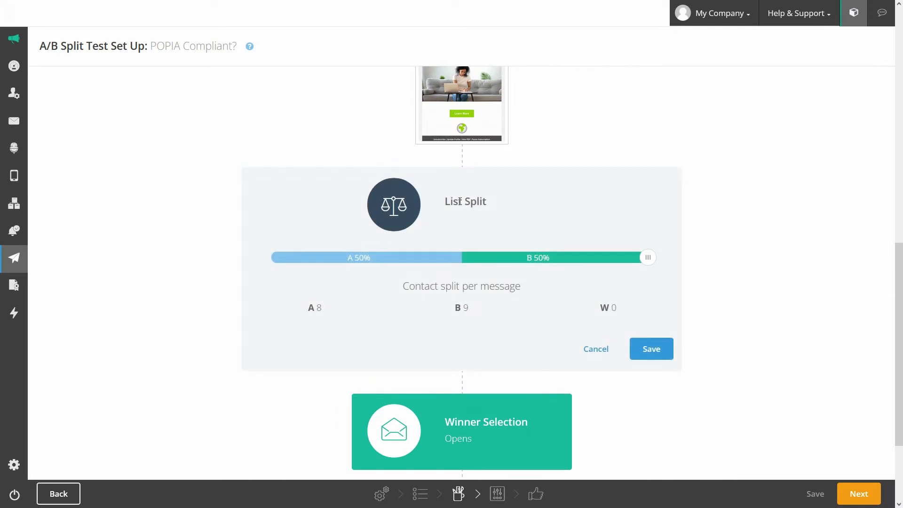
Split the test list A 20%, B 20%, winner 60% and save it.
drag(648, 257, 494, 257)
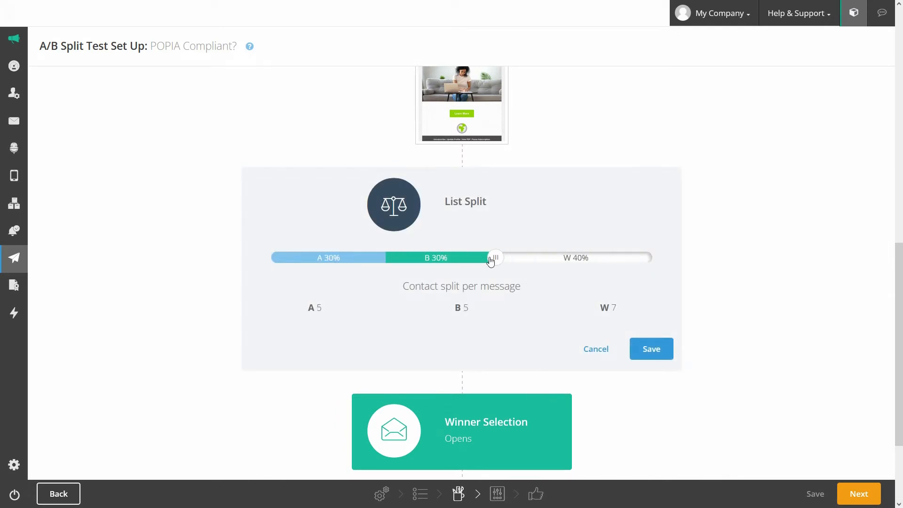
drag(496, 258, 421, 258)
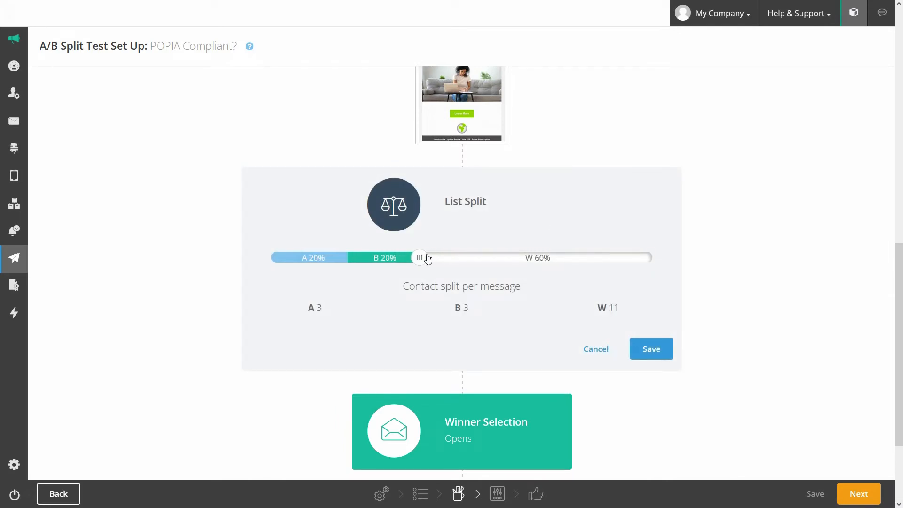
mouse_move(601, 339)
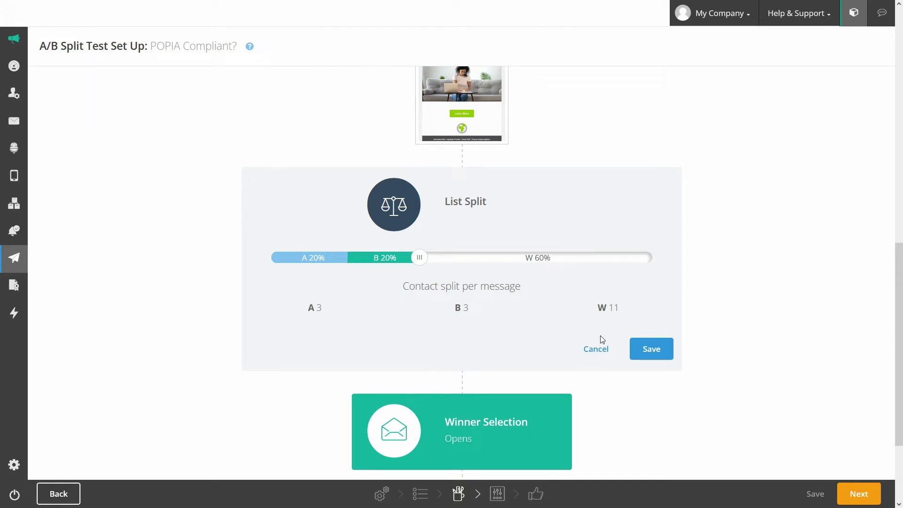
mouse_move(601, 339)
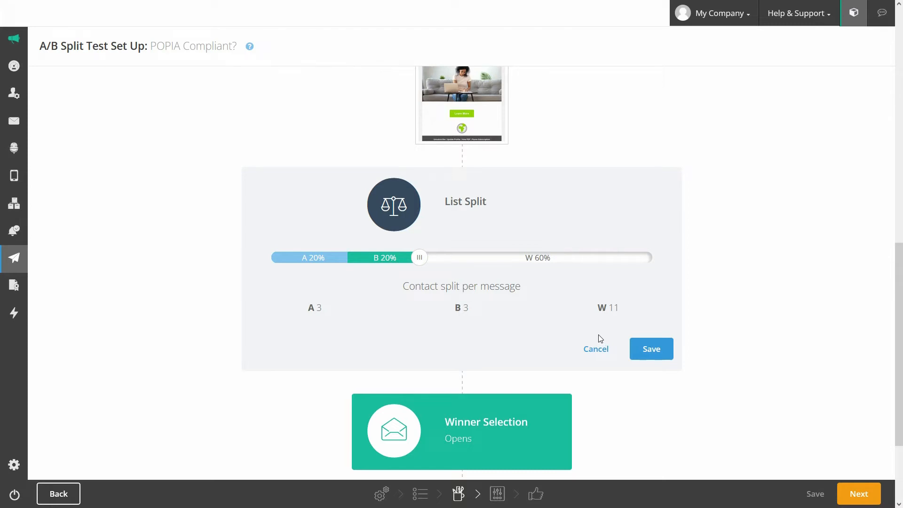
click(651, 348)
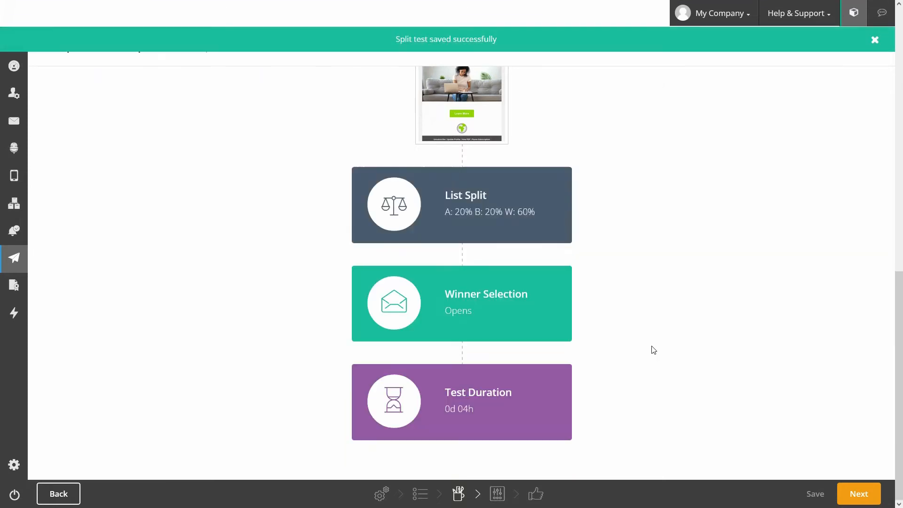
Keep Opens as the winner selection metric and save.
click(485, 294)
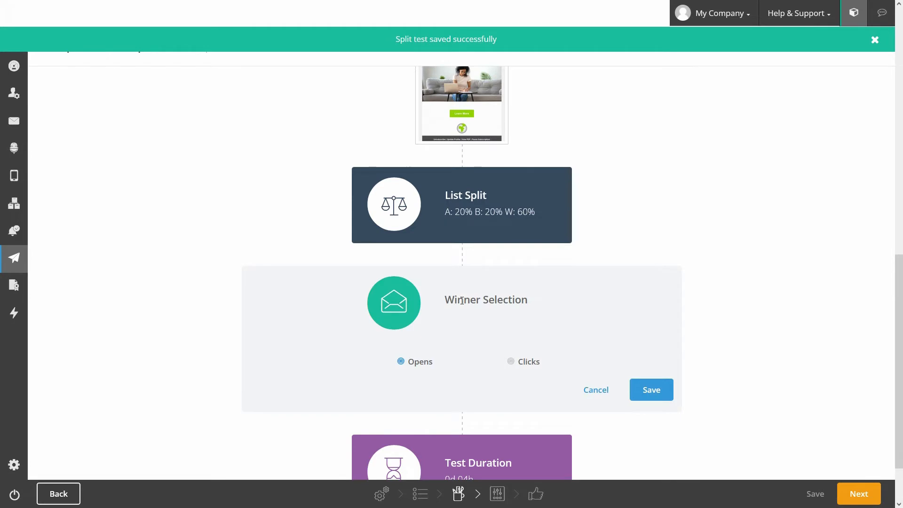
mouse_move(469, 356)
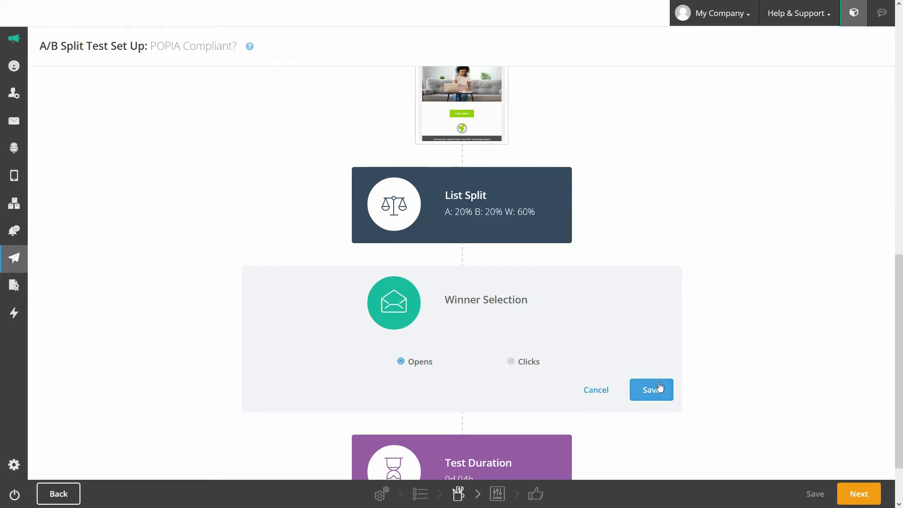
click(651, 390)
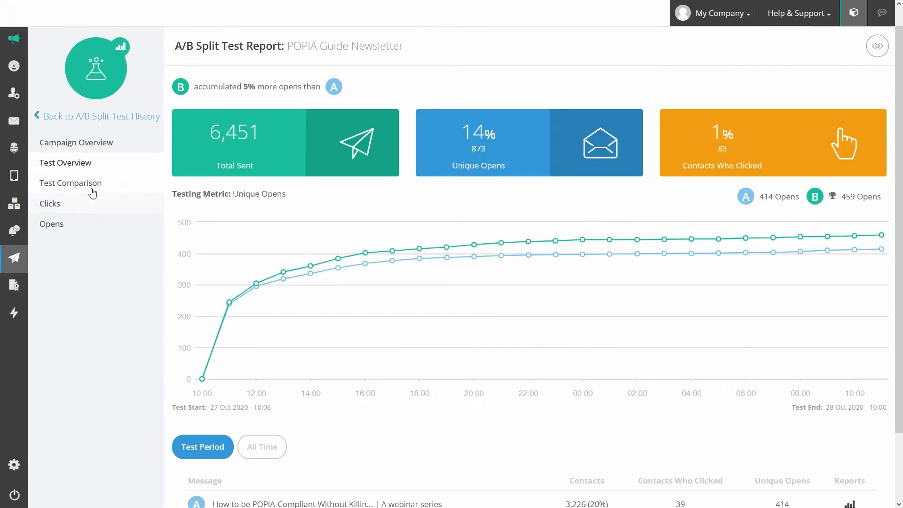
View the Test Comparison of variants A and B in the POPIA Guide Newsletter report.
click(71, 183)
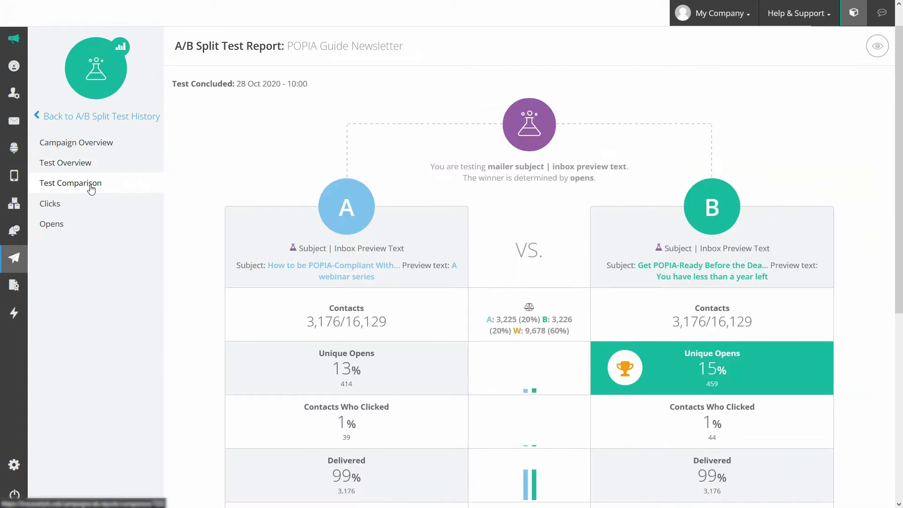
scroll(down, 3)
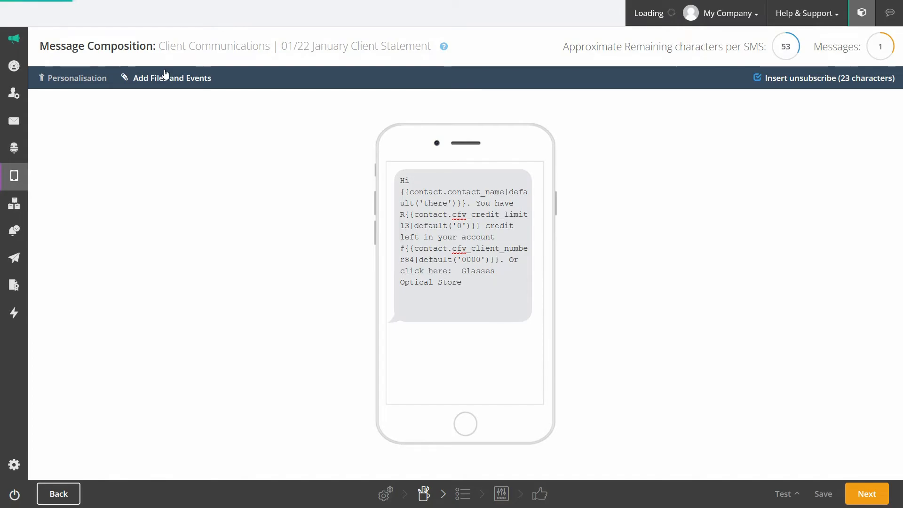
Insert the Credit limit statement landing page link into the January Client Statement SMS.
click(171, 78)
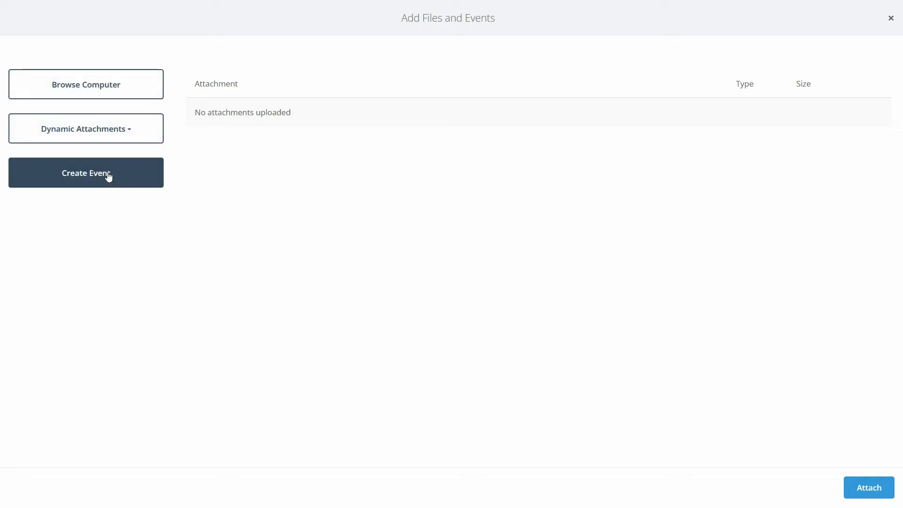
click(86, 173)
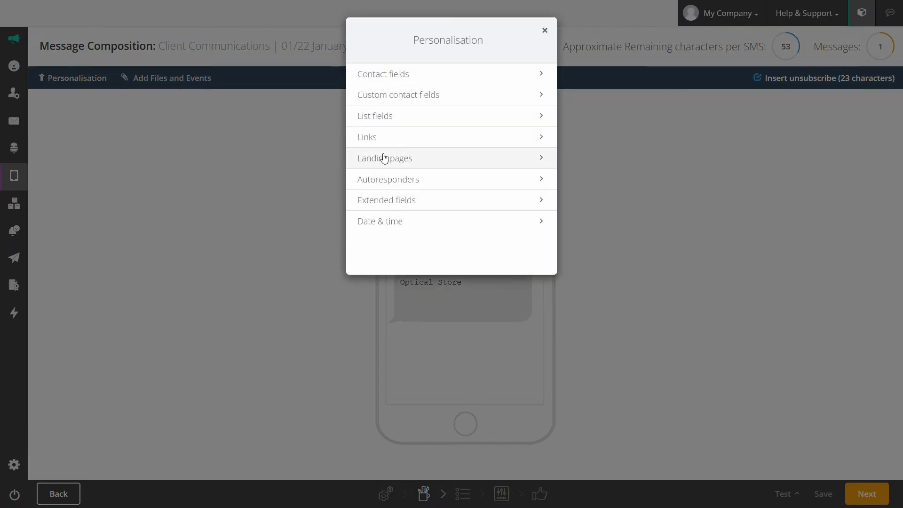
click(384, 158)
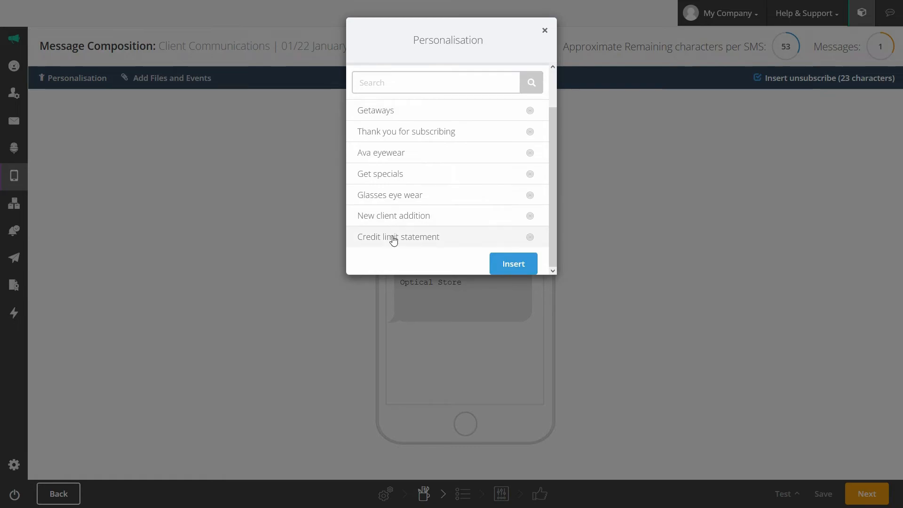
click(512, 264)
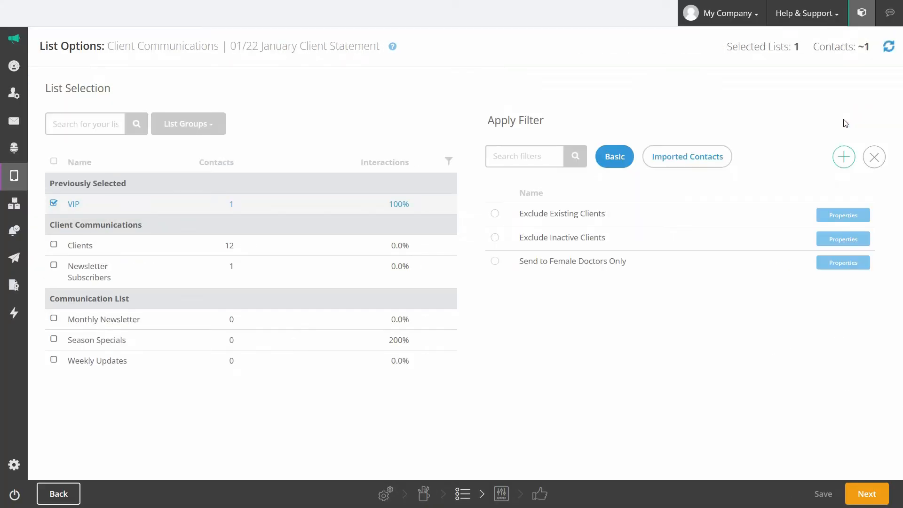
Review tracking, scheduling and interval settings, then send the January Client Statement SMS to 1584 subscribers.
click(866, 494)
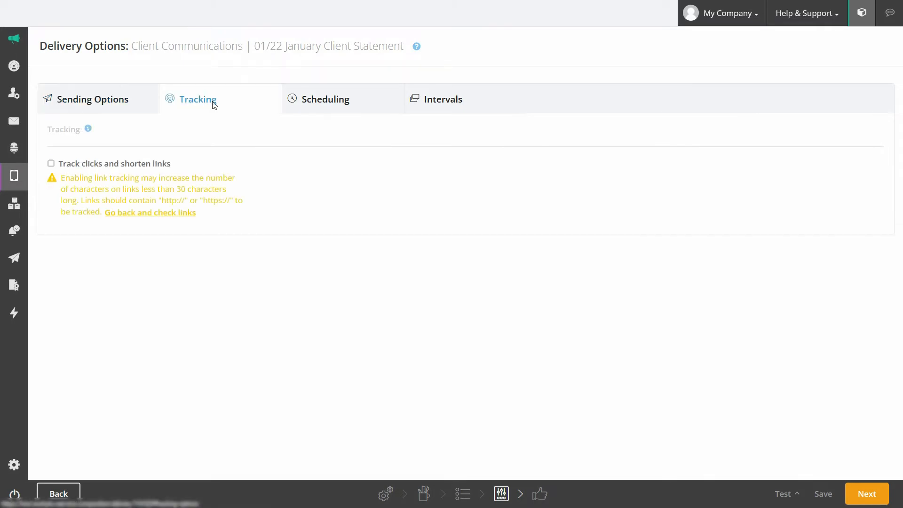
click(326, 99)
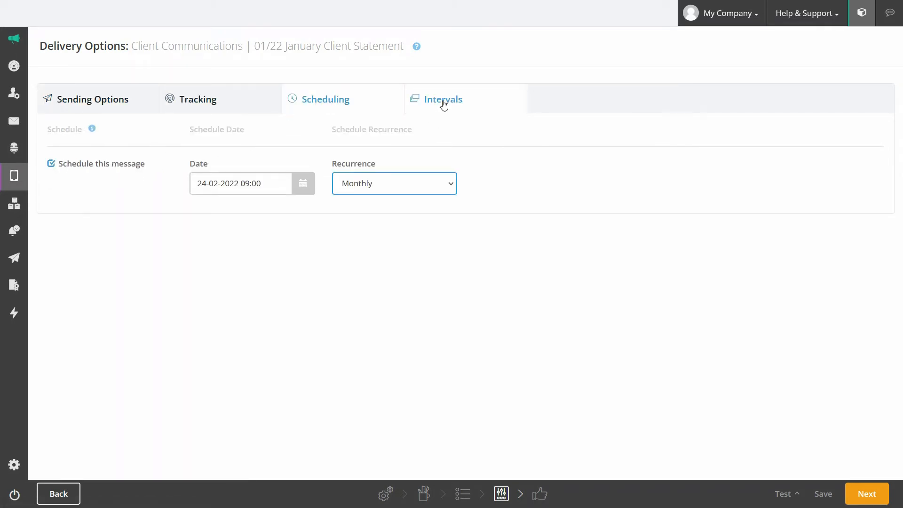
click(443, 99)
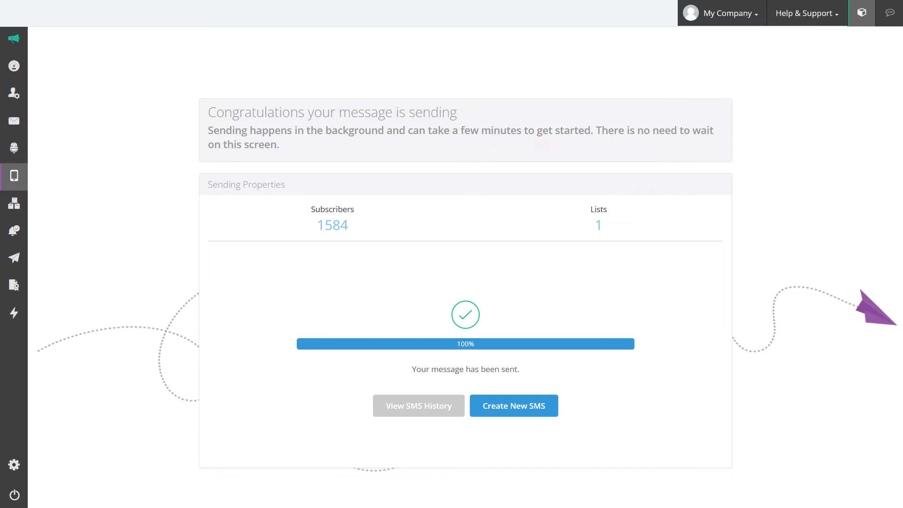
click(14, 147)
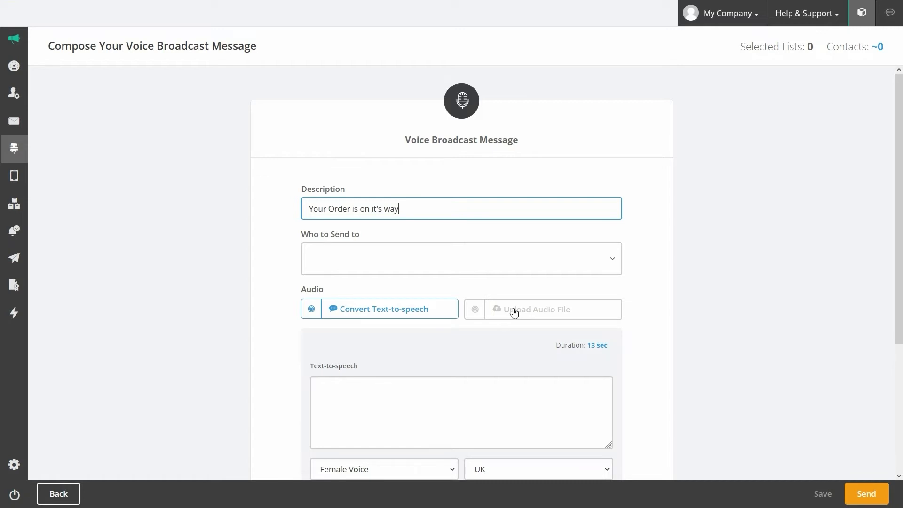
Enter the eSight Smart Glasses delivery text-to-speech message and address it to the VIP list.
click(461, 412)
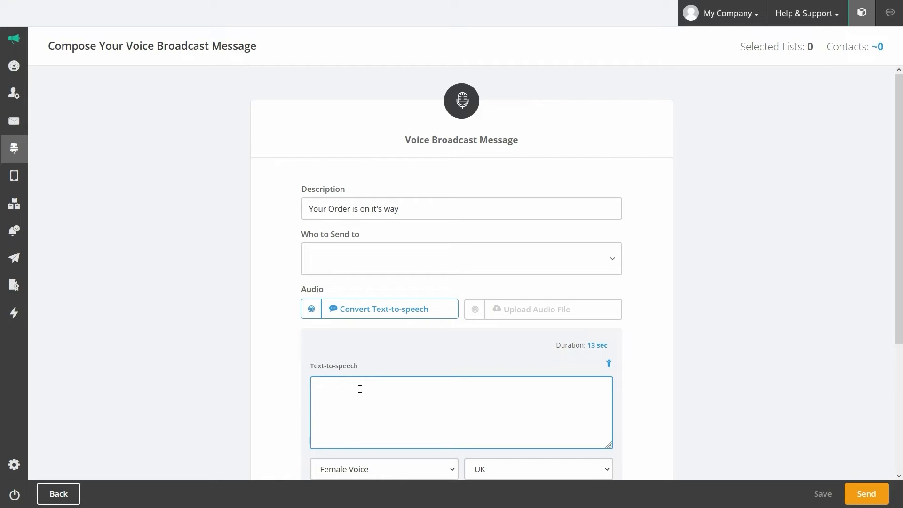
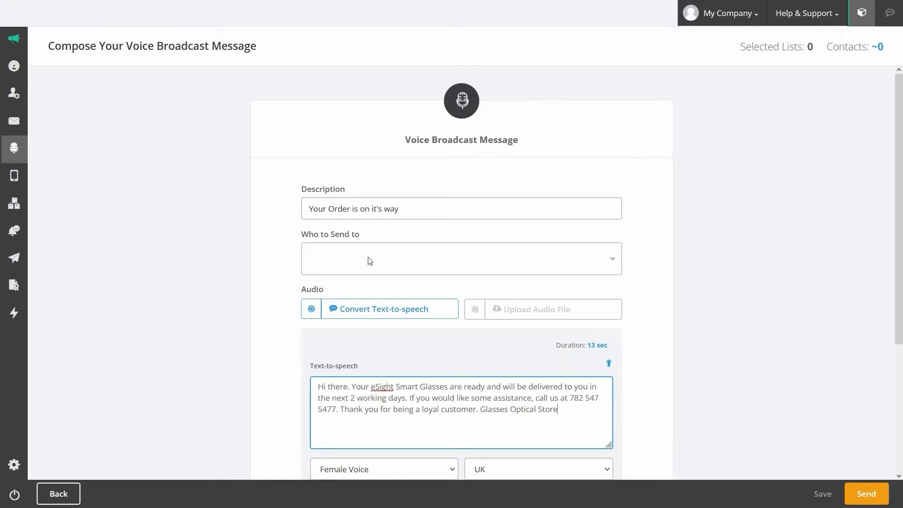
click(461, 257)
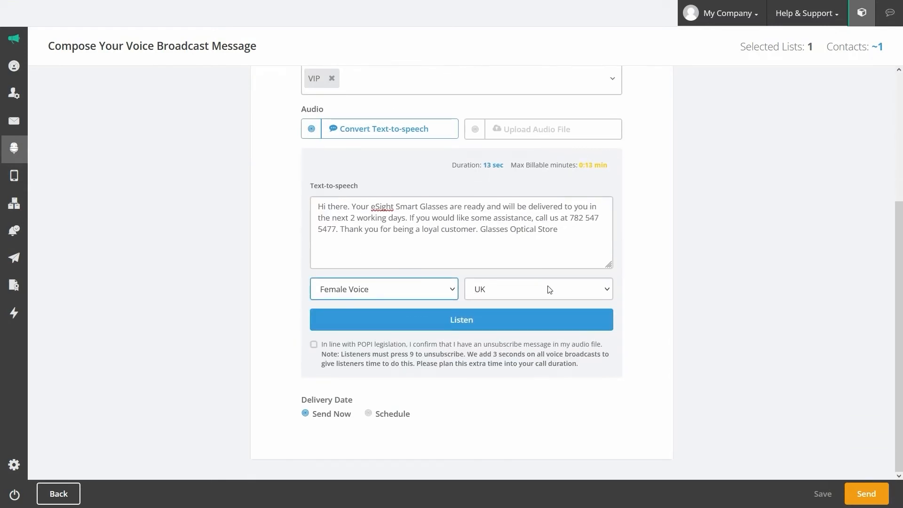
Listen to the spoken preview, confirm the POPI unsubscribe checkbox, and begin scheduling a delivery date.
click(461, 320)
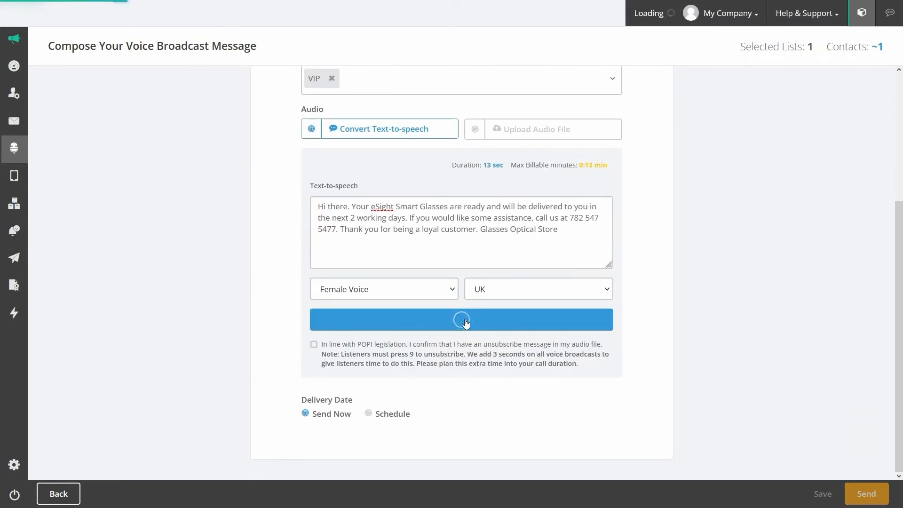
click(461, 320)
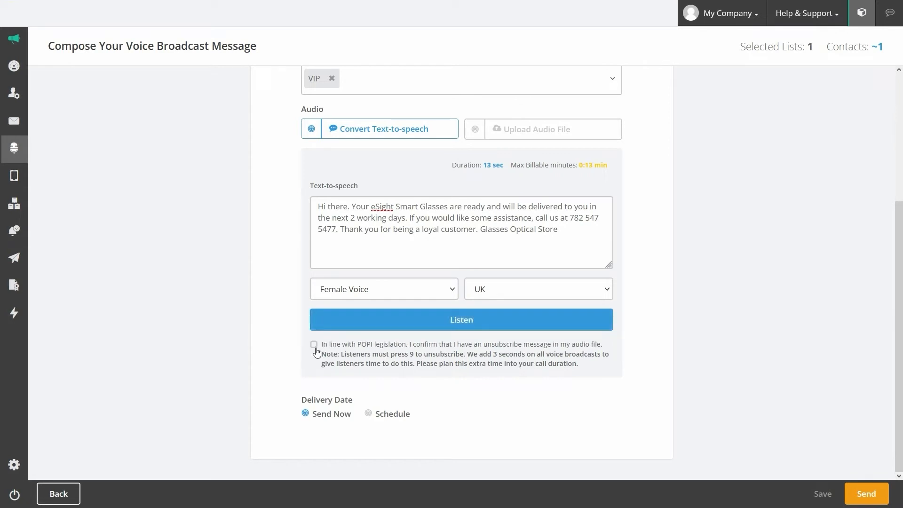
click(368, 414)
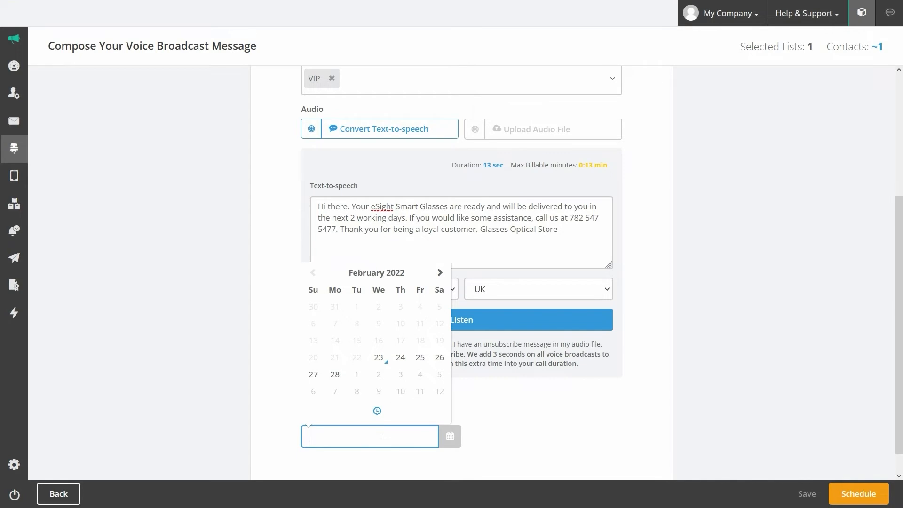
click(858, 494)
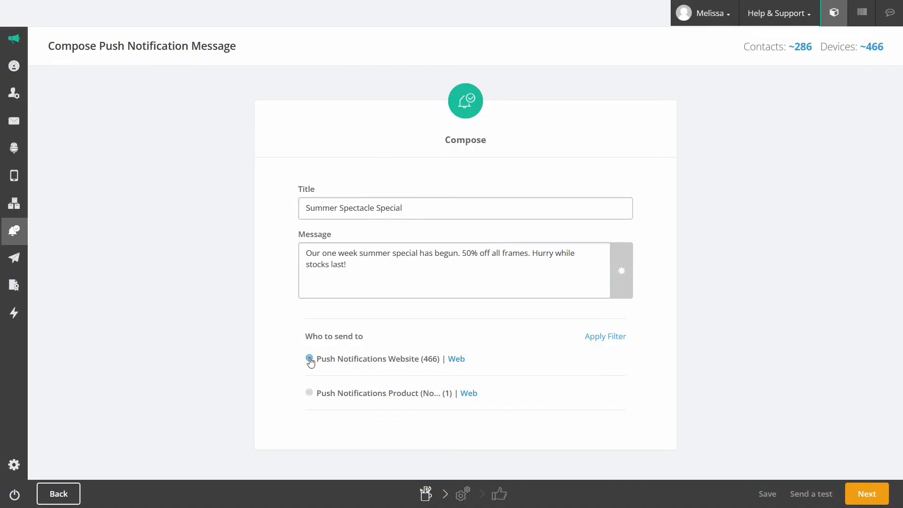
Choose Push Notifications Website as the audience for the Summer Spectacle Special push.
click(309, 358)
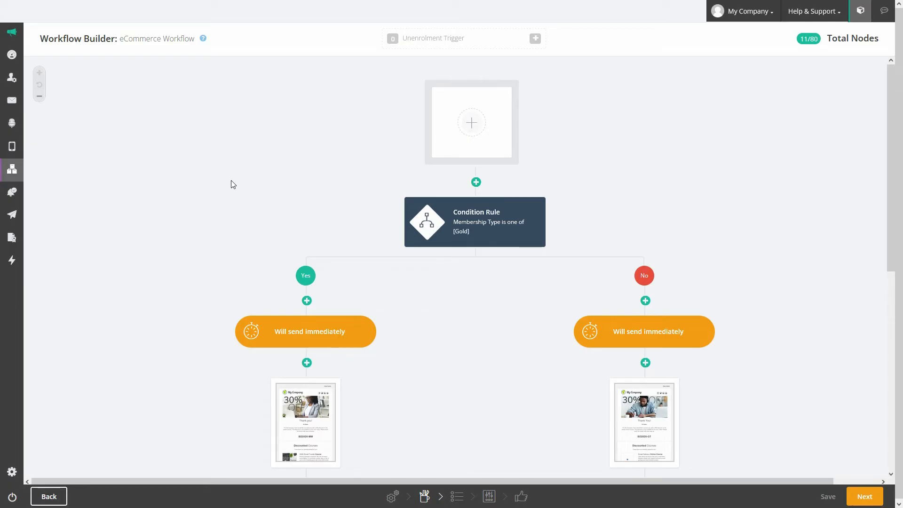
mouse_move(198, 182)
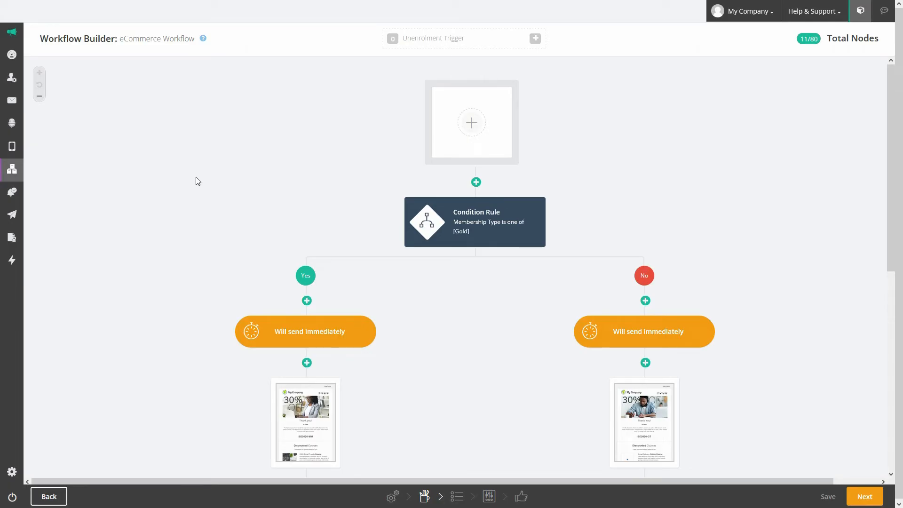
Scroll through the eCommerce Workflow's Gold membership branches, waits and opened-email checks.
scroll(down, 3)
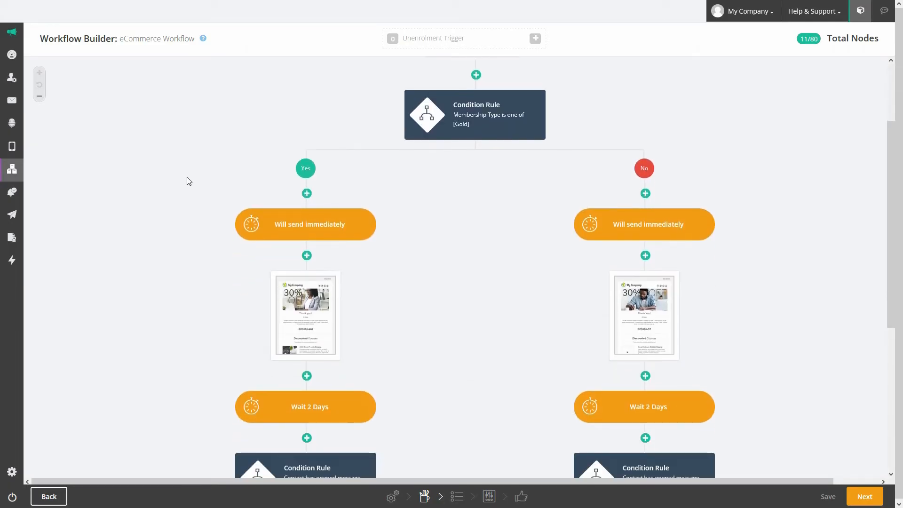
scroll(down, 3)
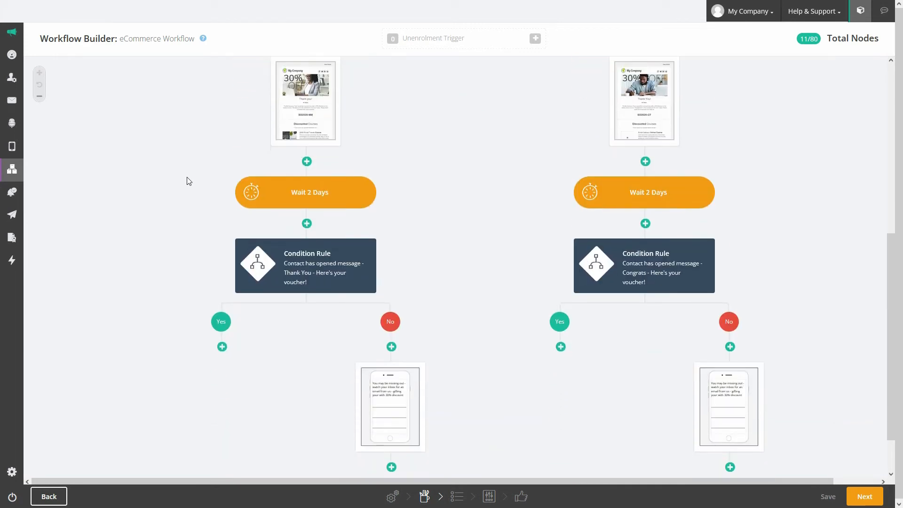
scroll(down, 3)
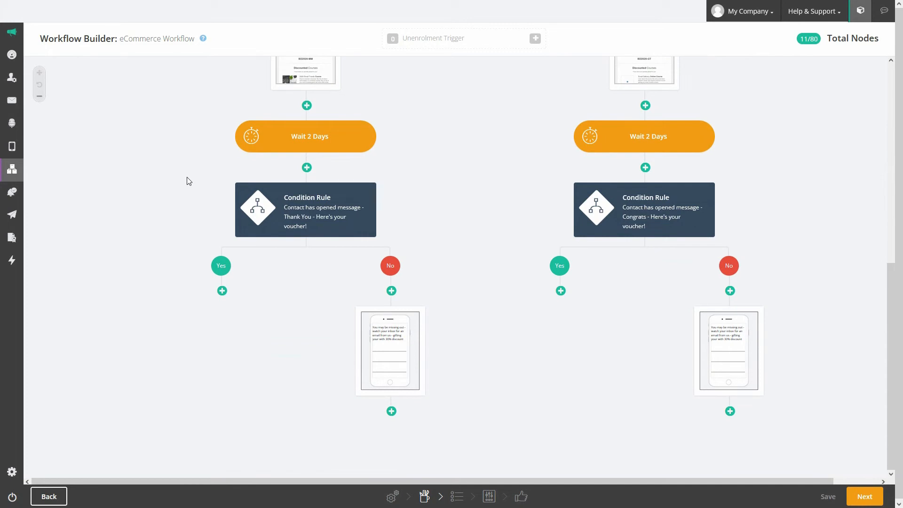
scroll(down, 3)
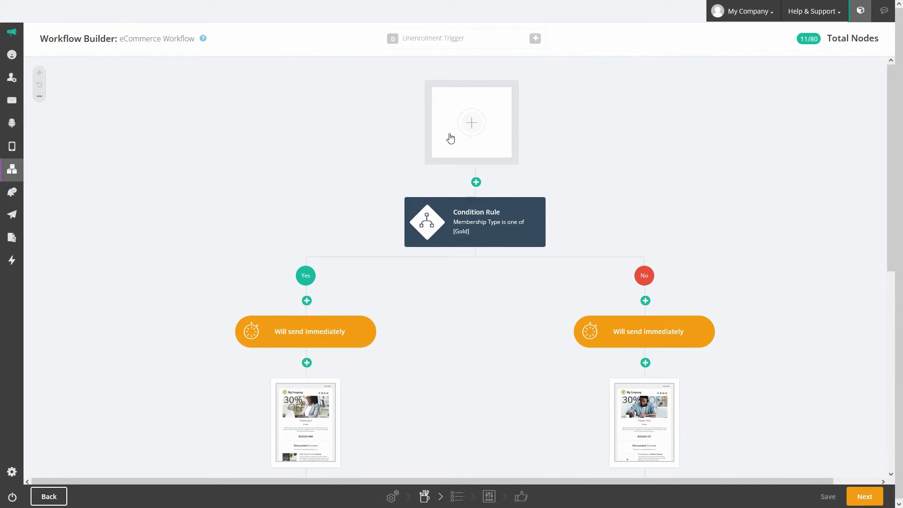
mouse_move(471, 122)
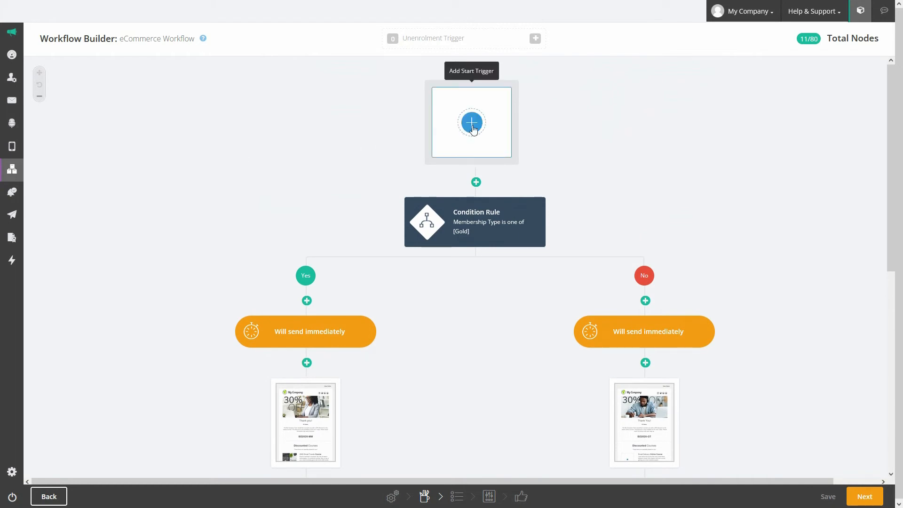
Browse the workflow start events, then bring up the delay, action or condition choices below the trigger.
click(471, 121)
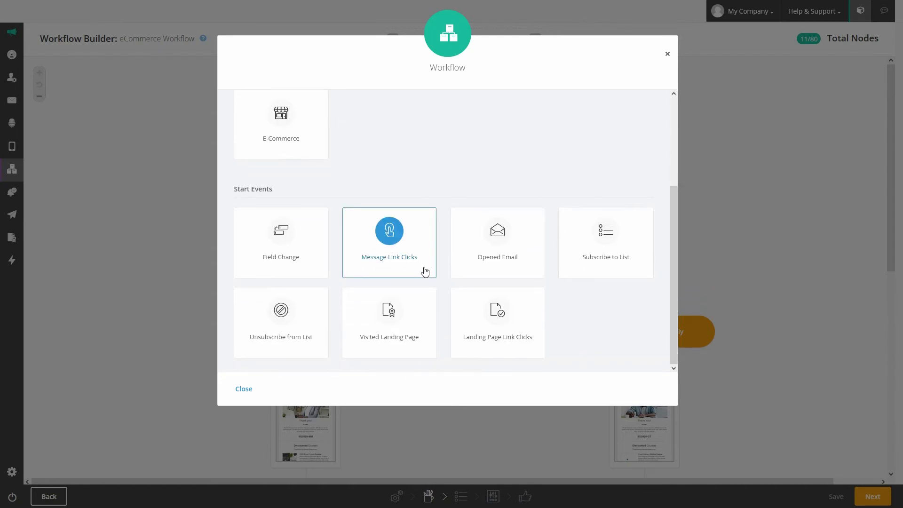
mouse_move(437, 286)
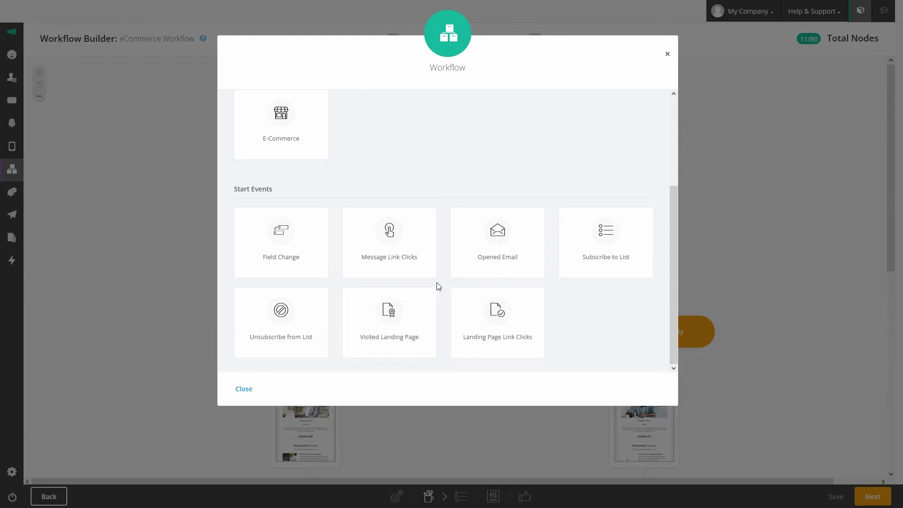
click(244, 388)
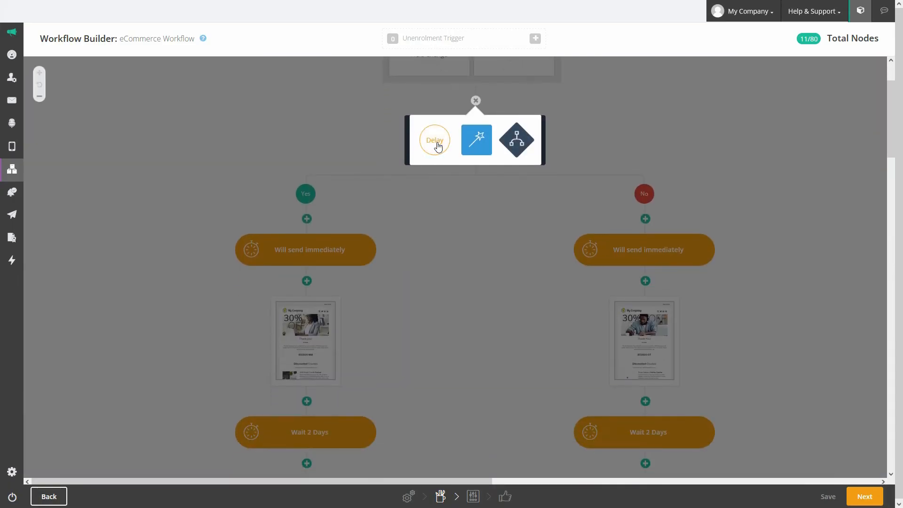
Add a one-day Delay node and check the Gold membership condition rule.
click(434, 141)
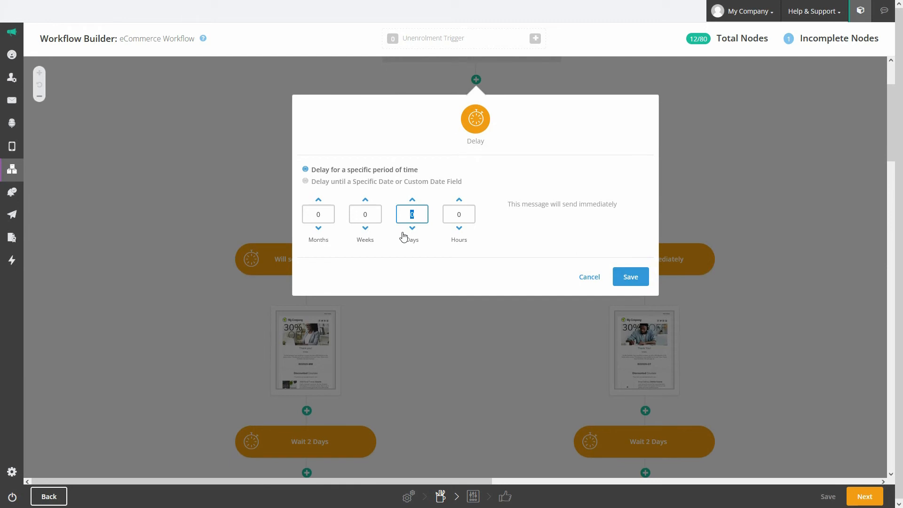
click(630, 277)
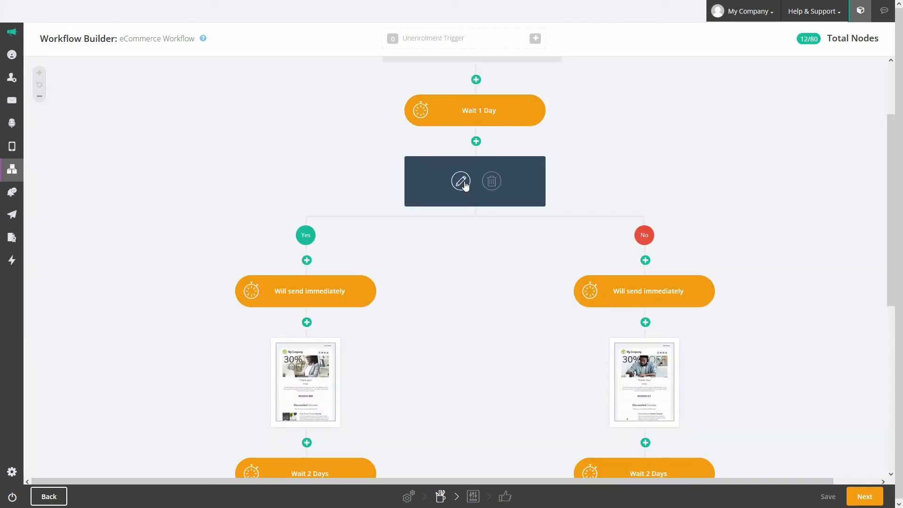
click(460, 181)
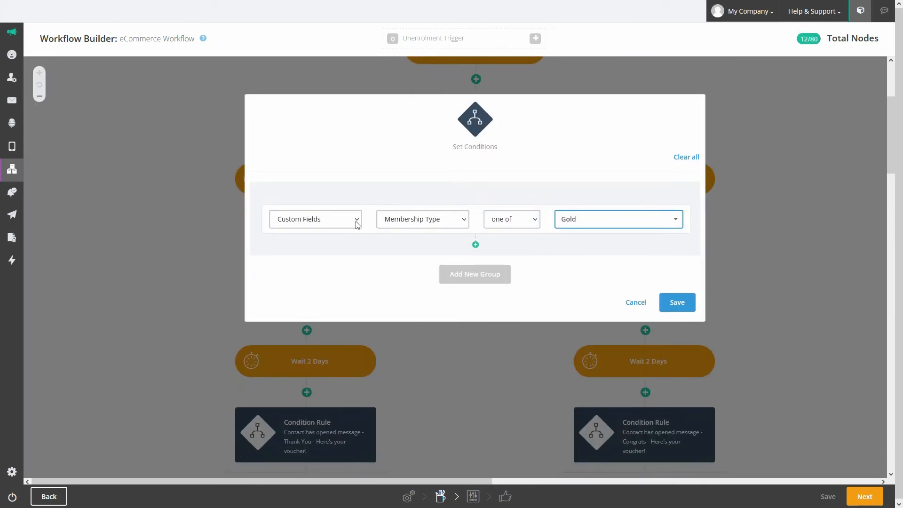
click(676, 302)
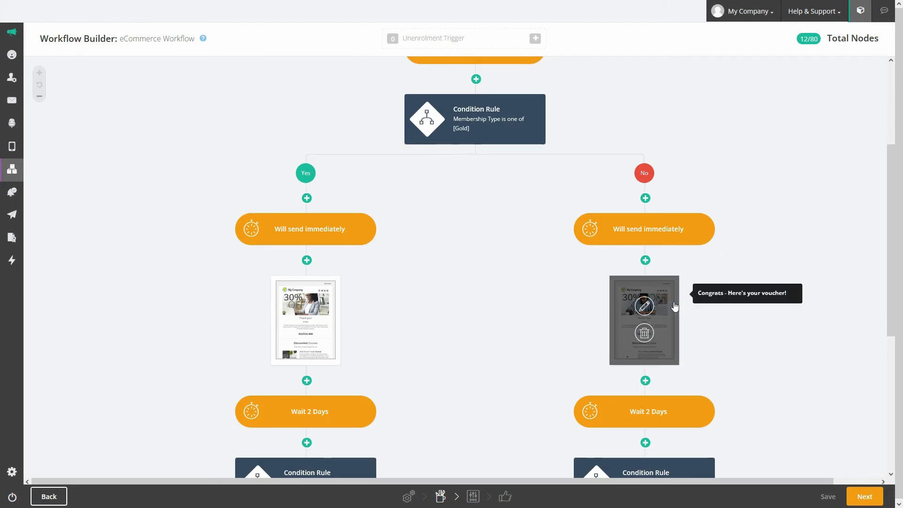
Add a Go to Node step under the opened-message Yes branch.
scroll(down, 3)
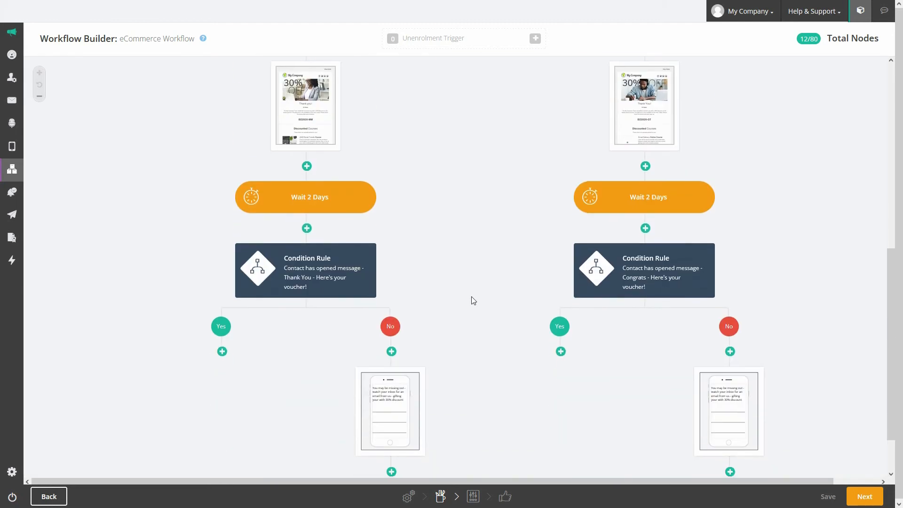
mouse_move(222, 352)
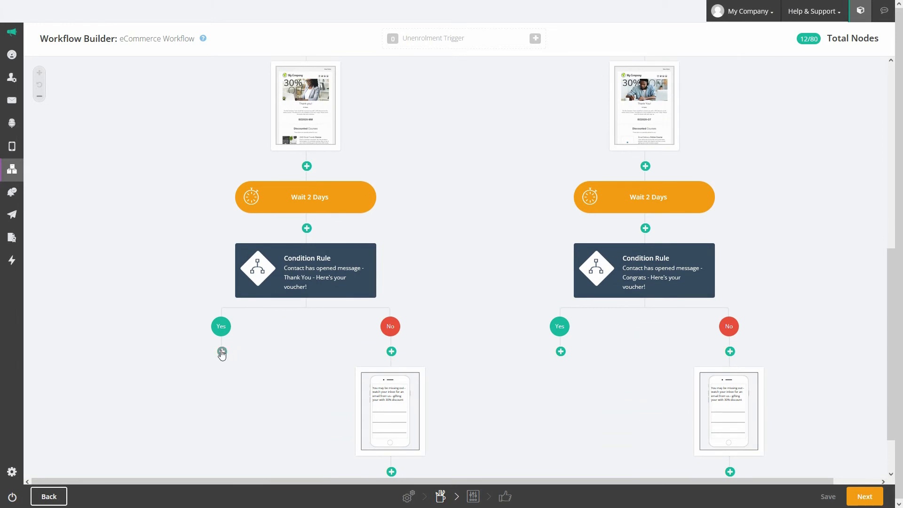
click(223, 353)
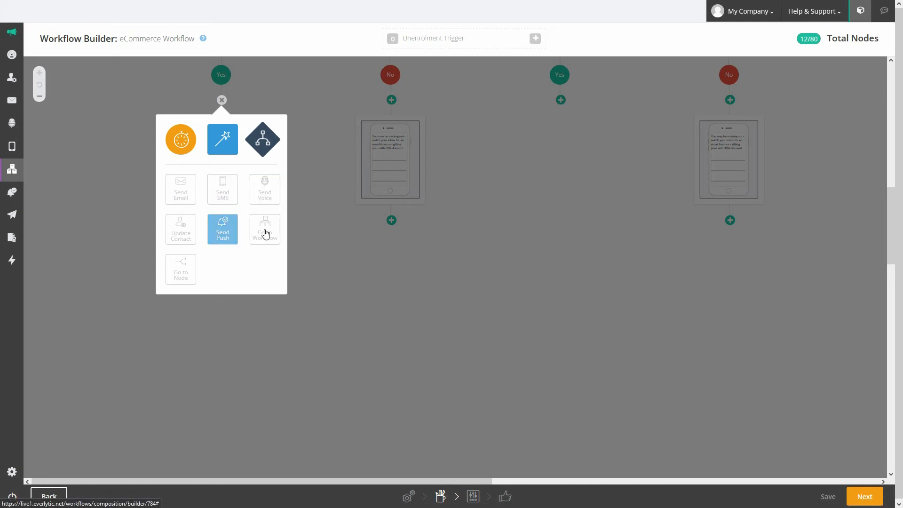
click(181, 269)
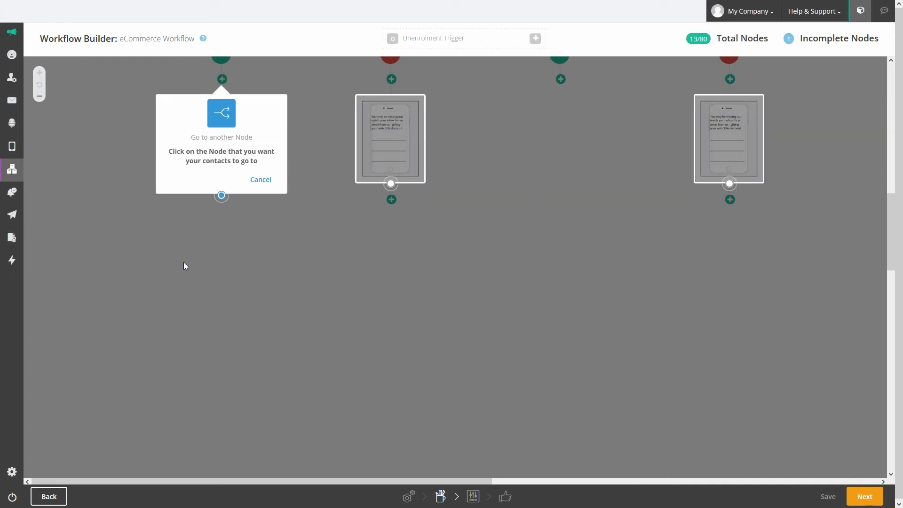
scroll(down, 3)
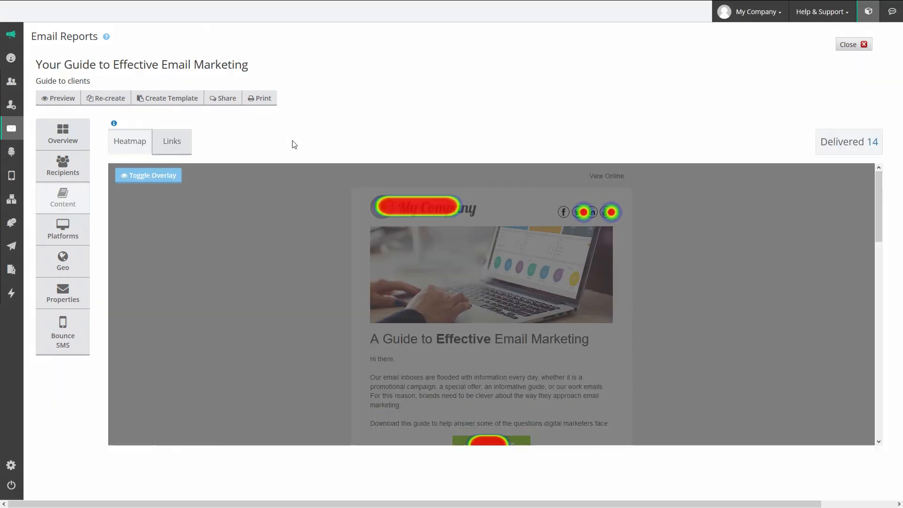
Scroll through the click heatmap overlay for 'Your Guide to Effective Email Marketing'.
scroll(down, 3)
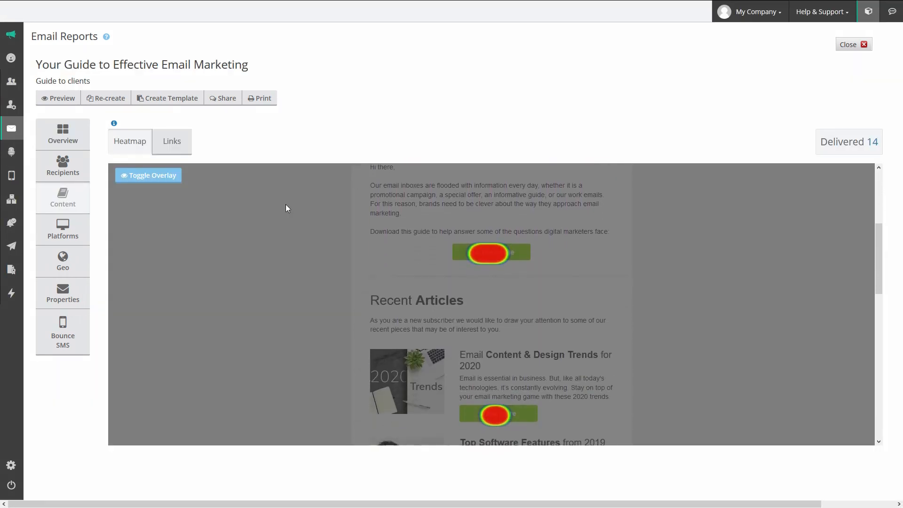
scroll(down, 3)
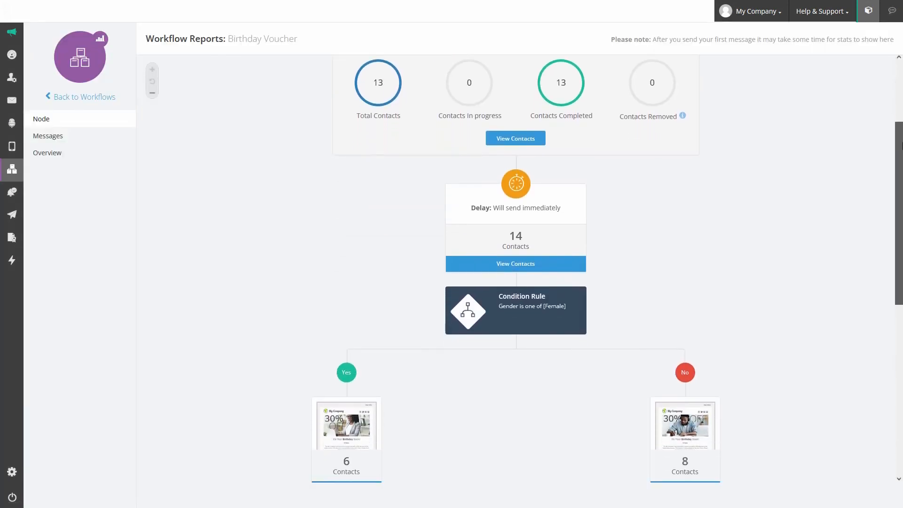
Scroll the Birthday Voucher workflow report and view its Messages statistics.
scroll(down, 3)
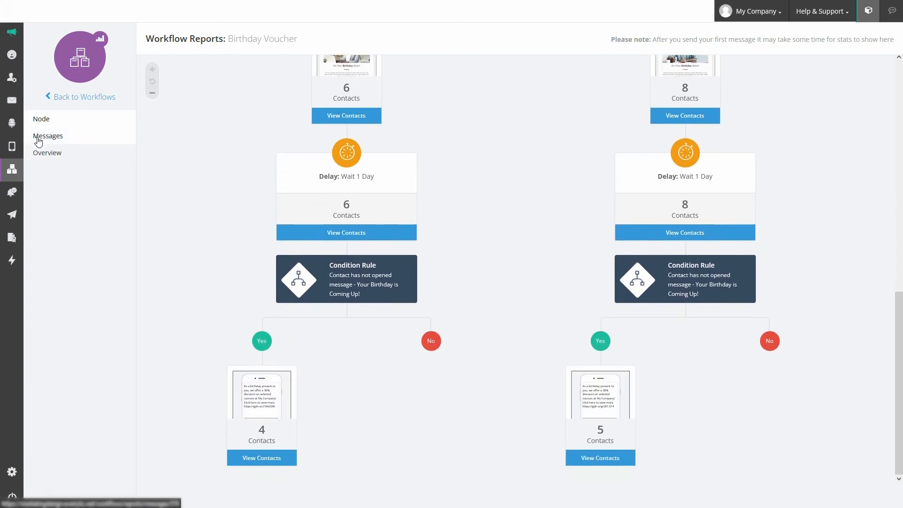
click(48, 135)
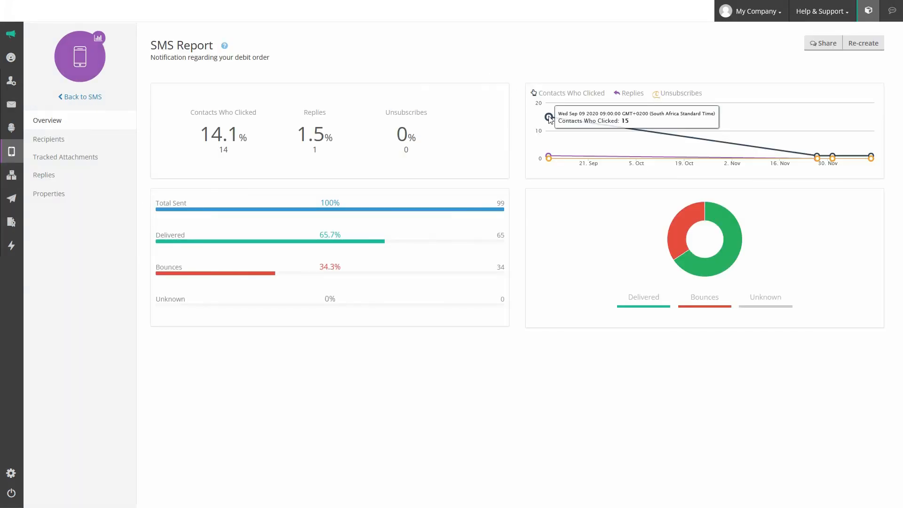
mouse_move(818, 160)
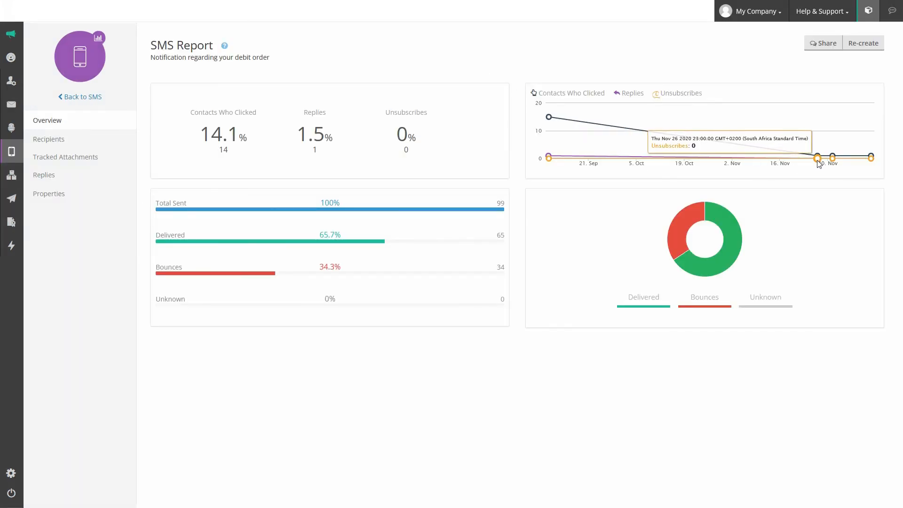
mouse_move(808, 217)
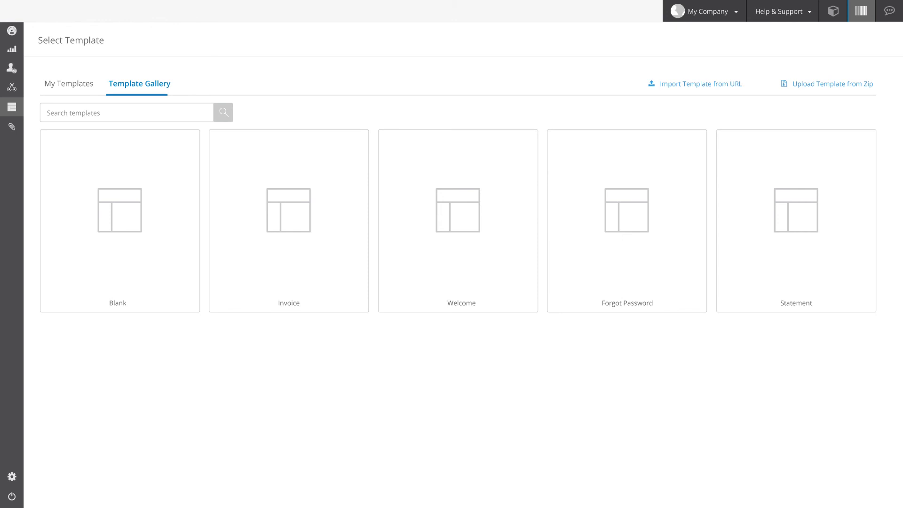
Browse the Template Gallery of Blank, Invoice, Welcome, Forgot Password and Statement templates.
click(458, 221)
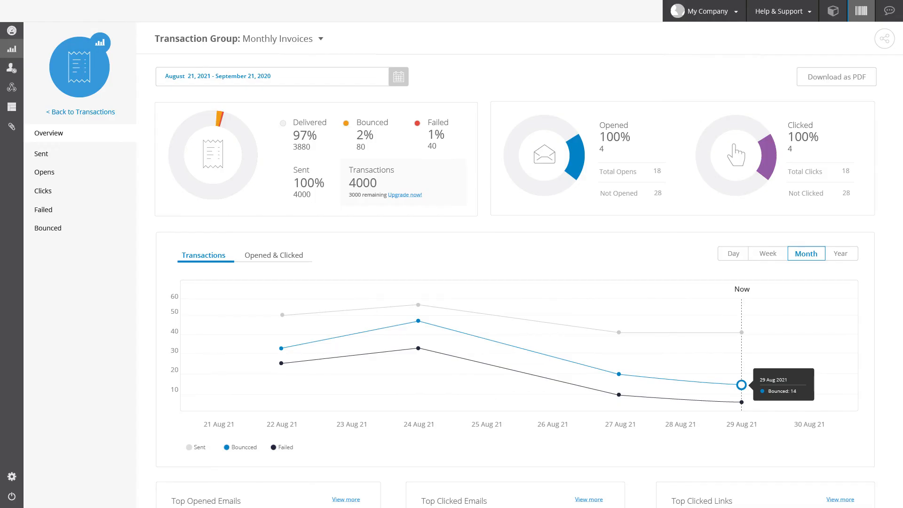
Open the Monthly Invoices Recipients list and view More info for one delivered email.
click(44, 171)
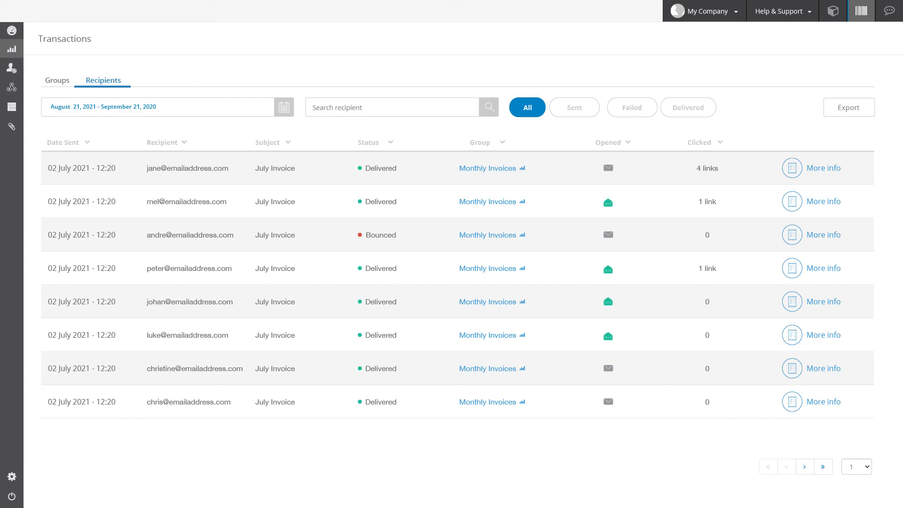
click(823, 167)
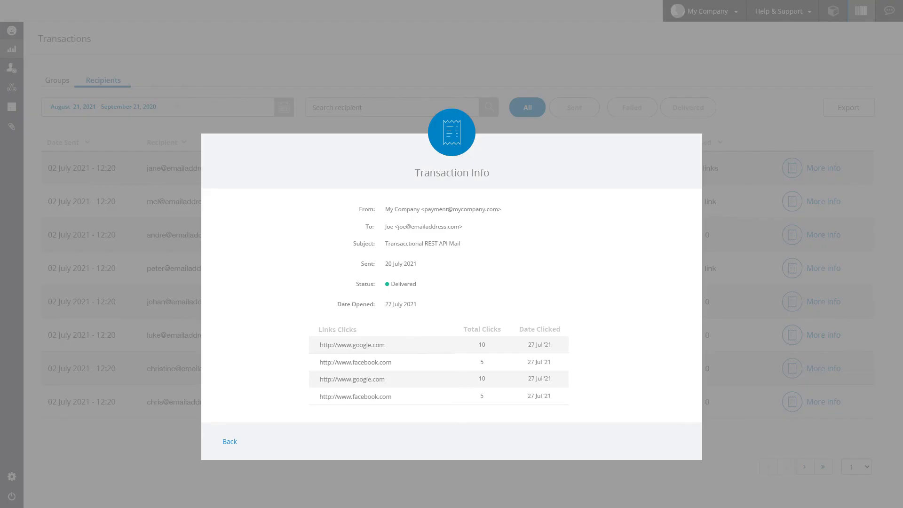